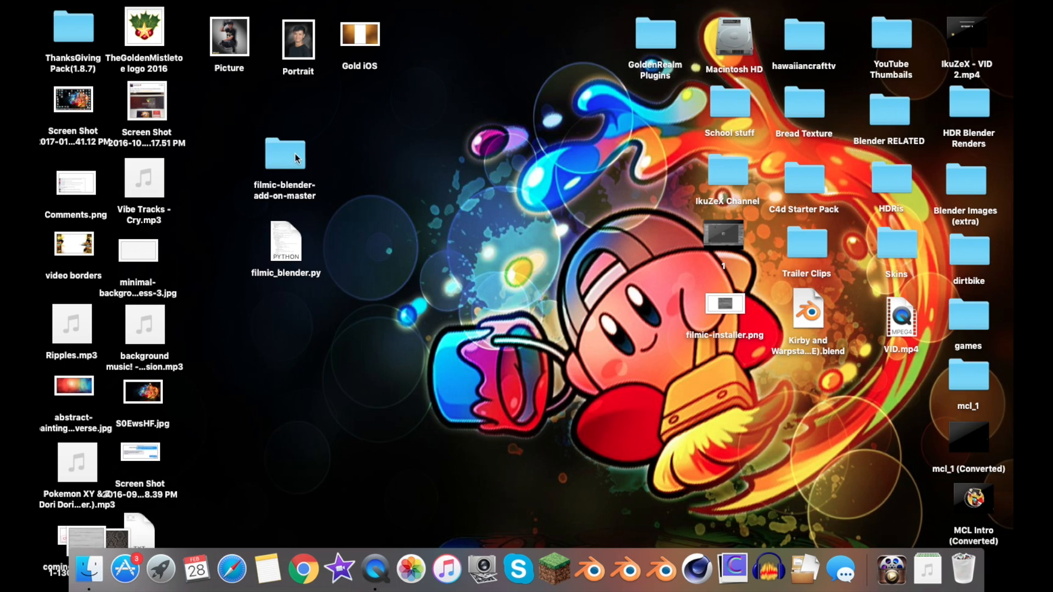
{"action": "mouse_move", "coordinate": [590, 450]}
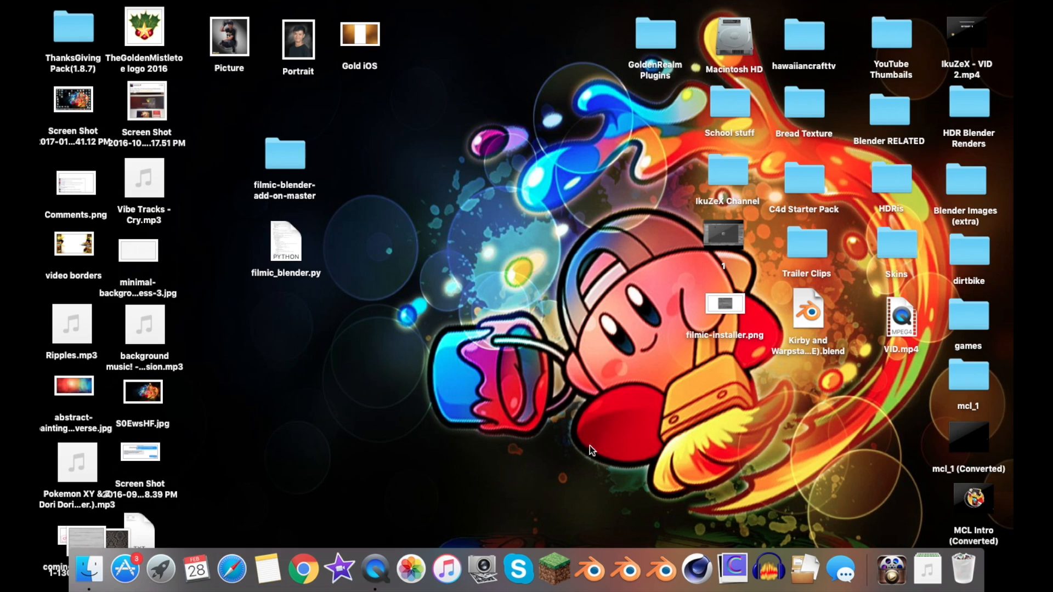
{"action": "mouse_move", "coordinate": [502, 389]}
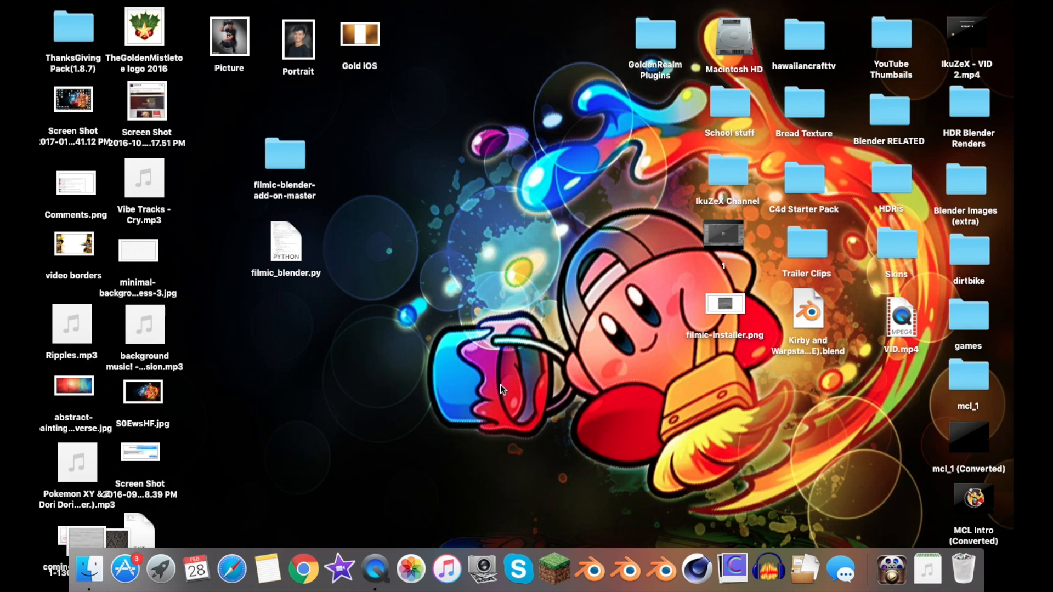
{"action": "mouse_move", "coordinate": [586, 316]}
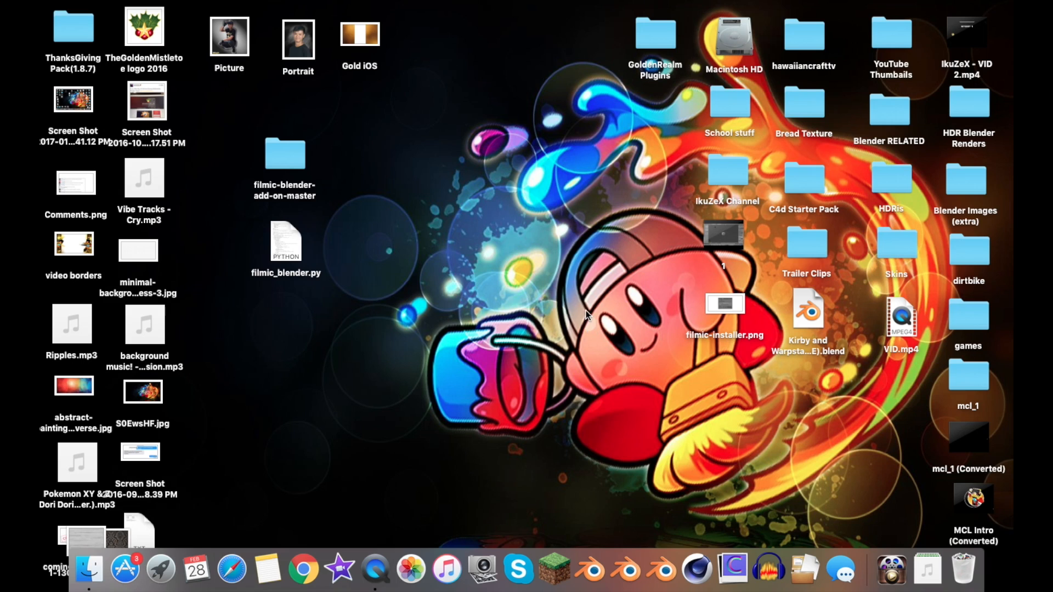
{"action": "mouse_move", "coordinate": [544, 299]}
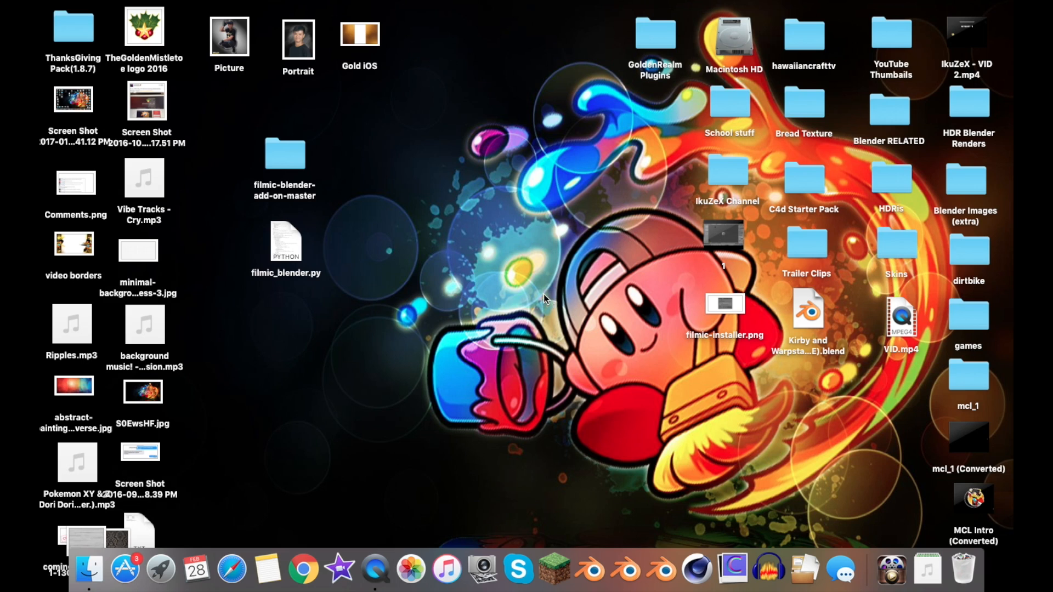
{"action": "mouse_move", "coordinate": [544, 299]}
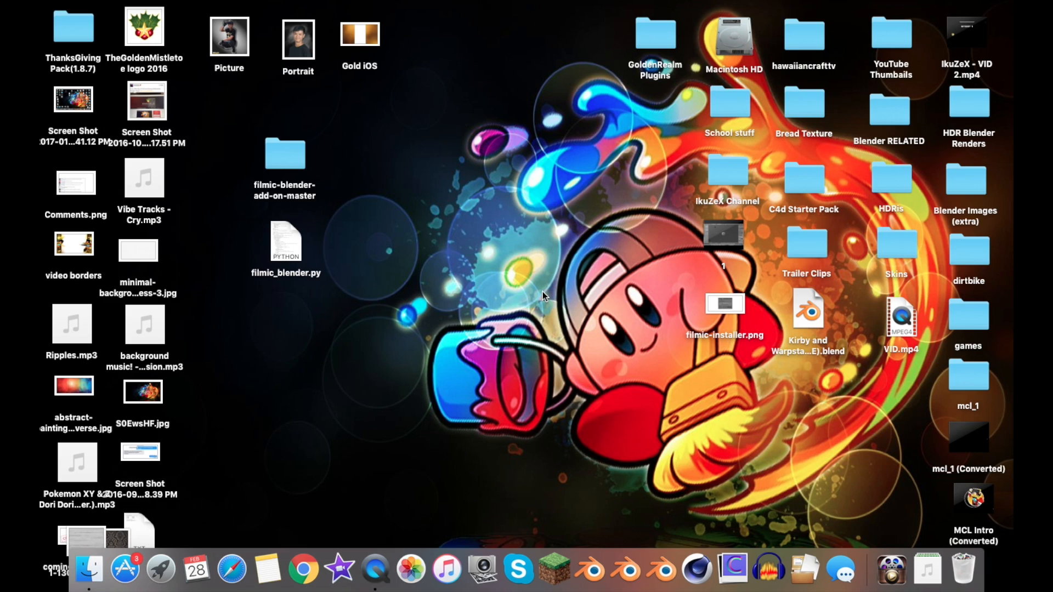
{"action": "mouse_move", "coordinate": [266, 176]}
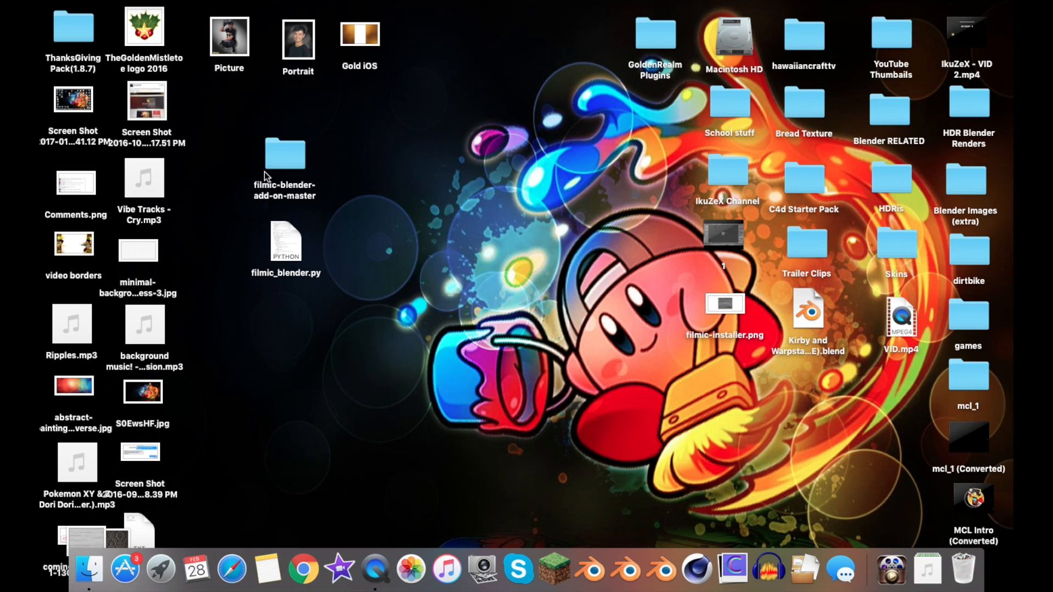
{"action": "mouse_move", "coordinate": [278, 176]}
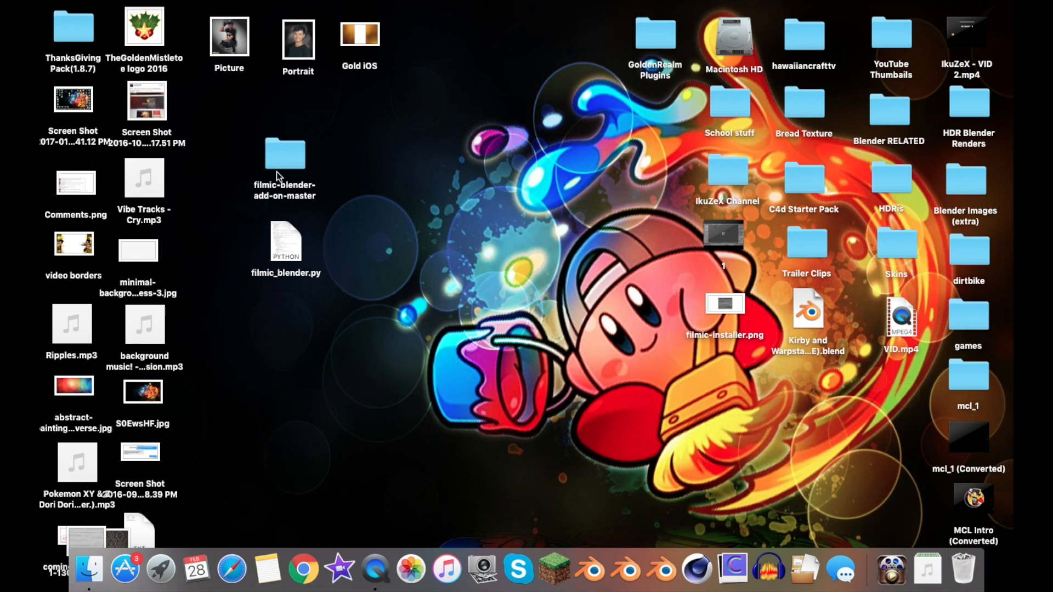
{"action": "mouse_move", "coordinate": [297, 131]}
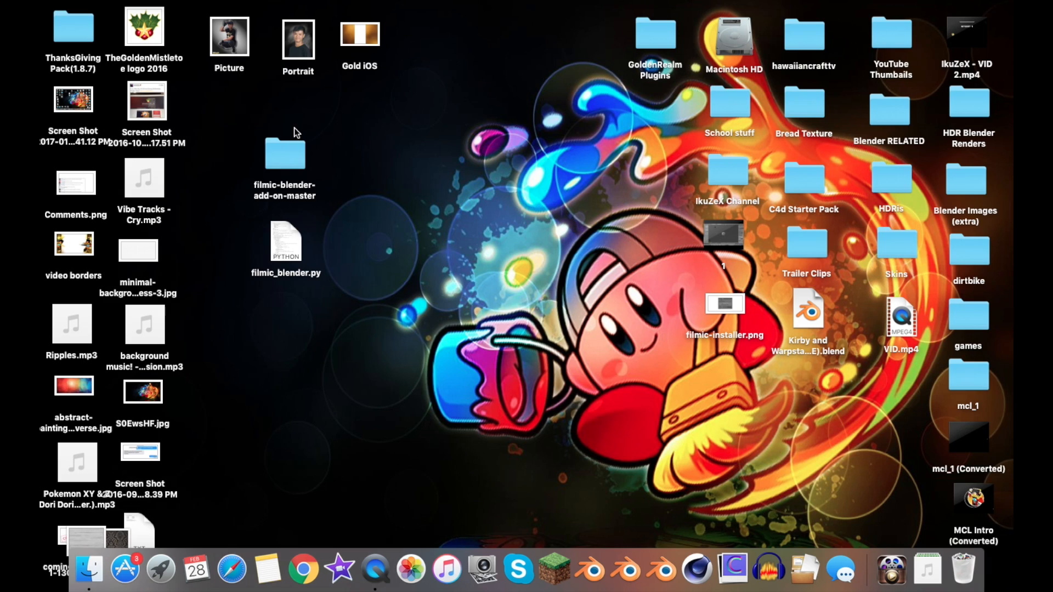
{"action": "mouse_move", "coordinate": [505, 153]}
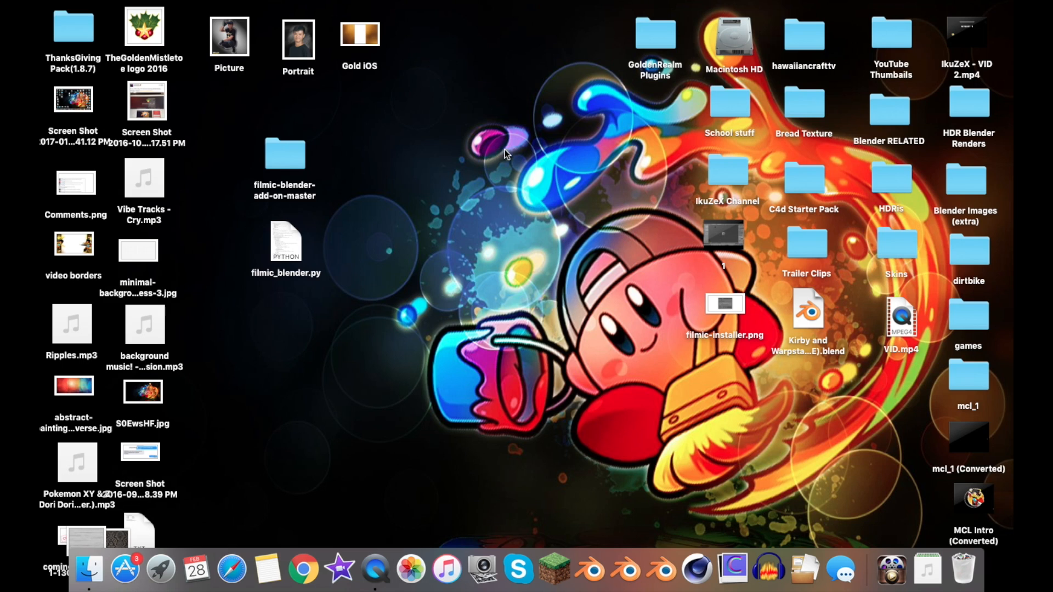
{"action": "mouse_move", "coordinate": [524, 176]}
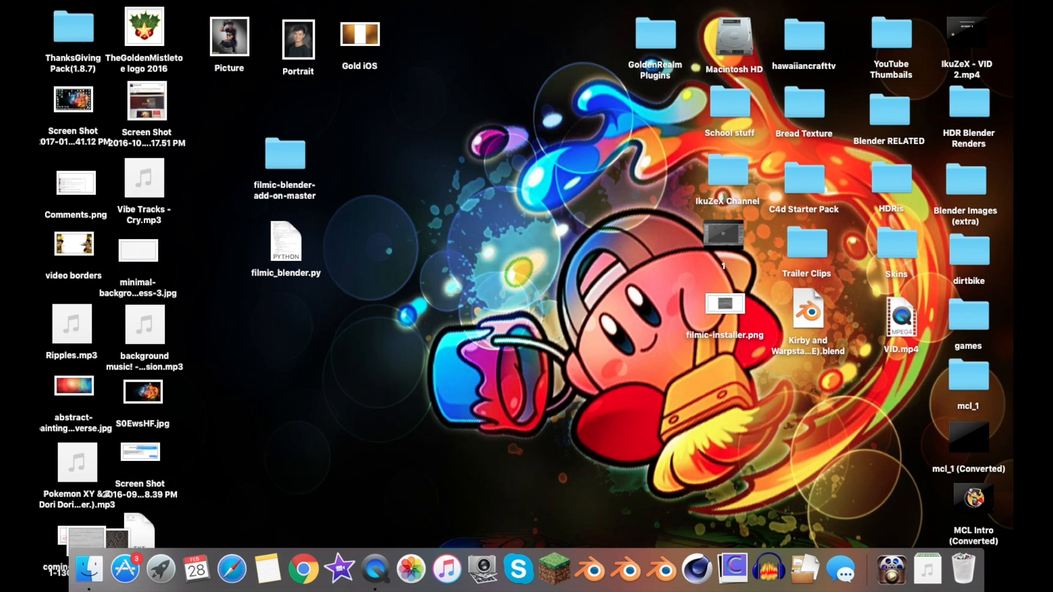
Locate the Blender application in Finder via system search and the Applications list.
{"action": "key", "text": "cmd+space"}
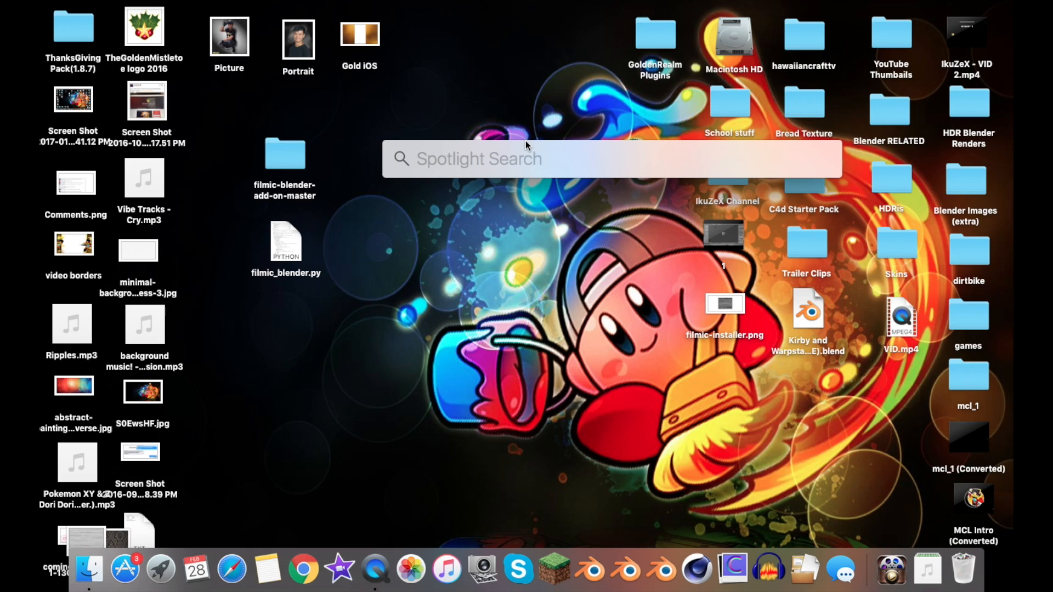
{"action": "type", "text": "/"}
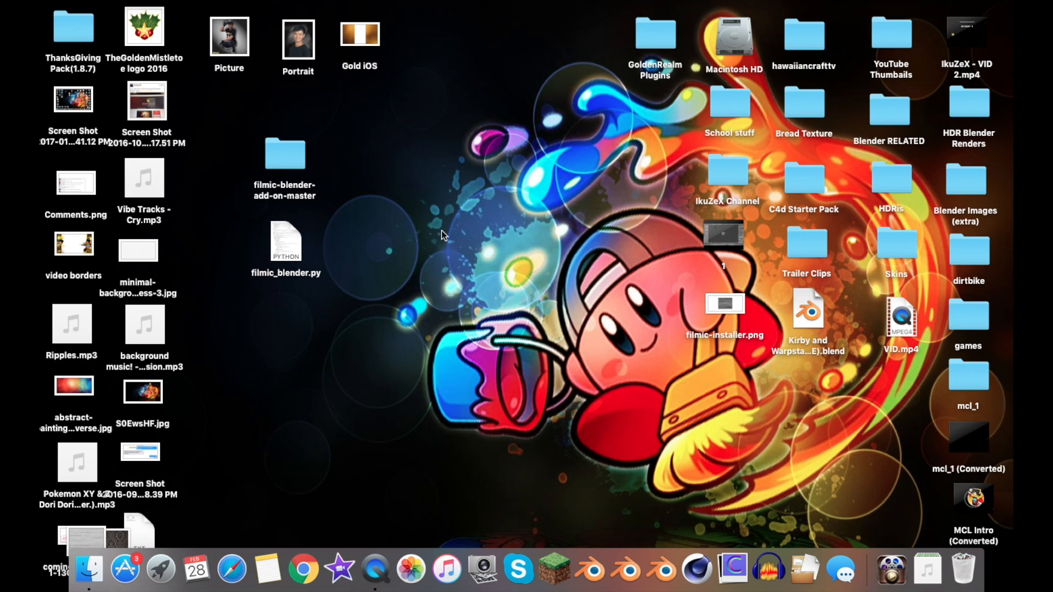
{"action": "mouse_move", "coordinate": [442, 262]}
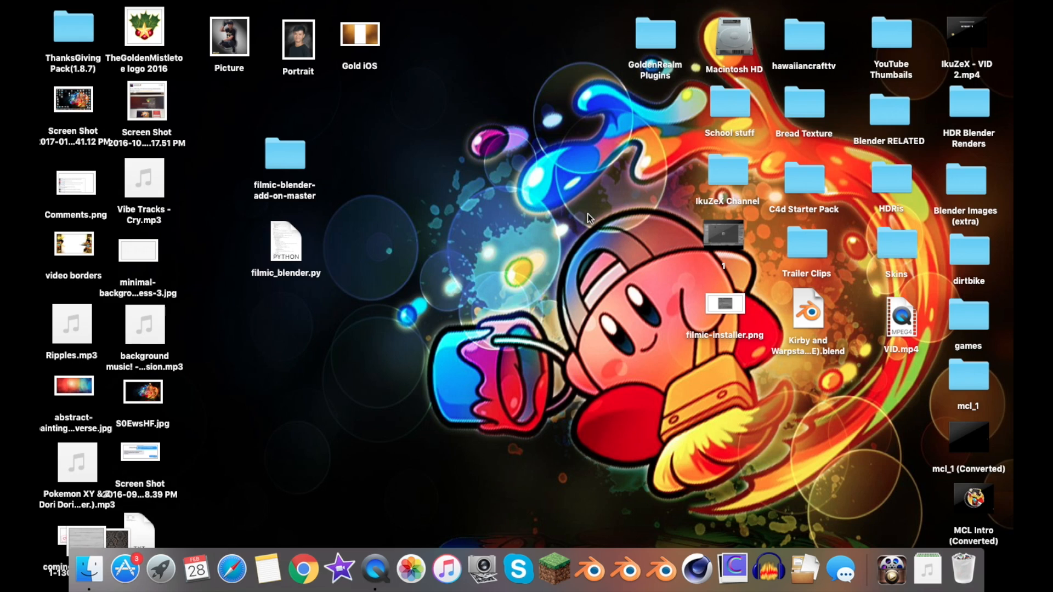
{"action": "mouse_move", "coordinate": [660, 572]}
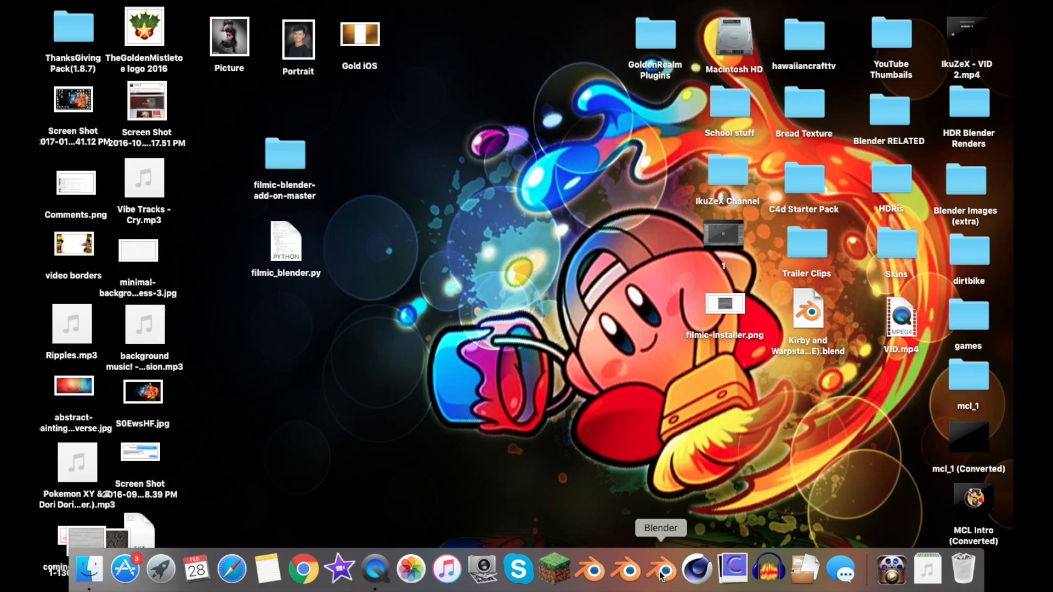
{"action": "mouse_move", "coordinate": [732, 569]}
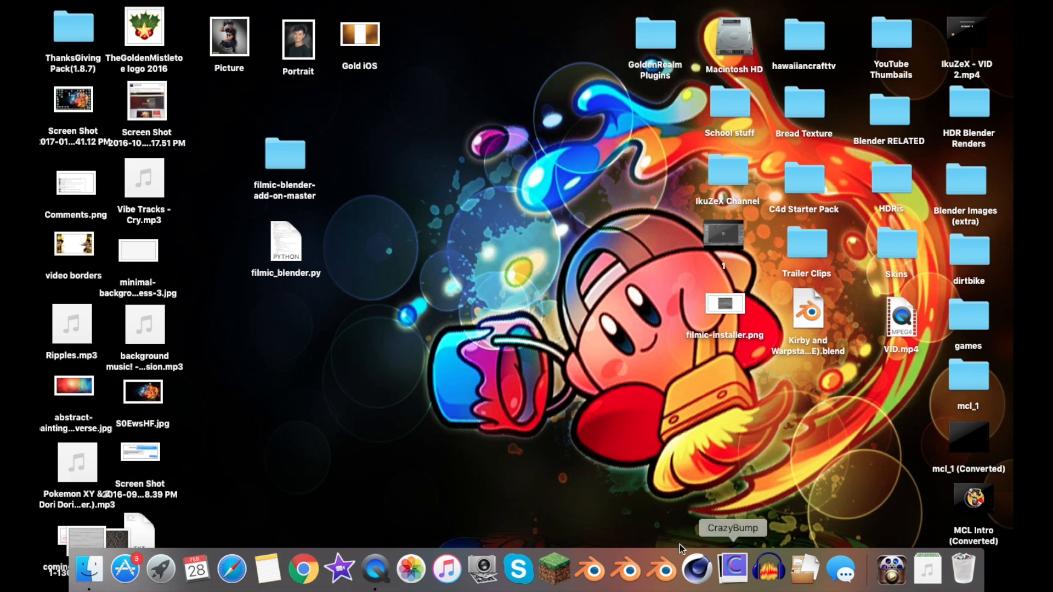
{"action": "mouse_move", "coordinate": [750, 527]}
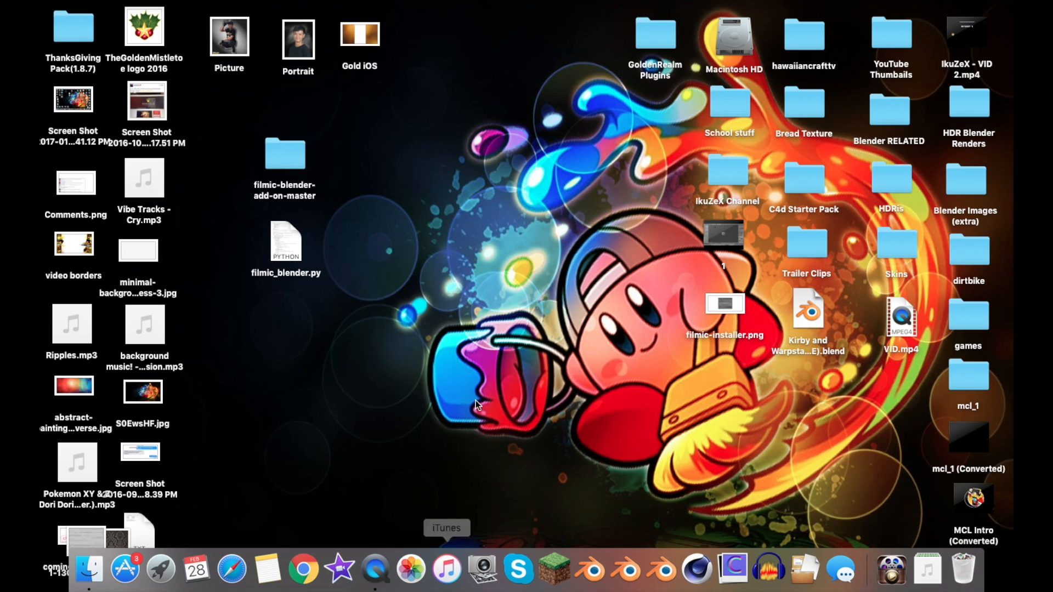
{"action": "mouse_move", "coordinate": [534, 347]}
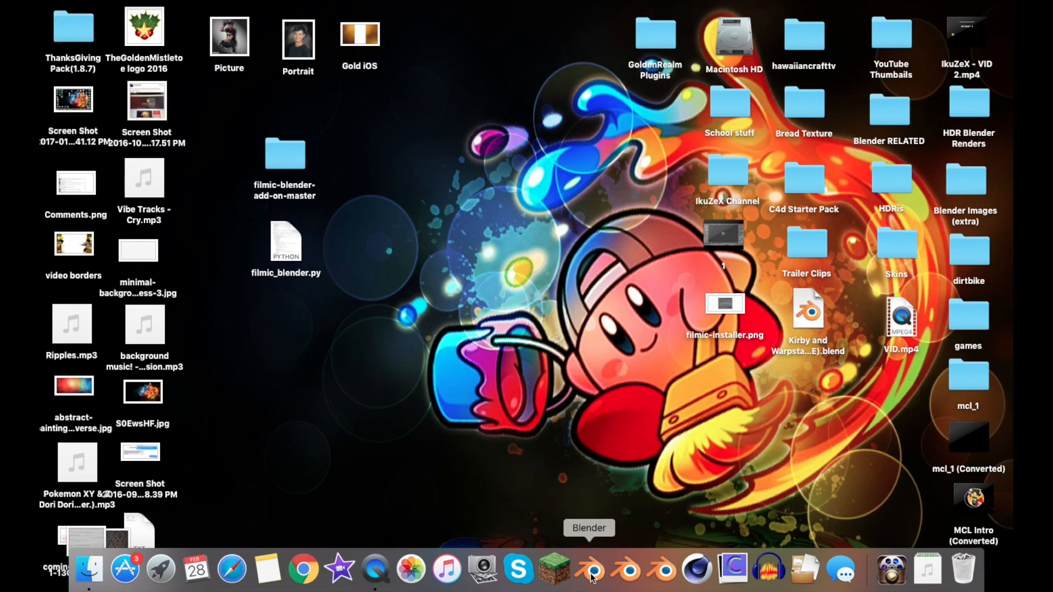
{"action": "mouse_move", "coordinate": [676, 547]}
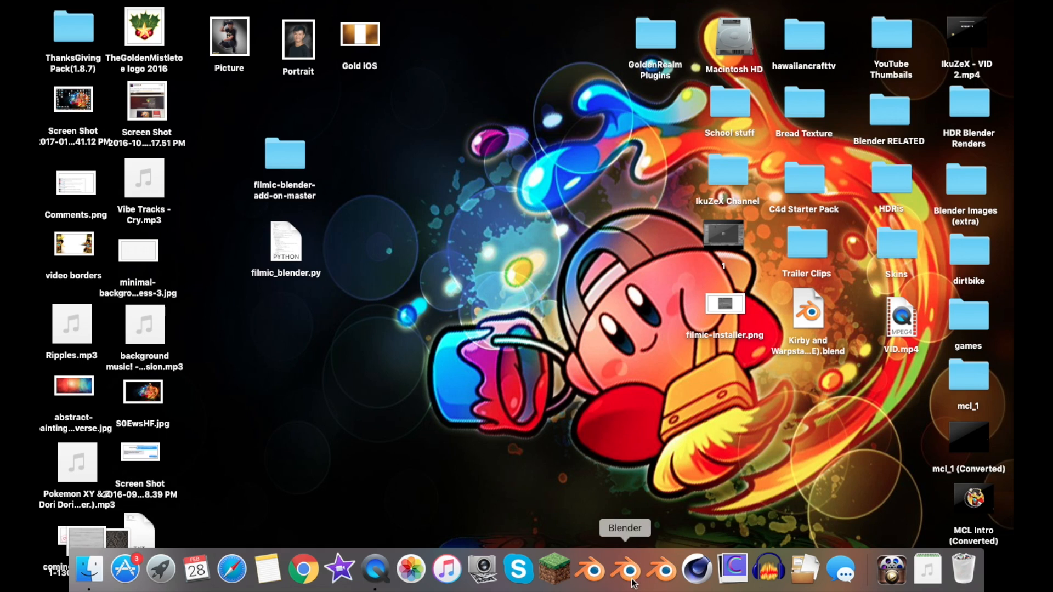
{"action": "mouse_move", "coordinate": [595, 570]}
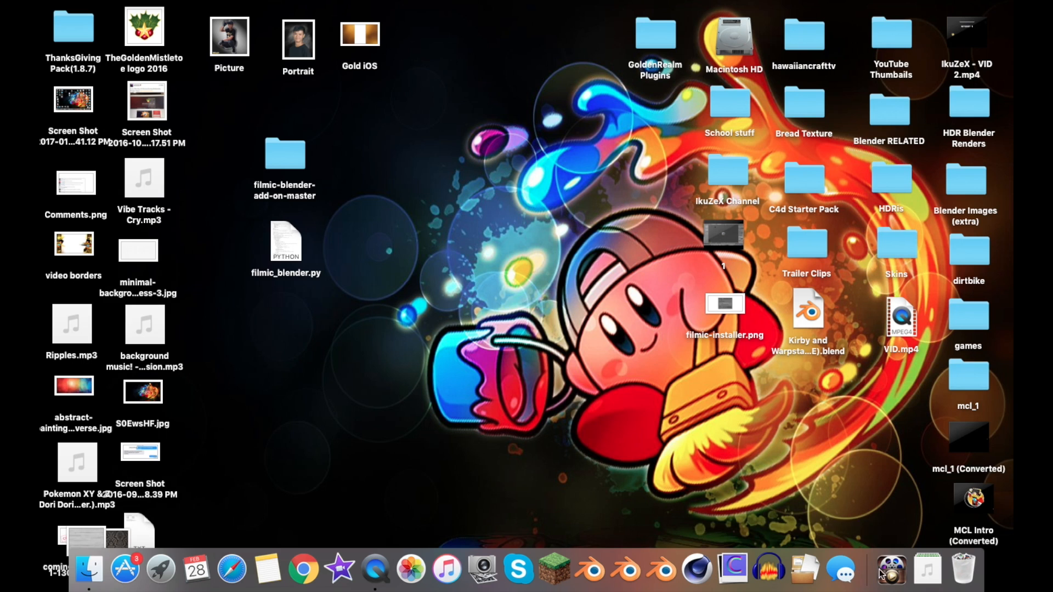
{"action": "left_click", "coordinate": [889, 570]}
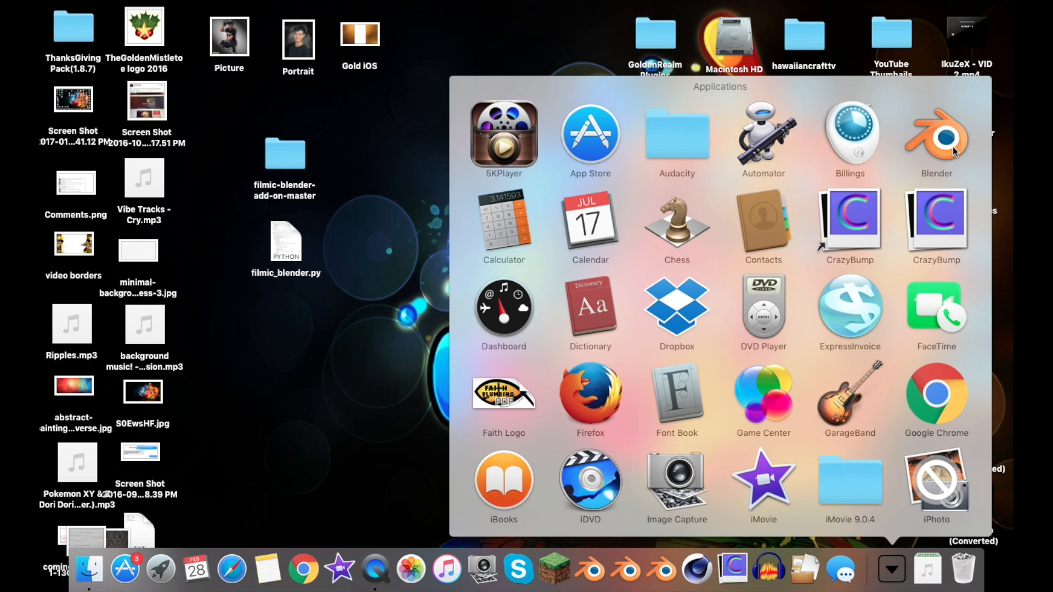
{"action": "mouse_move", "coordinate": [574, 270]}
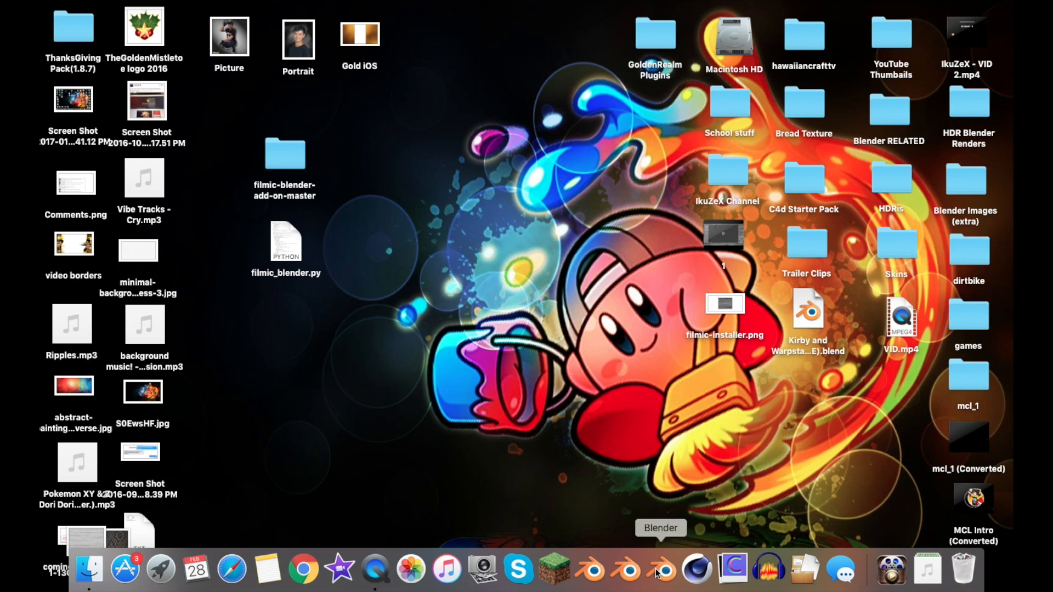
{"action": "mouse_move", "coordinate": [810, 571]}
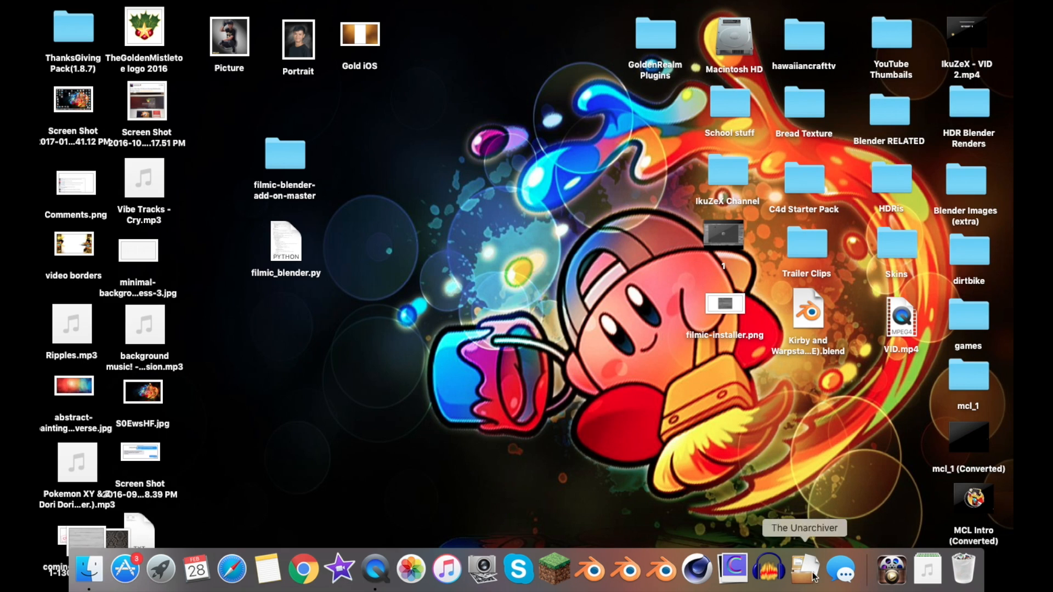
{"action": "mouse_move", "coordinate": [882, 150]}
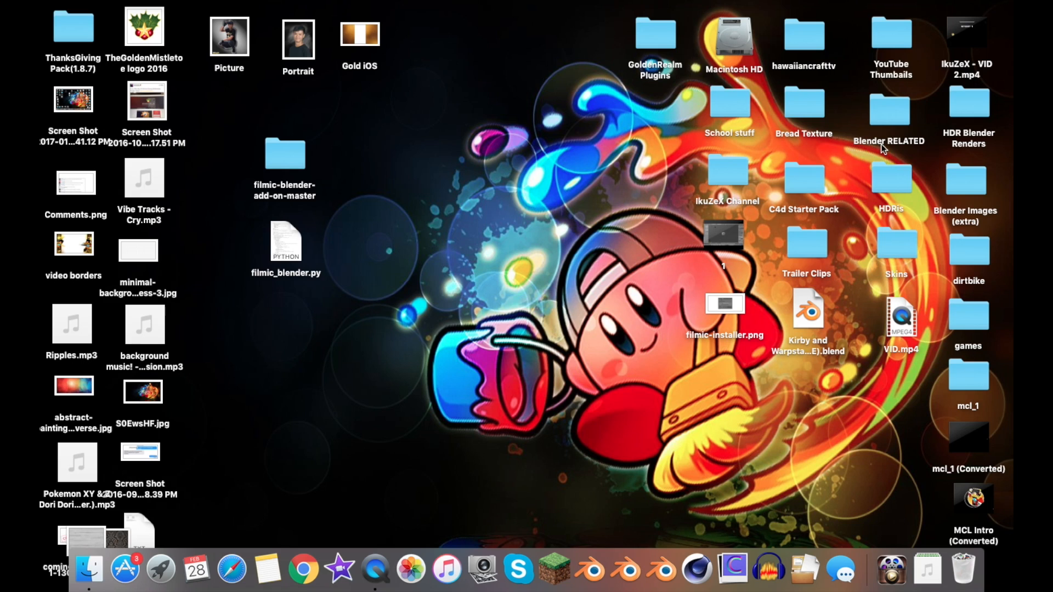
{"action": "mouse_move", "coordinate": [657, 190]}
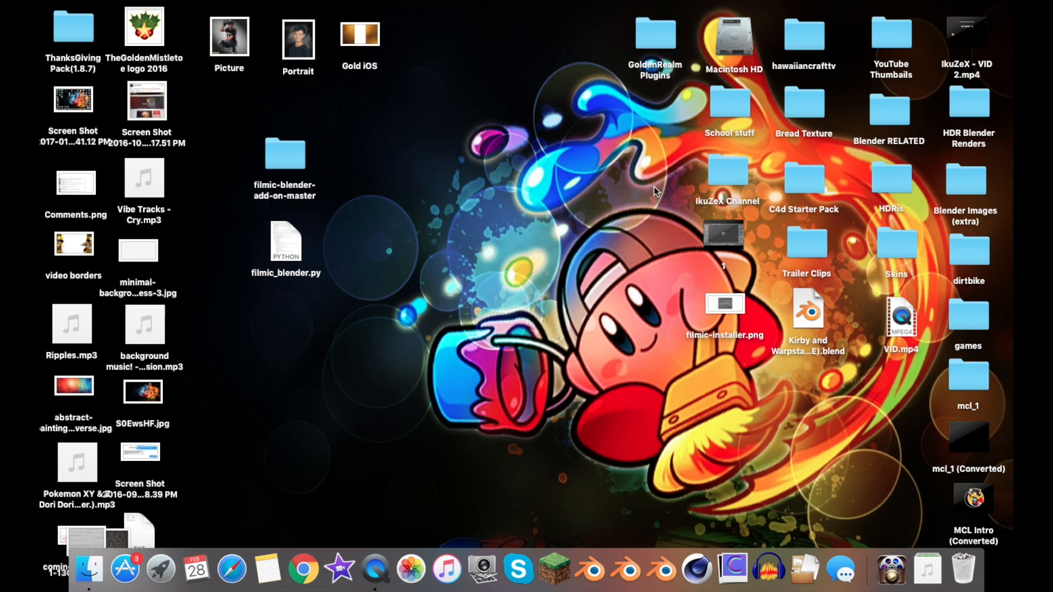
{"action": "right_click", "coordinate": [590, 571]}
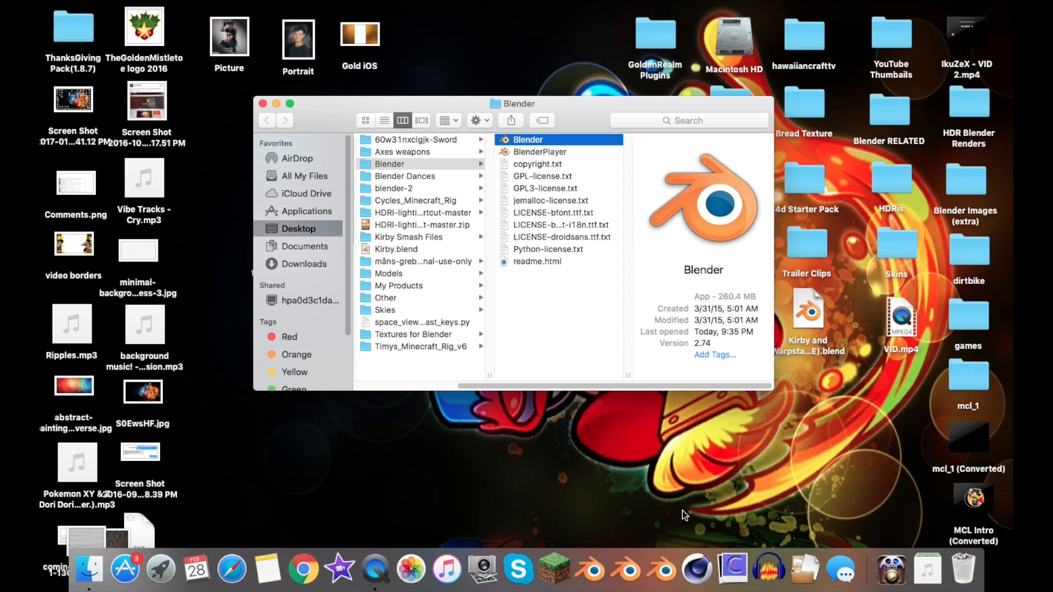
{"action": "mouse_move", "coordinate": [696, 571]}
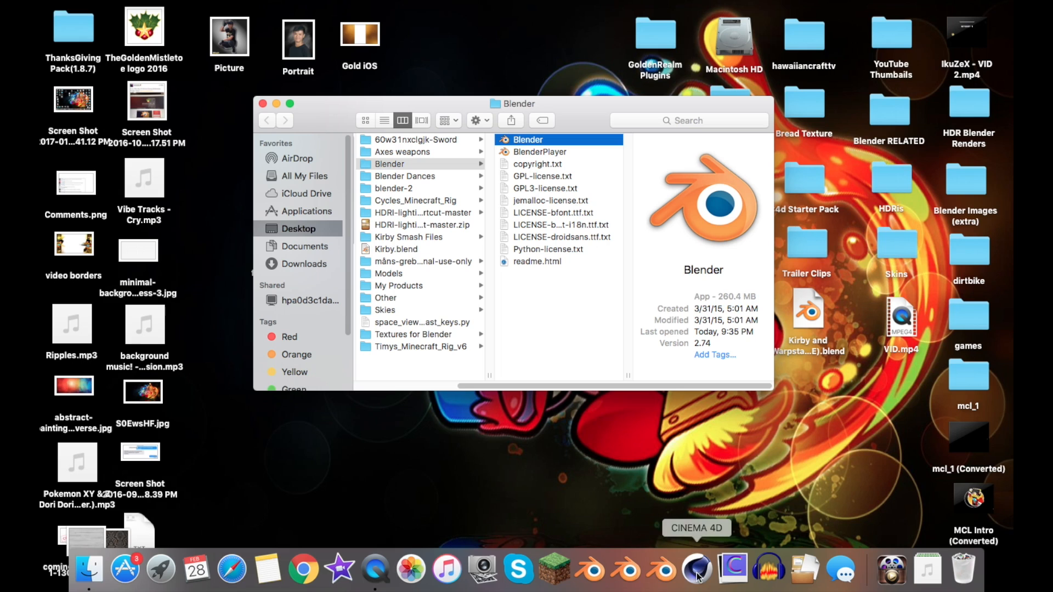
{"action": "mouse_move", "coordinate": [589, 571]}
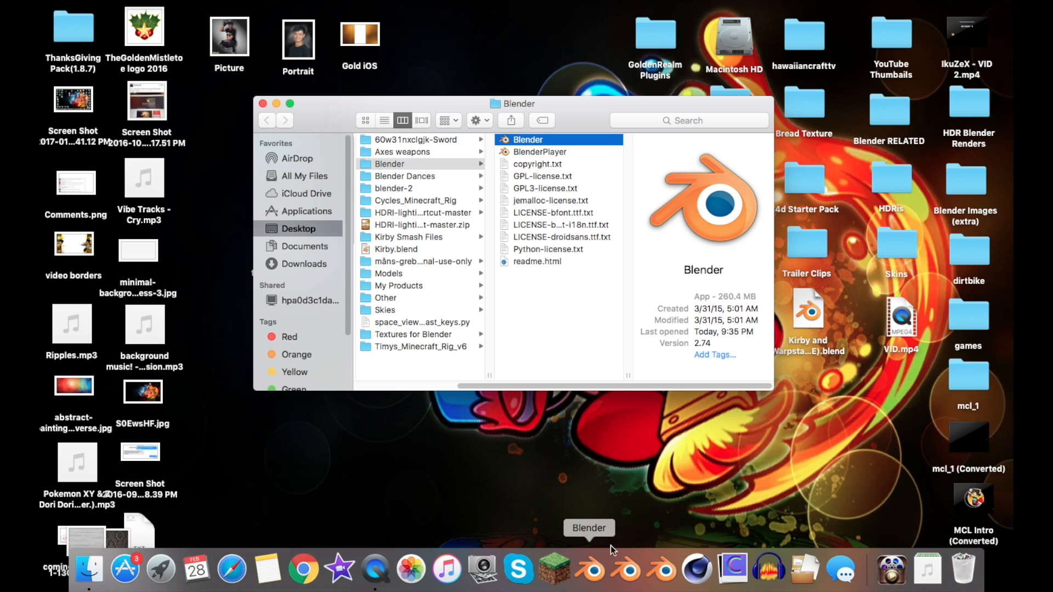
{"action": "mouse_move", "coordinate": [669, 577]}
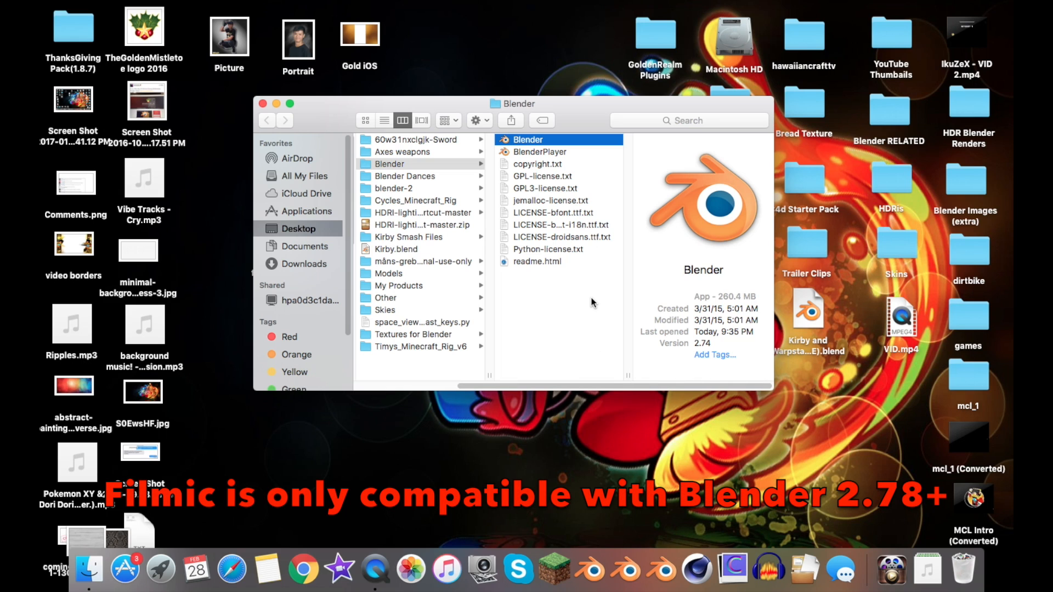
{"action": "mouse_move", "coordinate": [587, 287]}
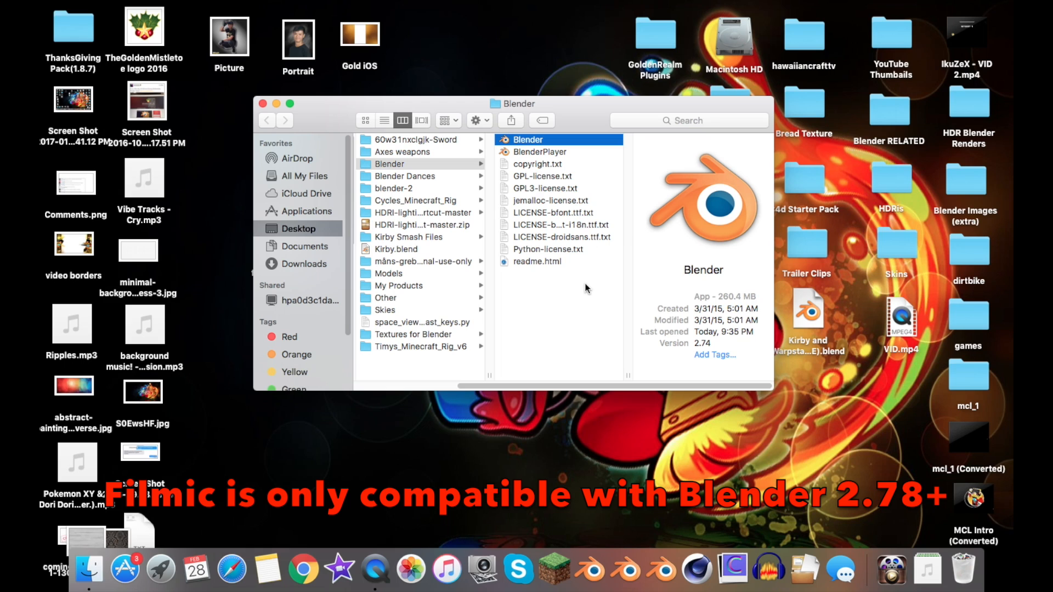
{"action": "mouse_move", "coordinate": [585, 292]}
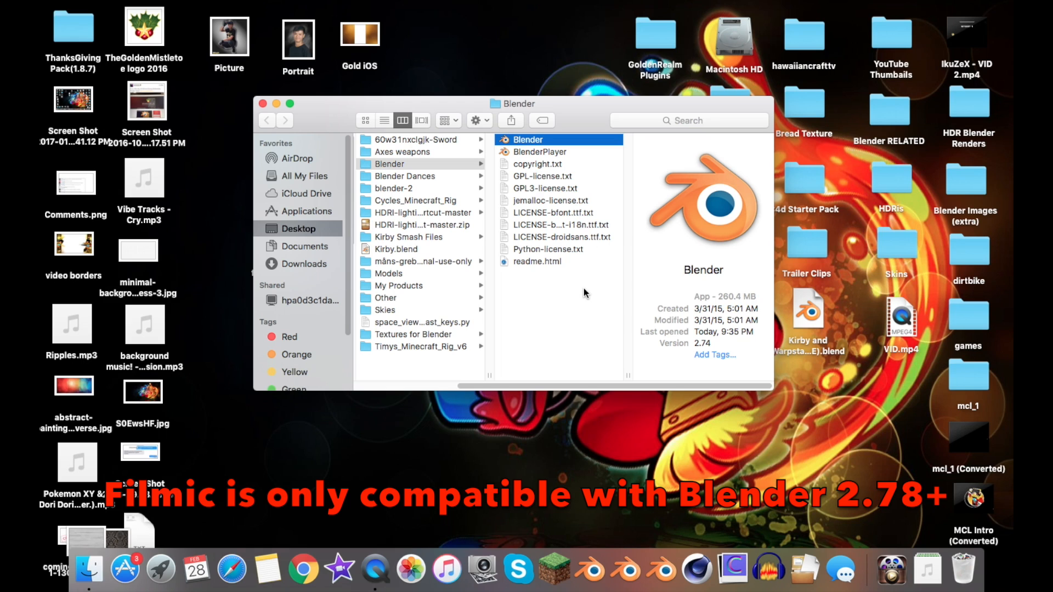
{"action": "mouse_move", "coordinate": [581, 303]}
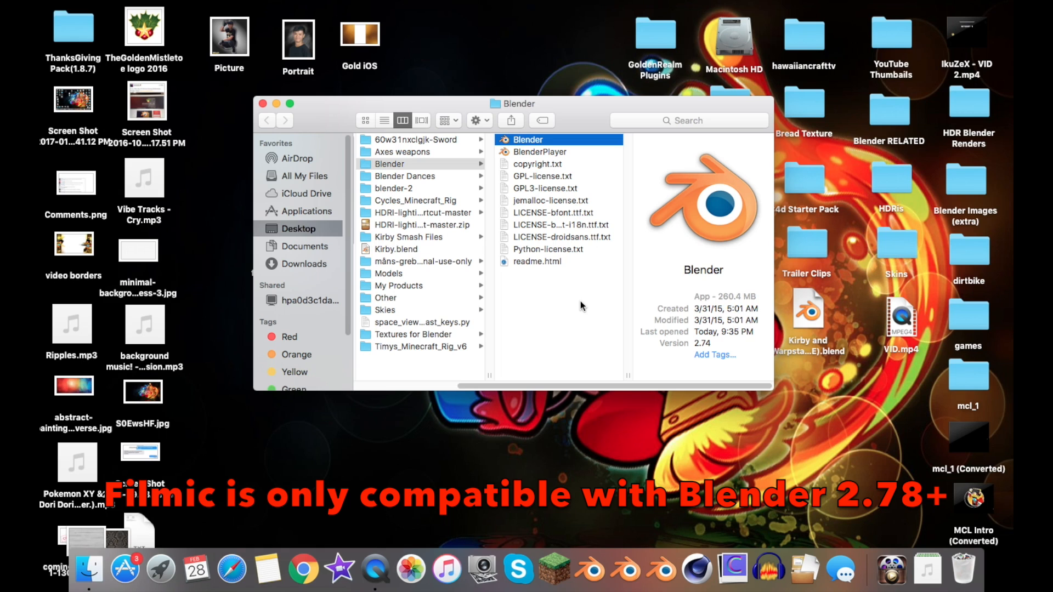
{"action": "mouse_move", "coordinate": [589, 572]}
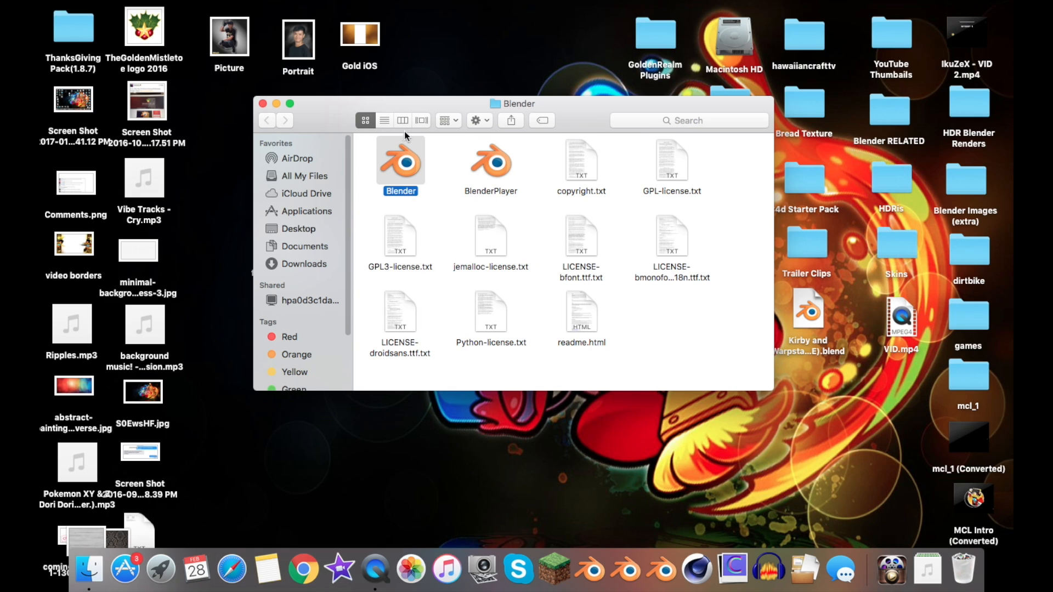
Show the Blender folder in columns and choose Show Package Contents on the Blender app.
{"action": "left_click", "coordinate": [402, 121]}
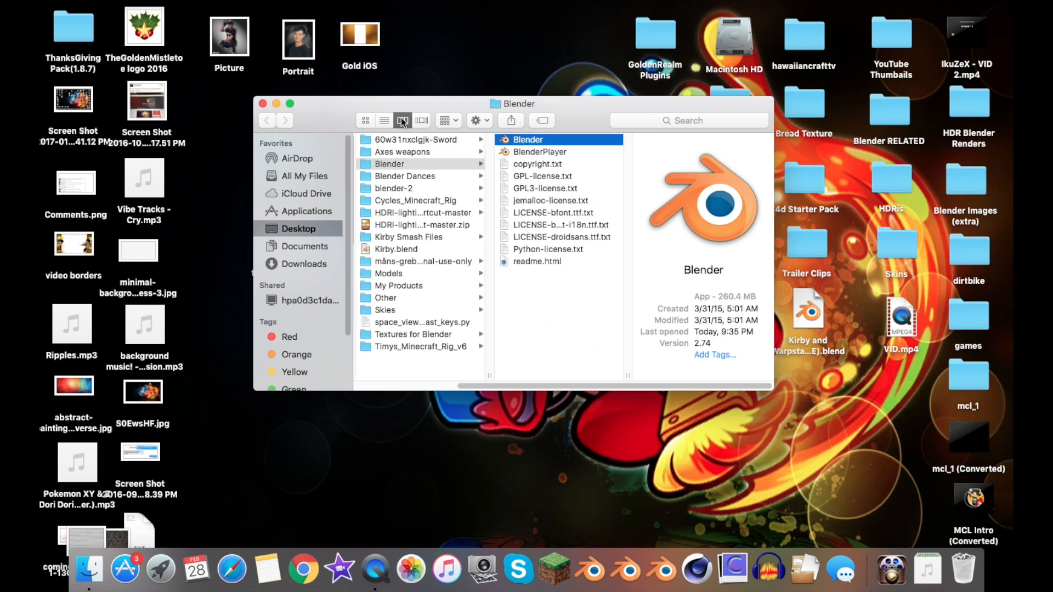
{"action": "mouse_move", "coordinate": [506, 153]}
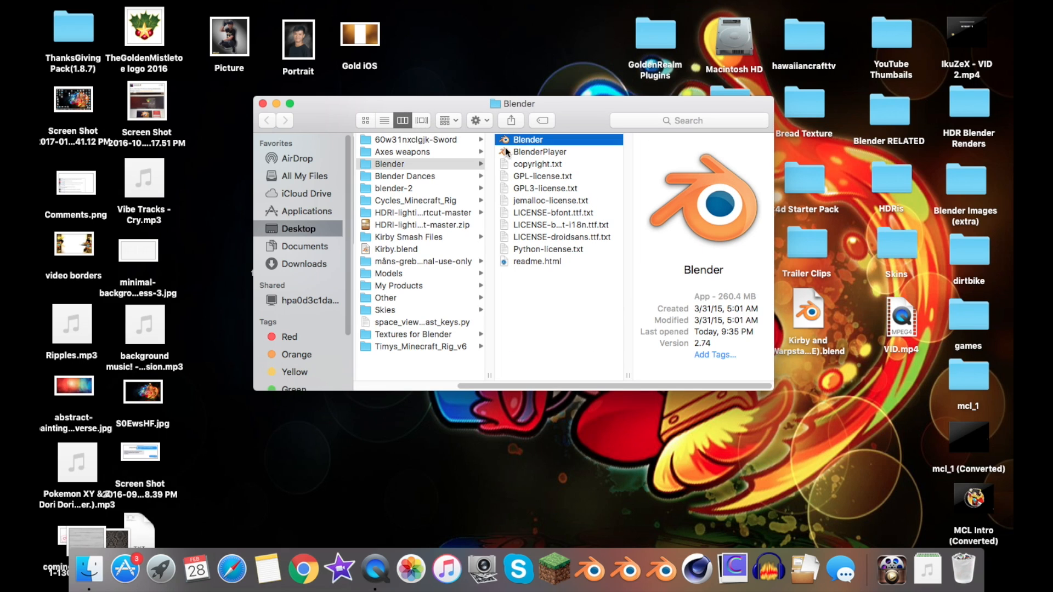
{"action": "right_click", "coordinate": [528, 140]}
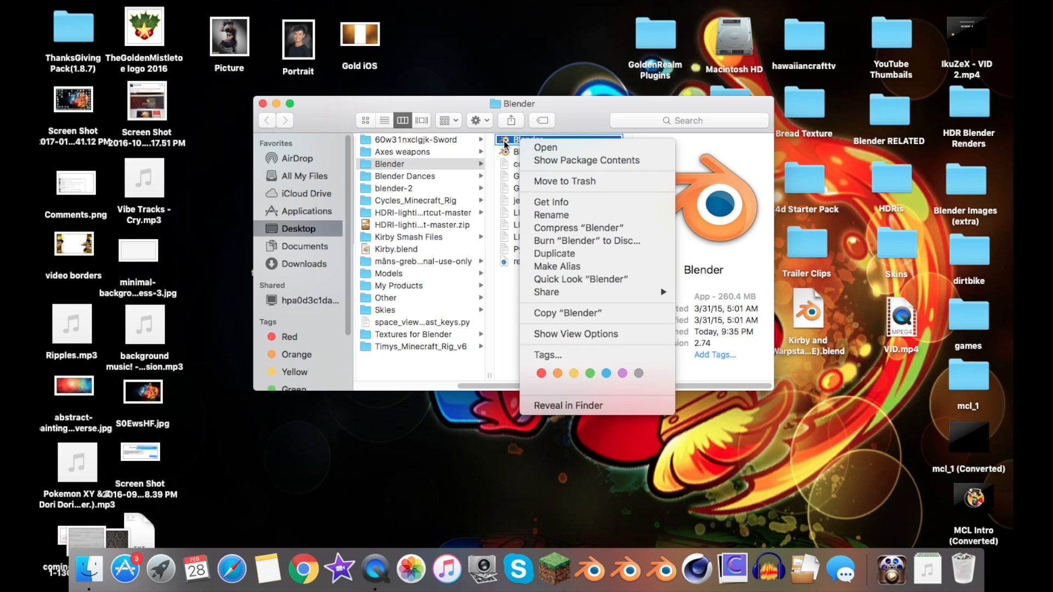
{"action": "mouse_move", "coordinate": [586, 161]}
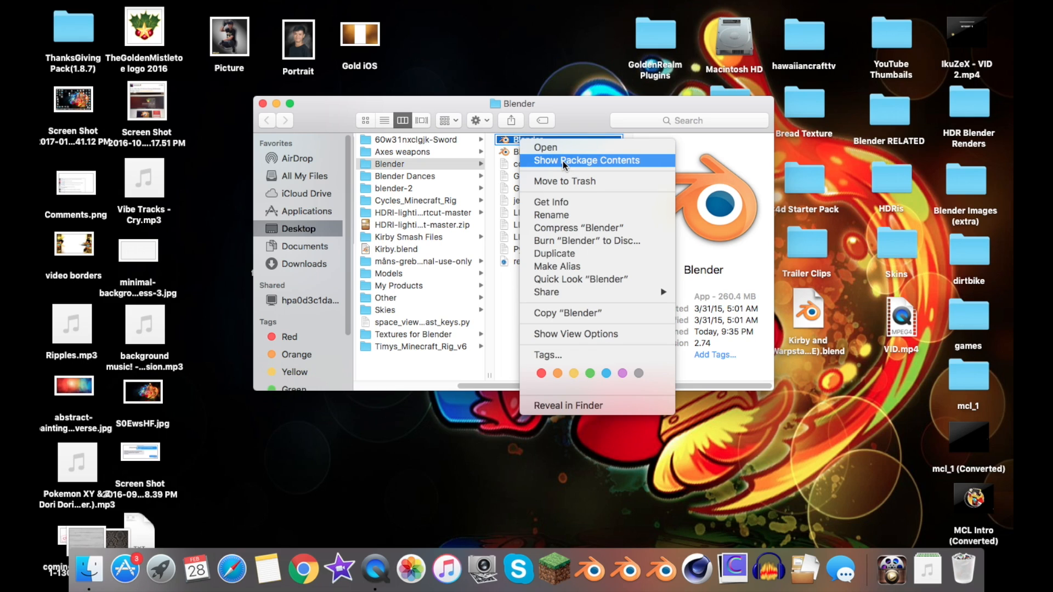
{"action": "left_click", "coordinate": [586, 160]}
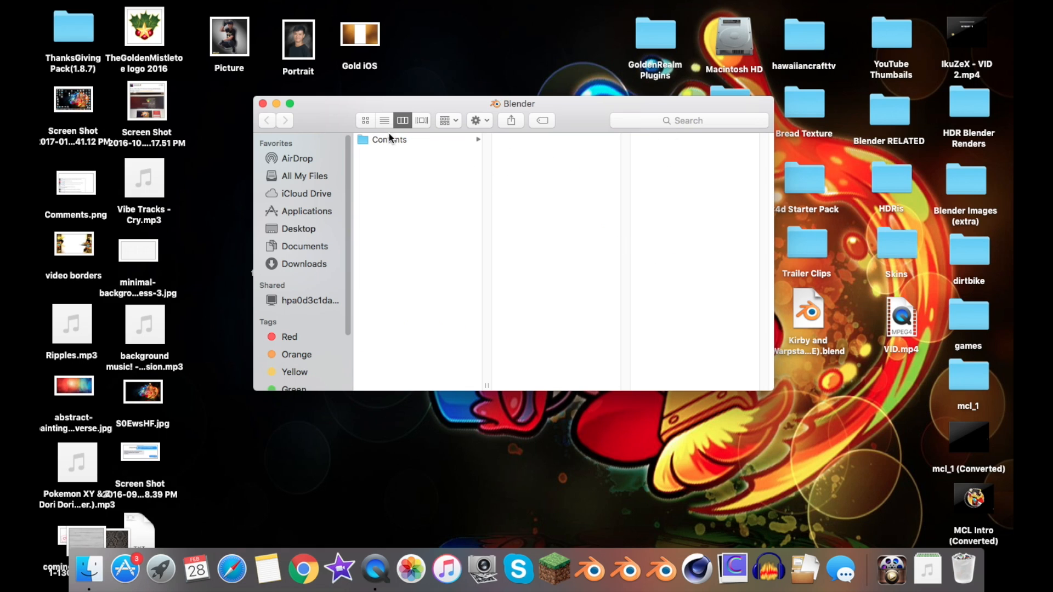
{"action": "mouse_move", "coordinate": [844, 32]}
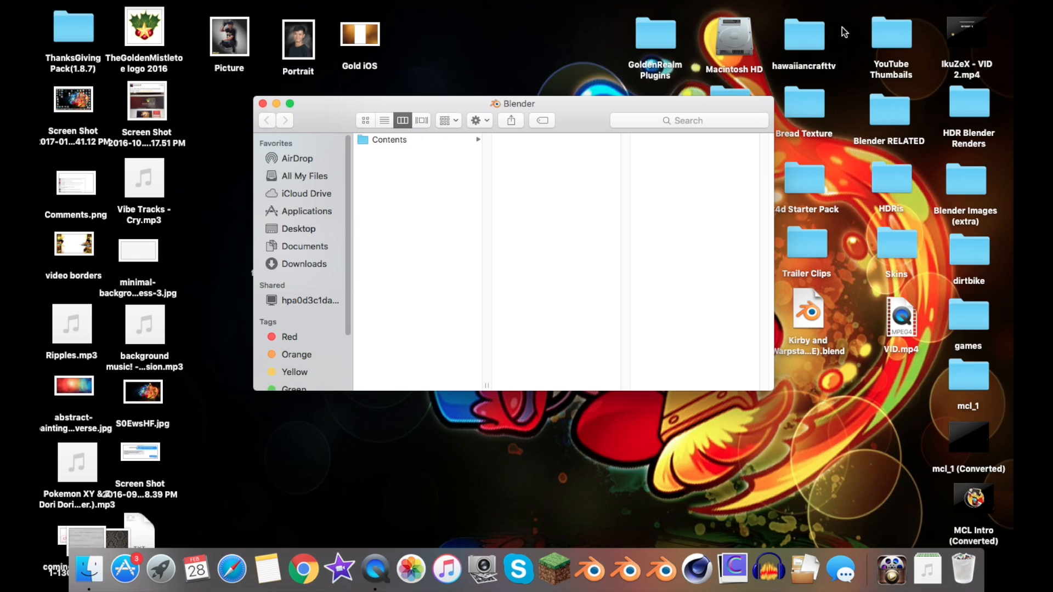
{"action": "key", "text": "cmd+space"}
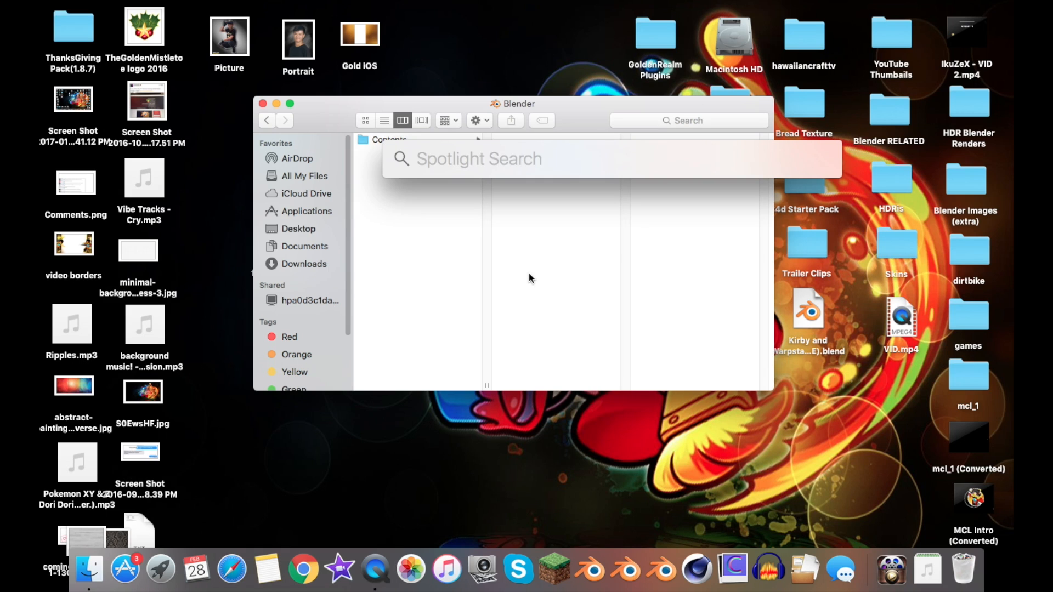
{"action": "key", "text": "escape"}
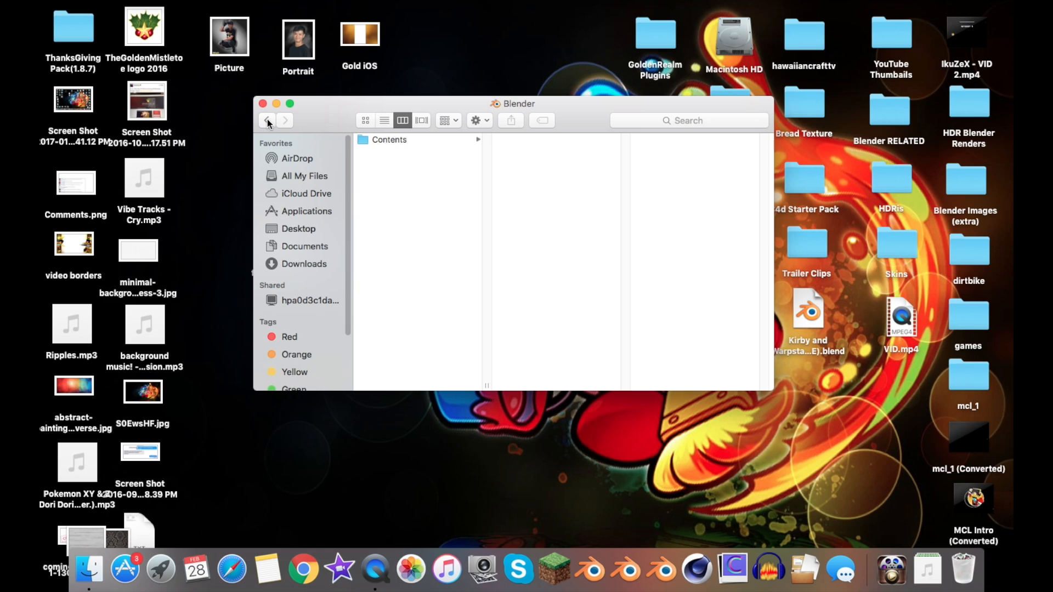
{"action": "mouse_move", "coordinate": [380, 143]}
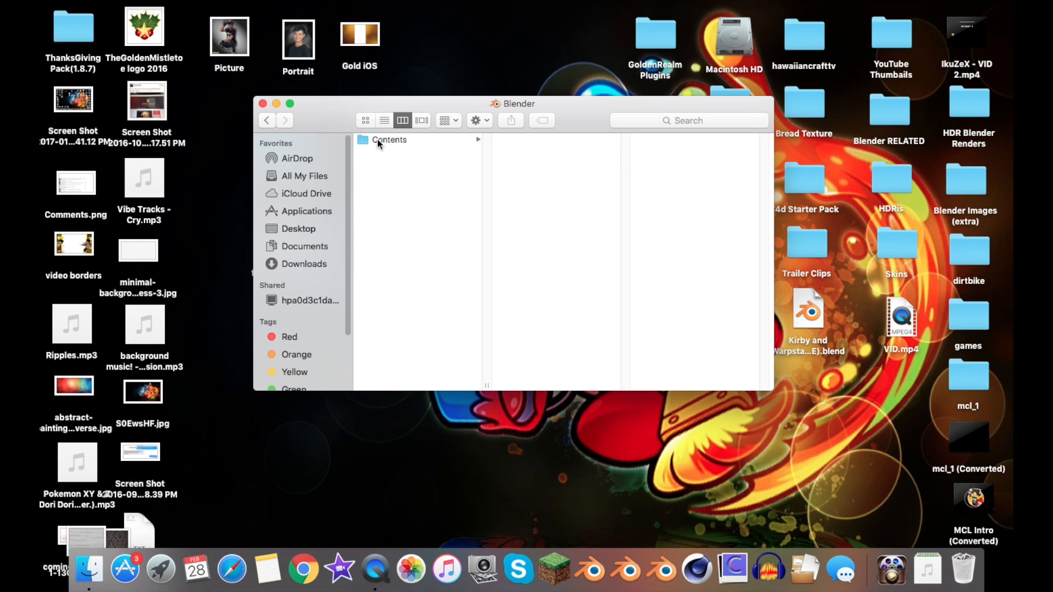
{"action": "mouse_move", "coordinate": [415, 148]}
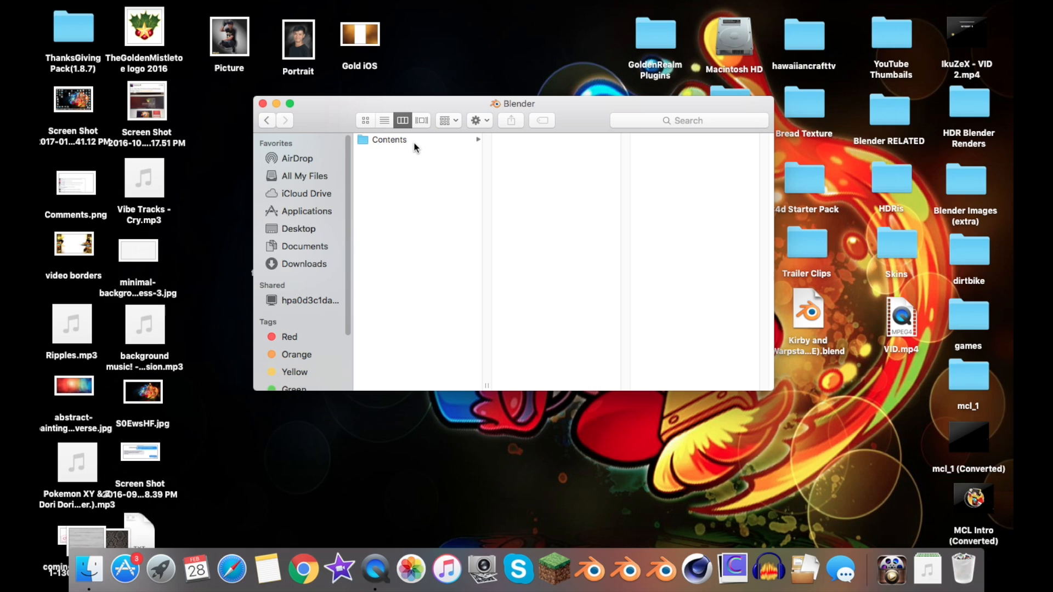
{"action": "mouse_move", "coordinate": [524, 128]}
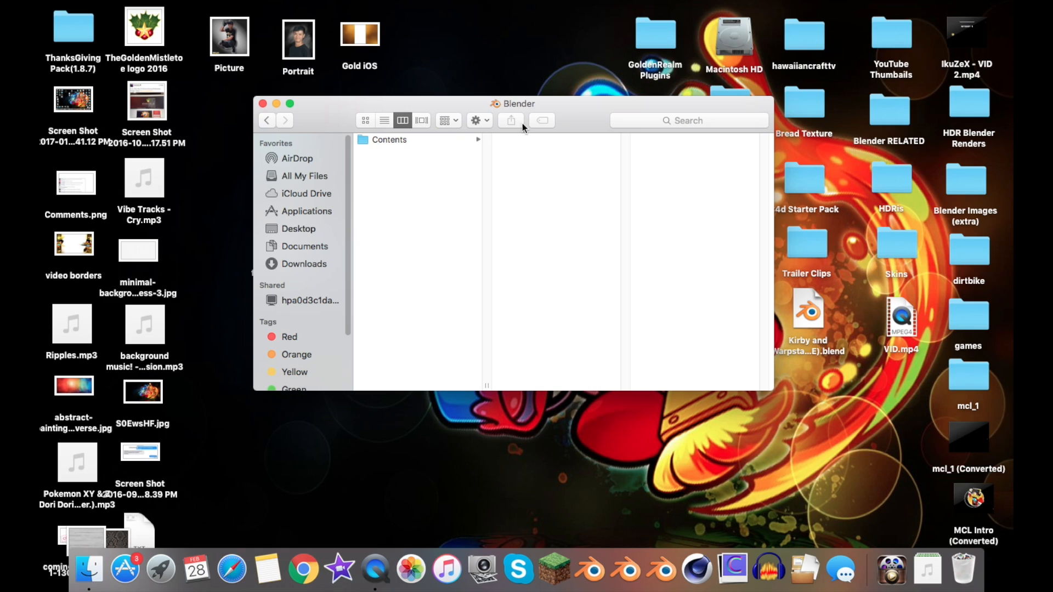
{"action": "mouse_move", "coordinate": [475, 117]}
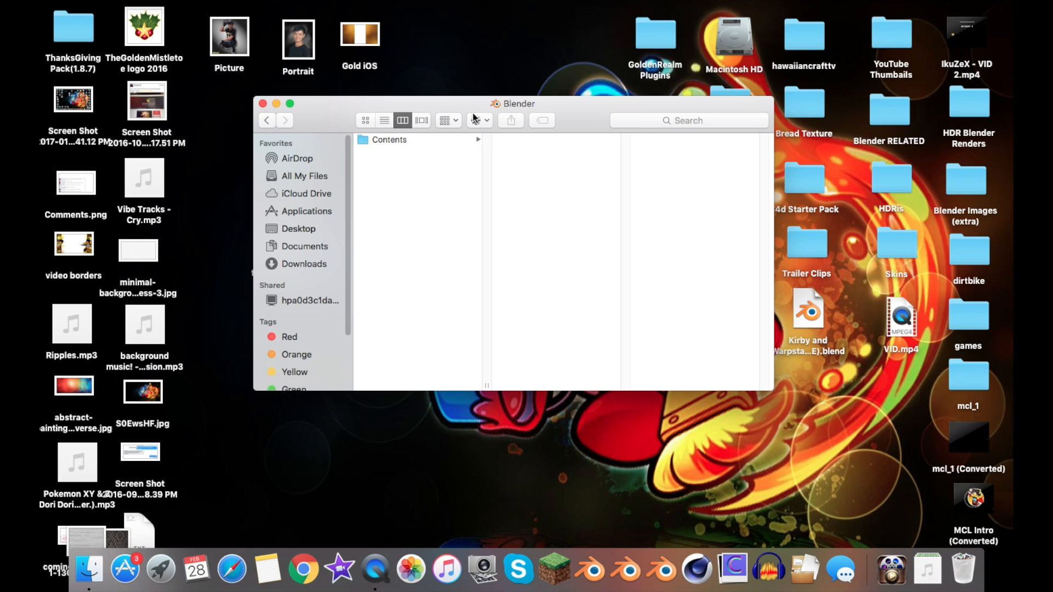
Reopen the Blender app's package contents and display its Contents folder in columns.
{"action": "right_click", "coordinate": [400, 161]}
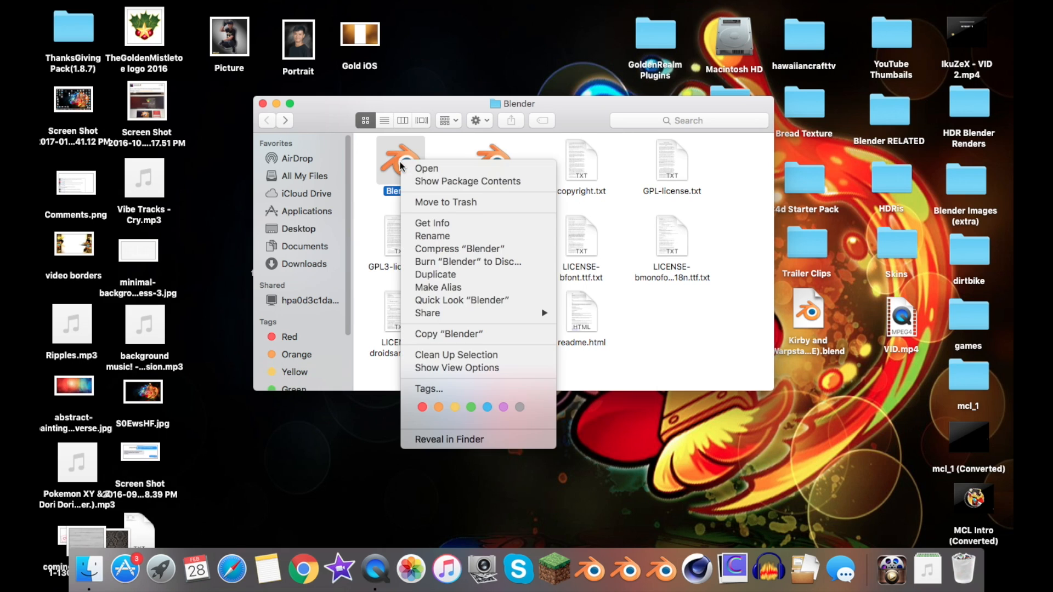
{"action": "left_click", "coordinate": [467, 182]}
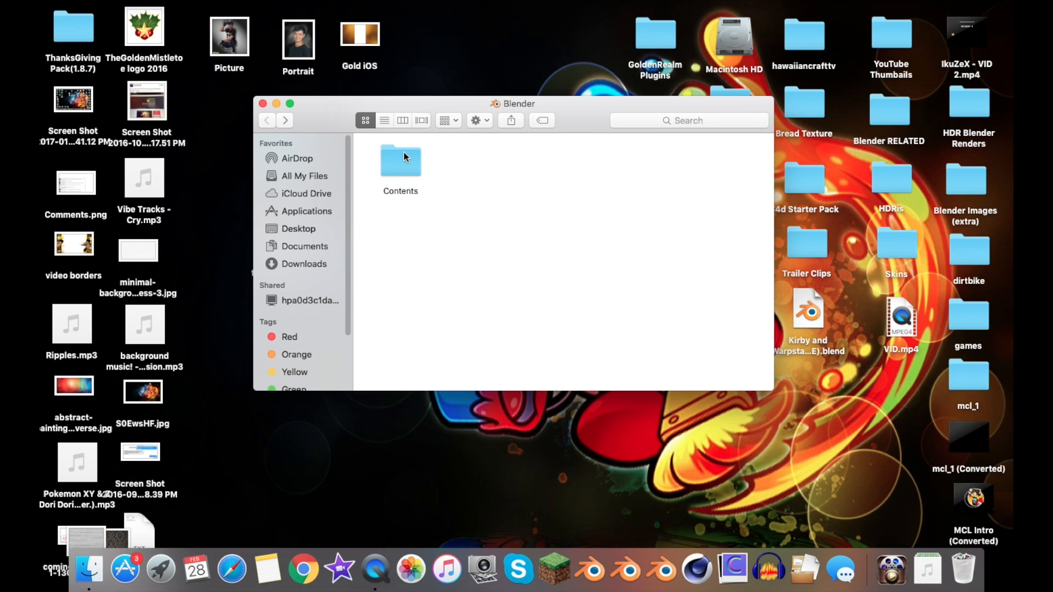
{"action": "left_click", "coordinate": [403, 121]}
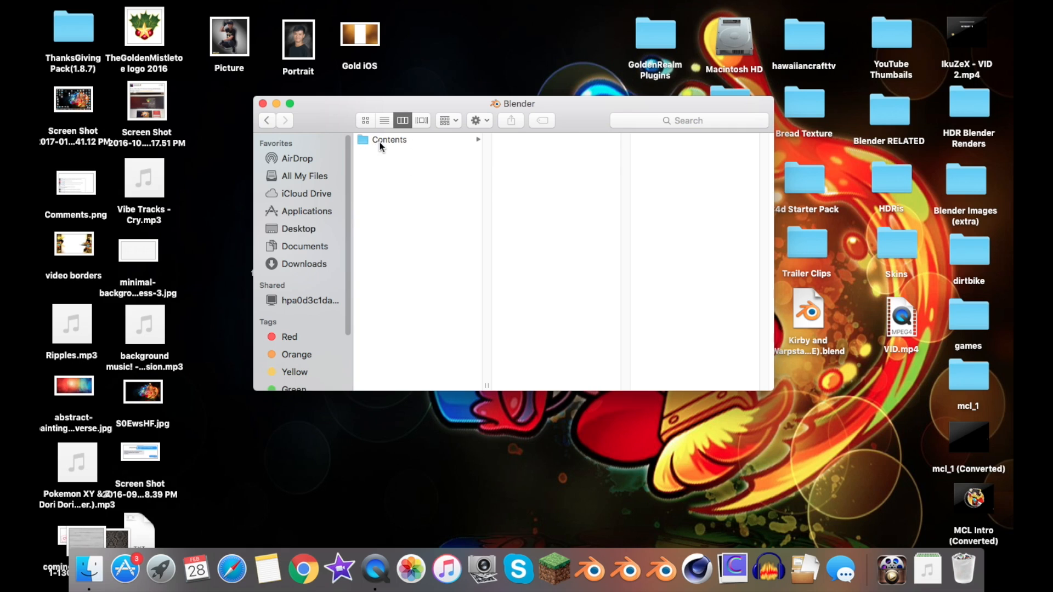
Drill into Contents, Resources and the 2.74 folder showing datafiles, python and scripts.
{"action": "left_click", "coordinate": [389, 140]}
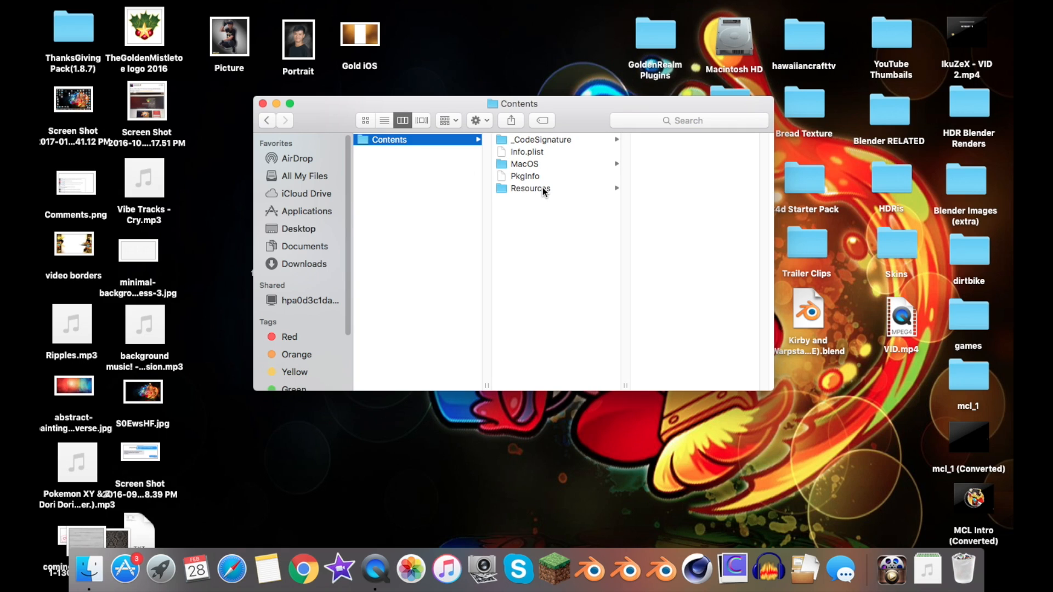
{"action": "left_click", "coordinate": [530, 189]}
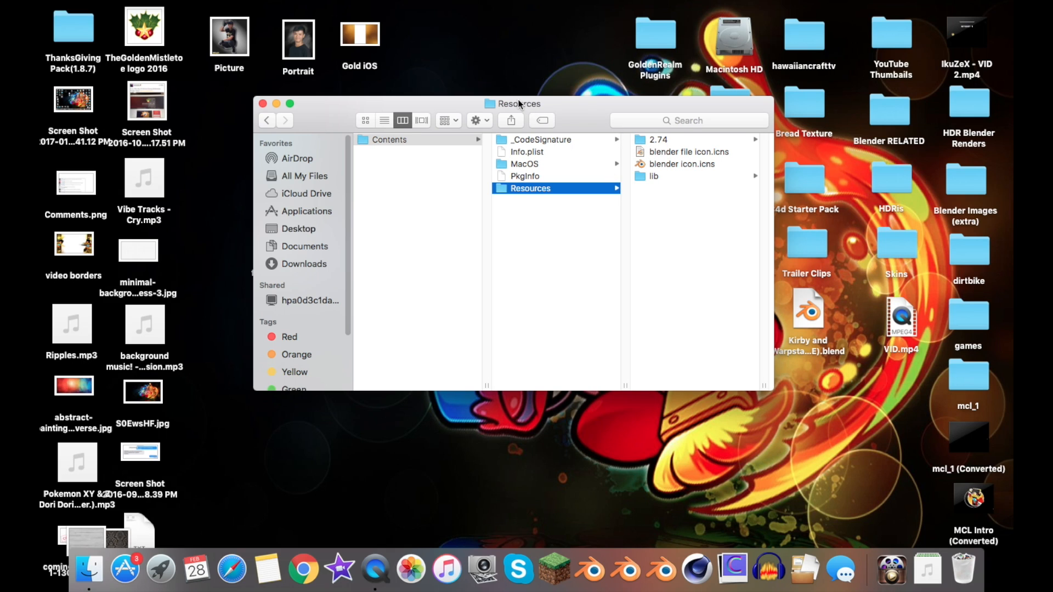
{"action": "mouse_move", "coordinate": [707, 469]}
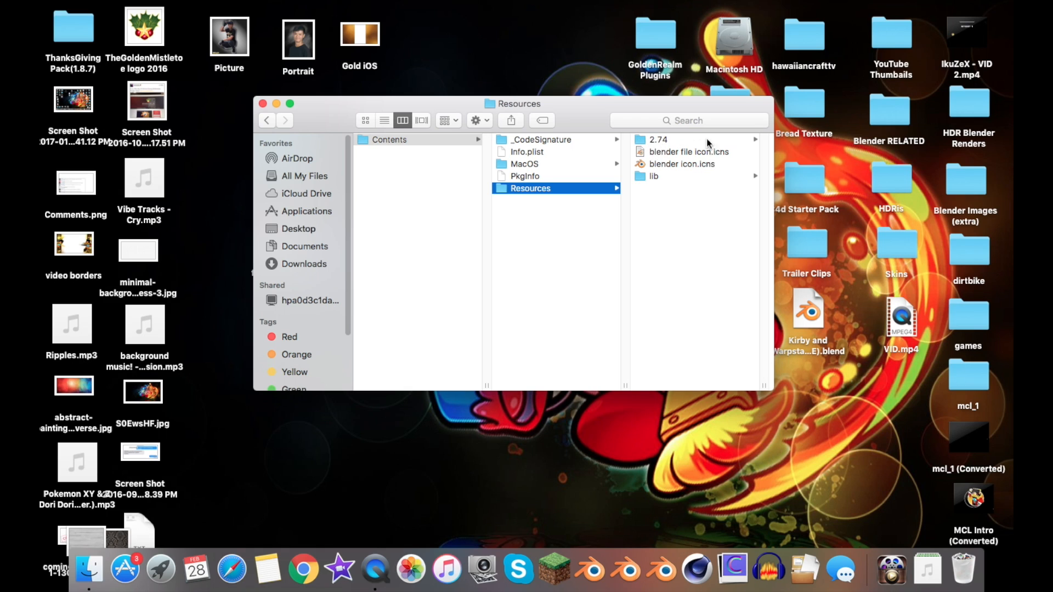
{"action": "left_click", "coordinate": [659, 140]}
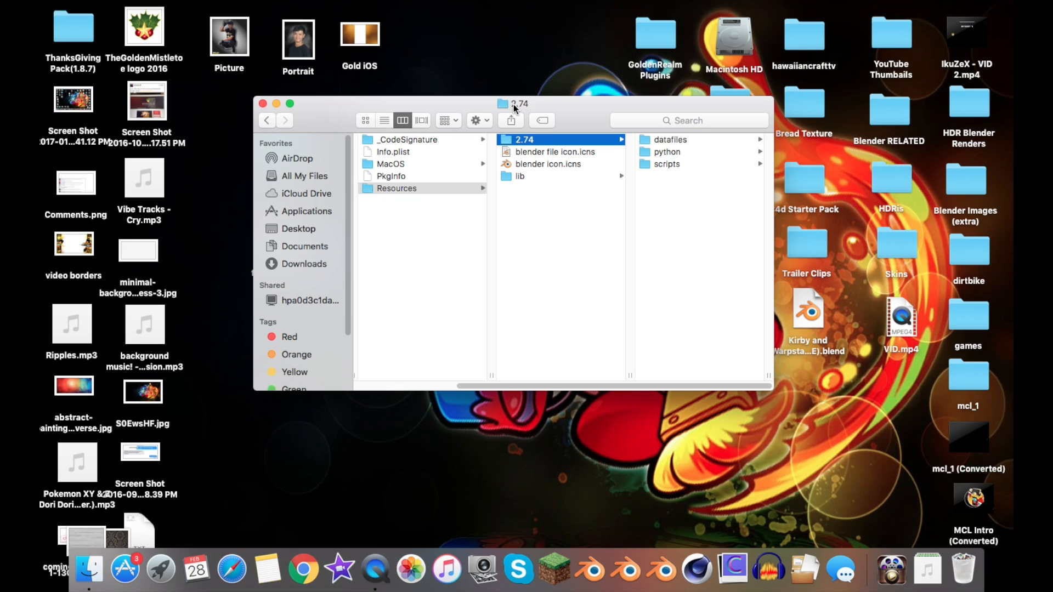
{"action": "mouse_move", "coordinate": [682, 144]}
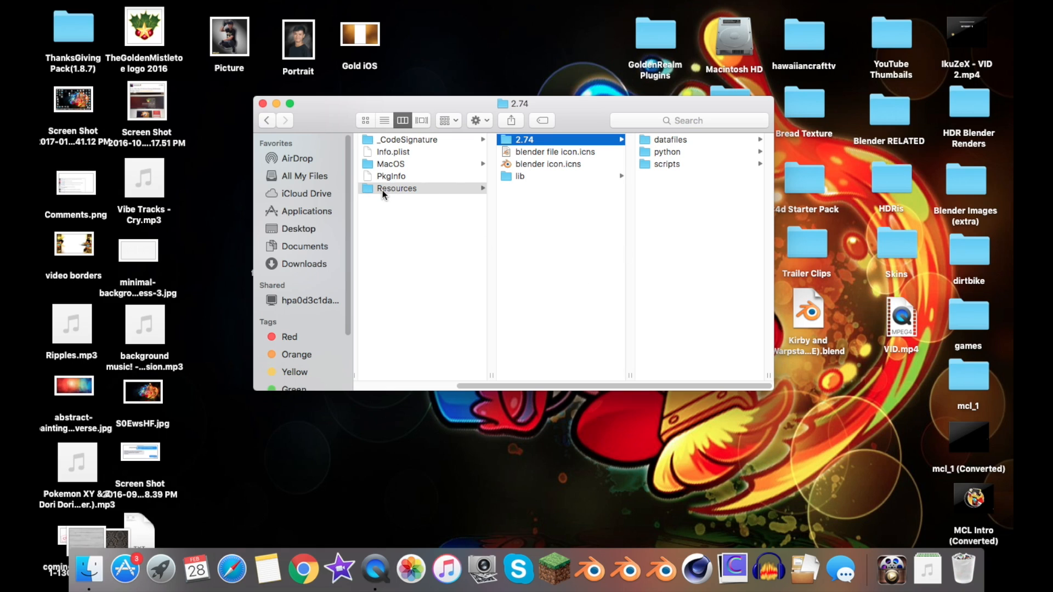
{"action": "mouse_move", "coordinate": [686, 146]}
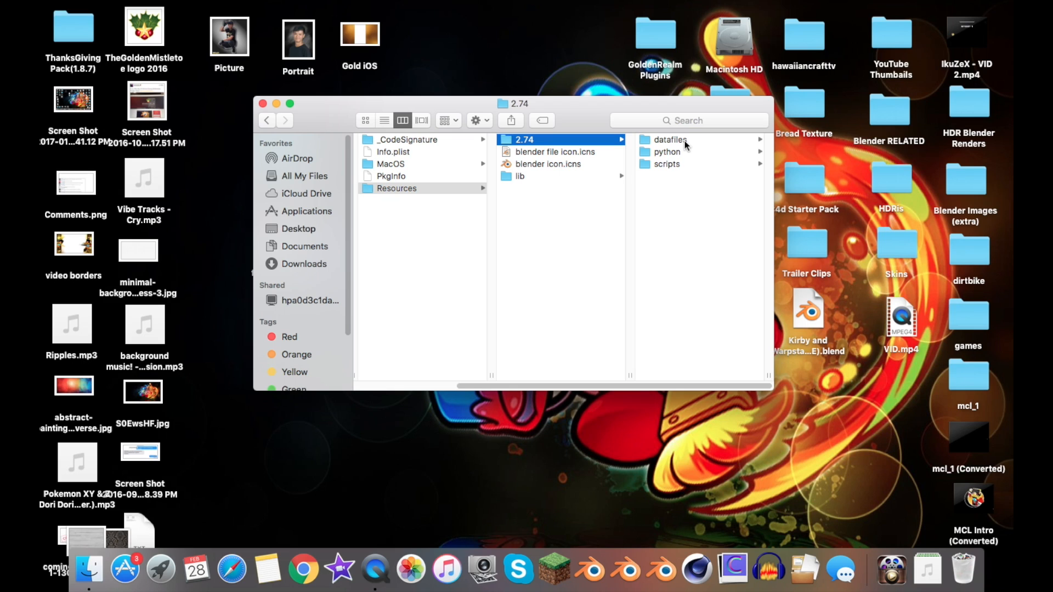
Rename the colormanagement folder inside datafiles to colormanagement_old.
{"action": "left_click", "coordinate": [670, 140]}
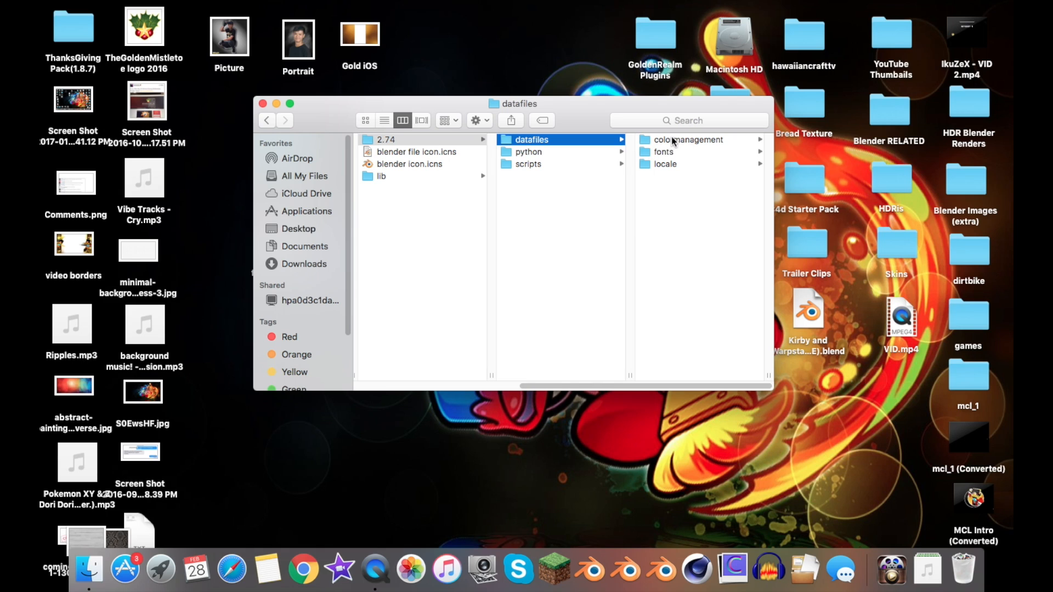
{"action": "left_click", "coordinate": [688, 140]}
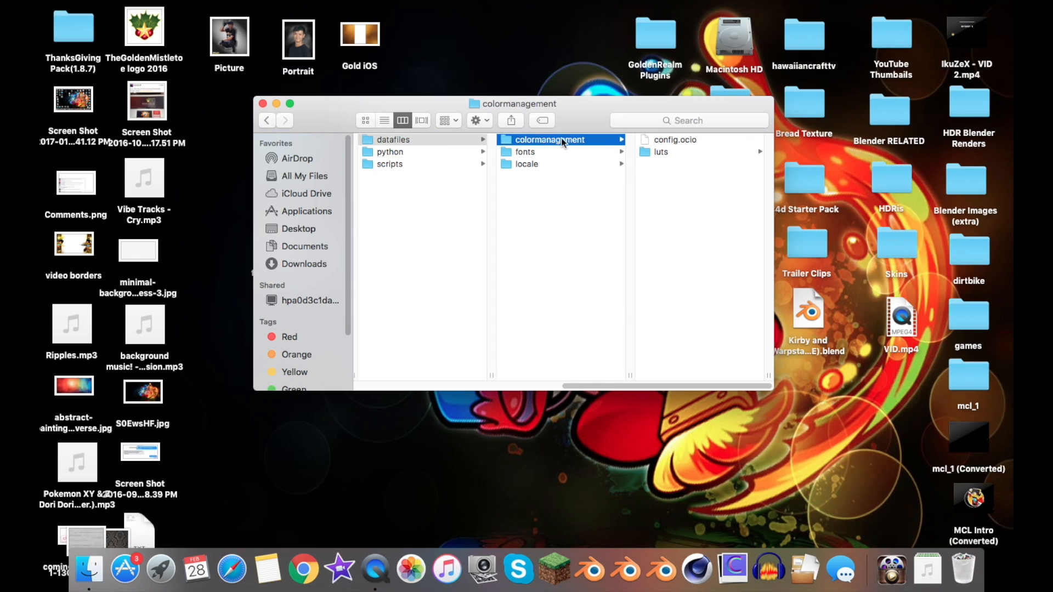
{"action": "mouse_move", "coordinate": [553, 118]}
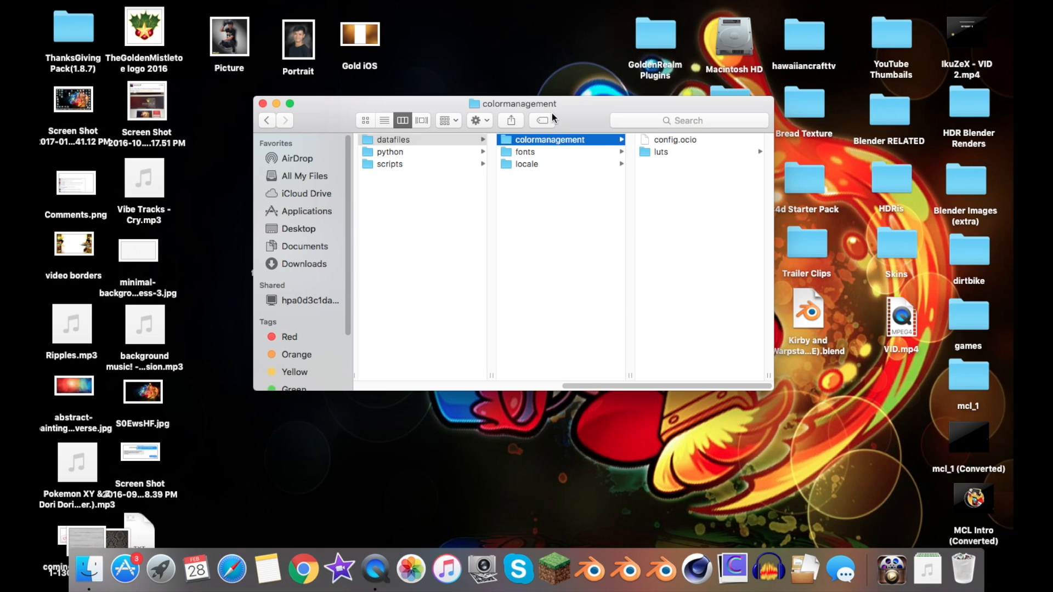
{"action": "left_click", "coordinate": [549, 140]}
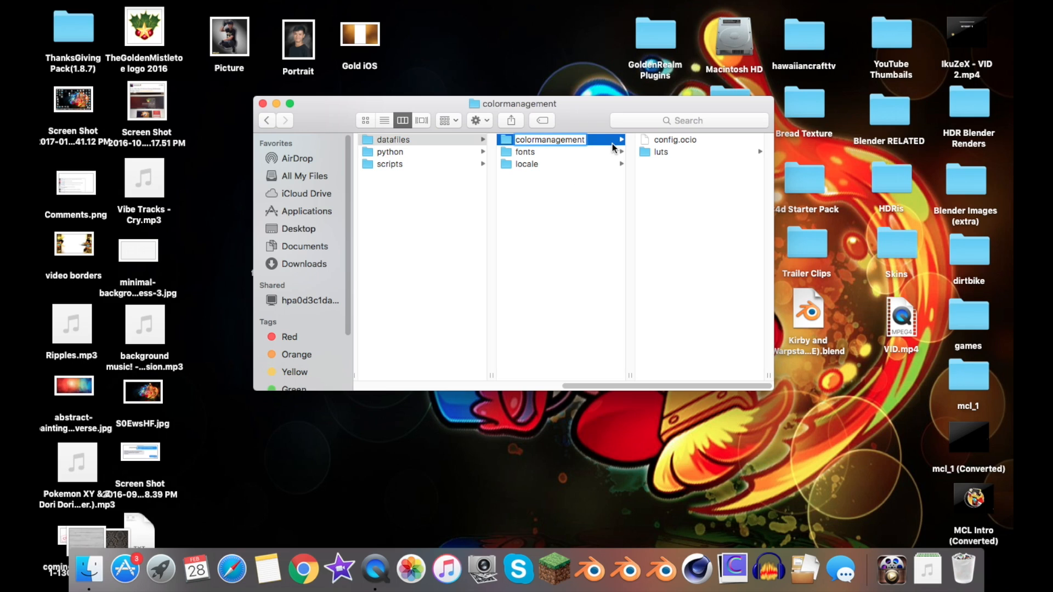
{"action": "type", "text": "_old"}
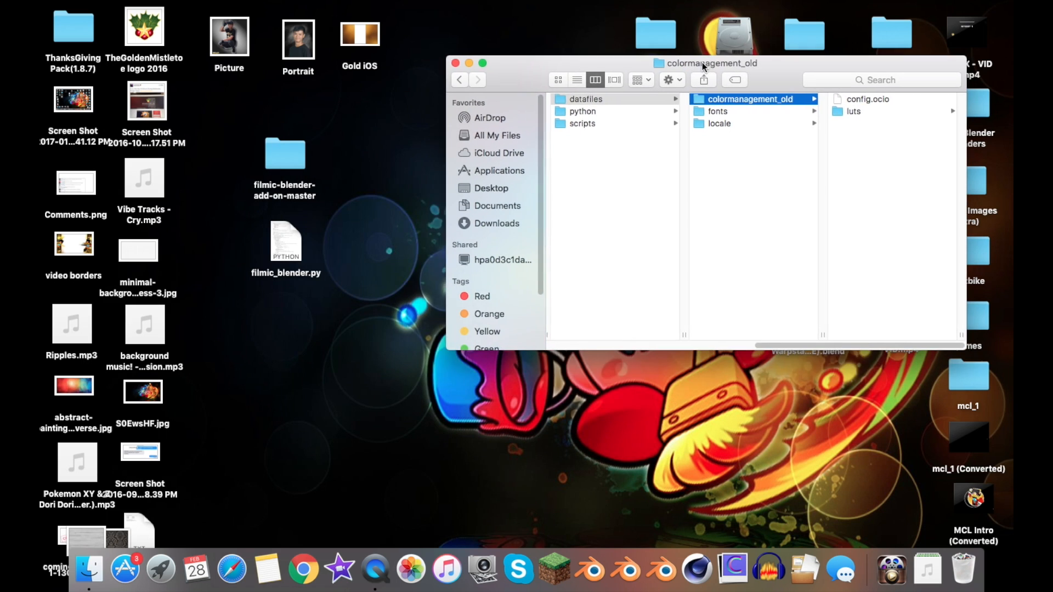
{"action": "left_click_drag", "start_coordinate": [706, 63], "coordinate": [671, 79]}
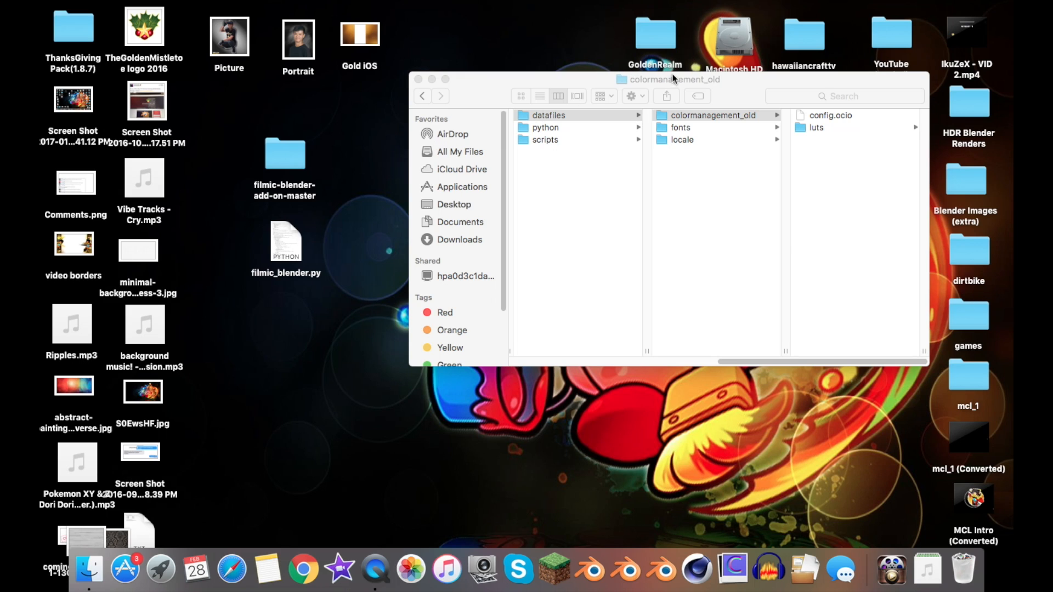
{"action": "left_click", "coordinate": [285, 154]}
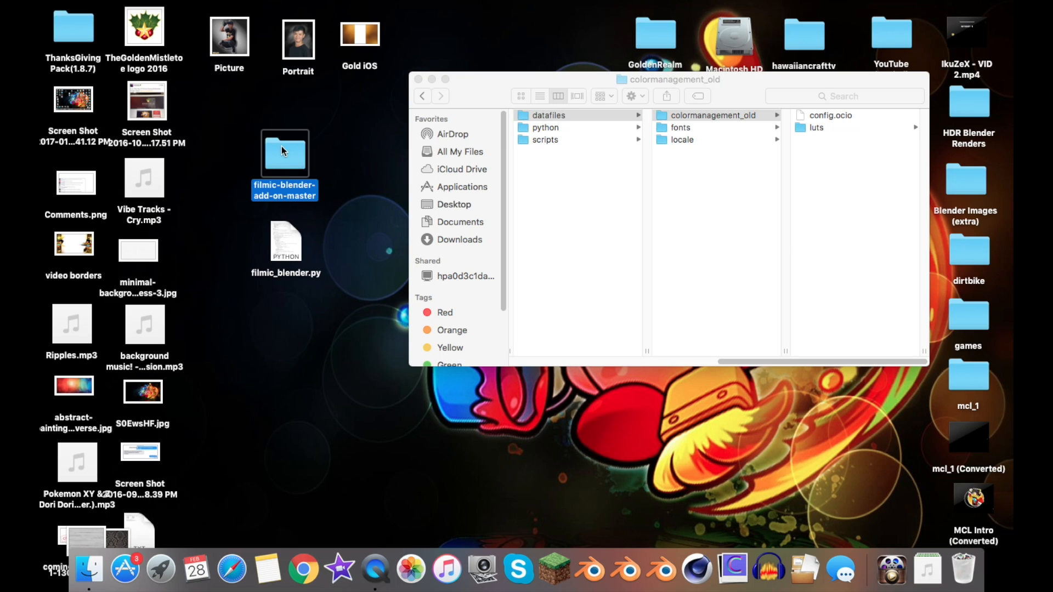
{"action": "left_click", "coordinate": [285, 242]}
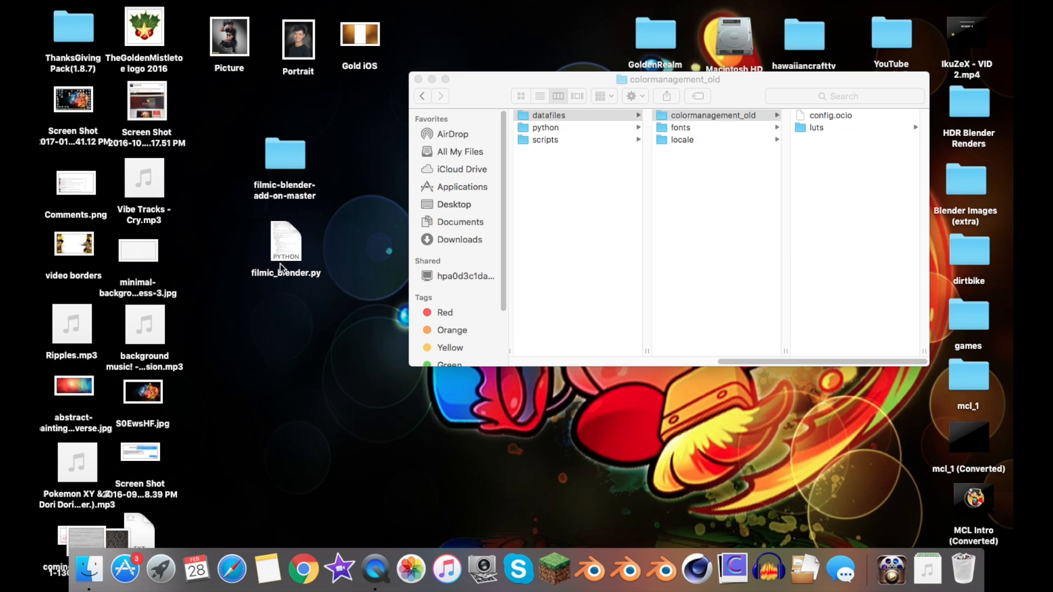
{"action": "left_click", "coordinate": [284, 155]}
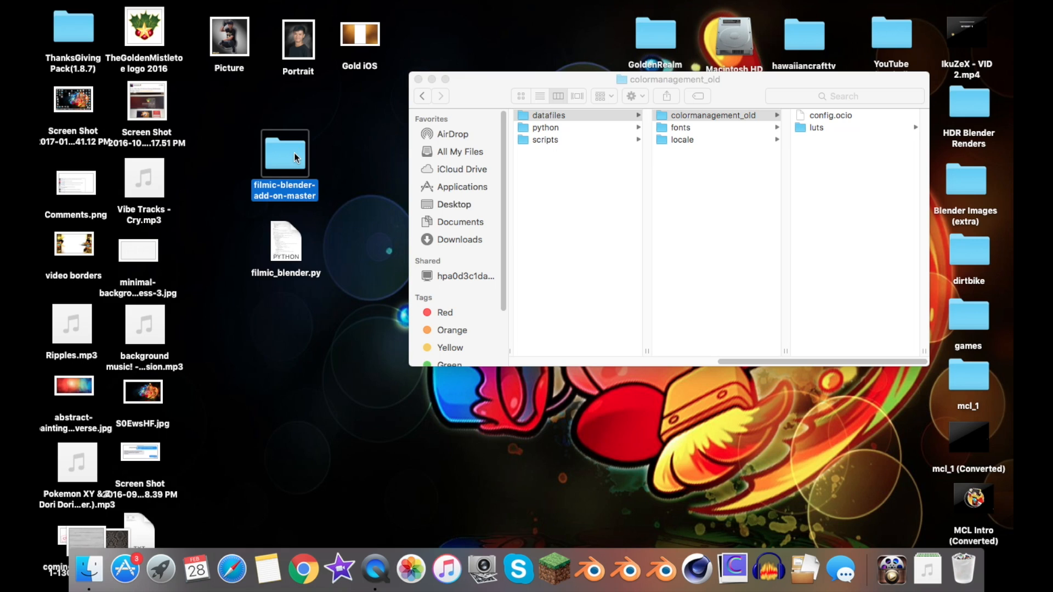
{"action": "mouse_move", "coordinate": [360, 132]}
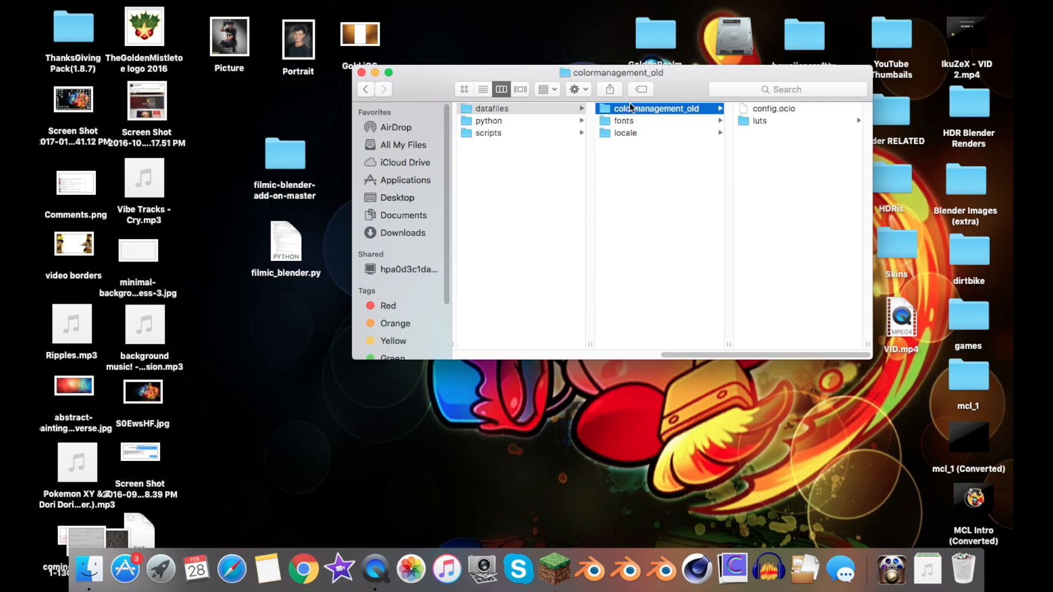
Rename the copied filmic-blender-add-on-master folder in datafiles to colormanagement.
{"action": "left_click", "coordinate": [492, 108]}
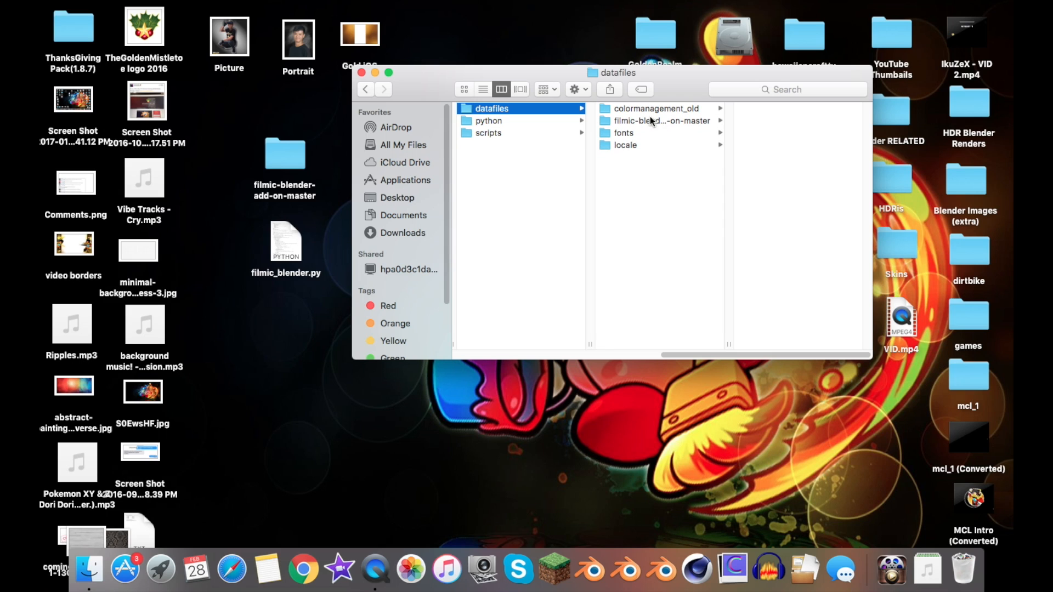
{"action": "left_click", "coordinate": [661, 121]}
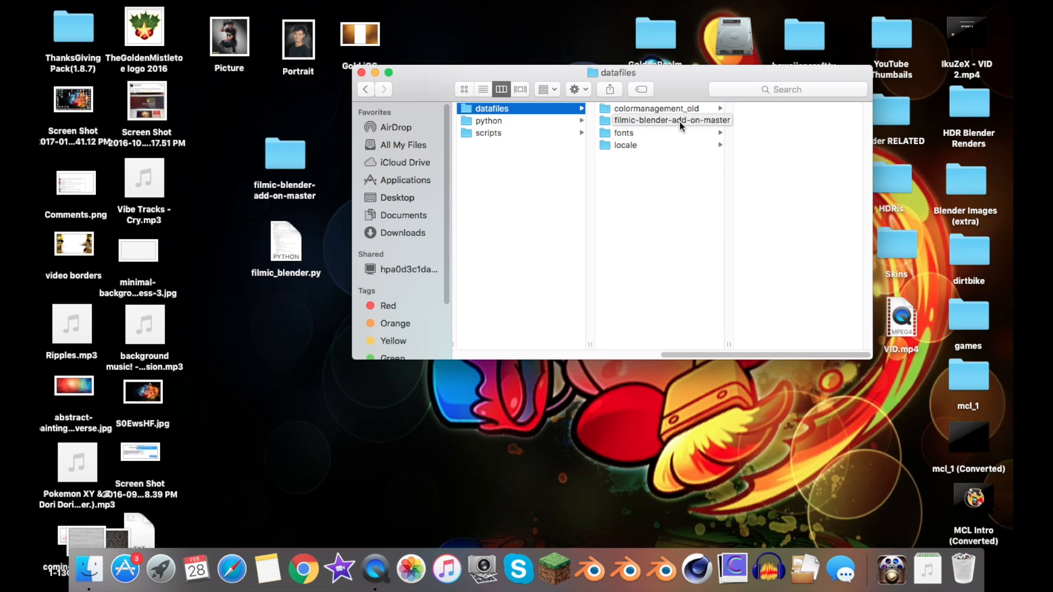
{"action": "left_click", "coordinate": [670, 120]}
{"action": "type", "text": "colormana"}
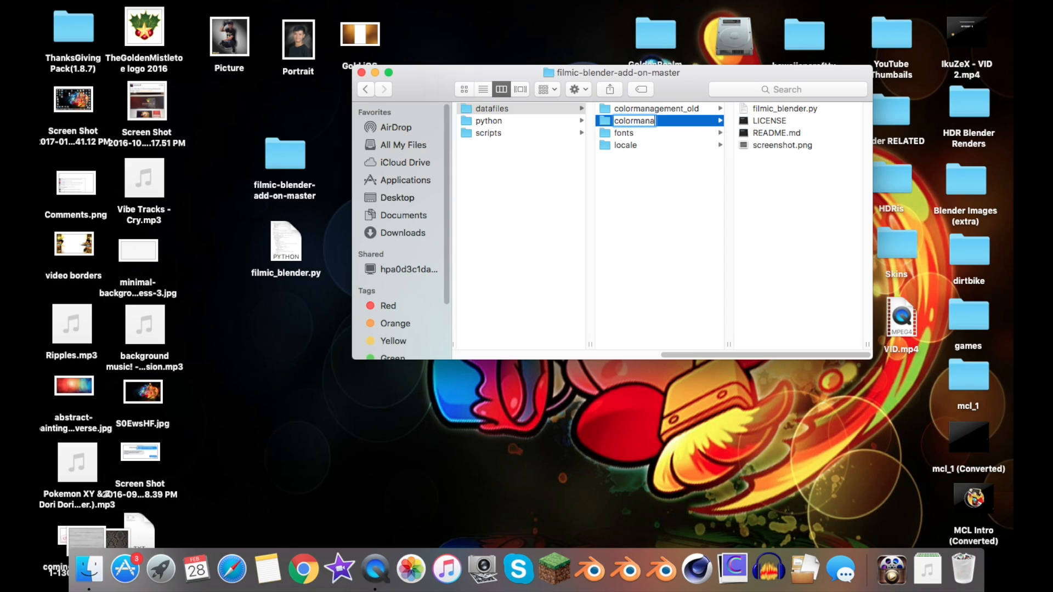
{"action": "left_click", "coordinate": [647, 108]}
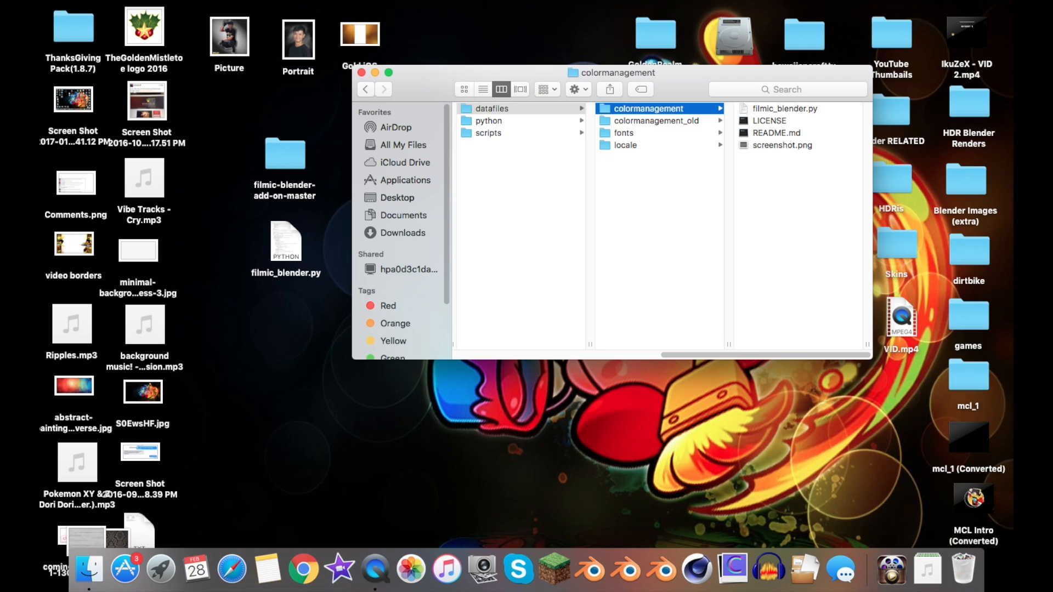
Check the contents of colormanagement_old and close the Finder window.
{"action": "left_click", "coordinate": [661, 121]}
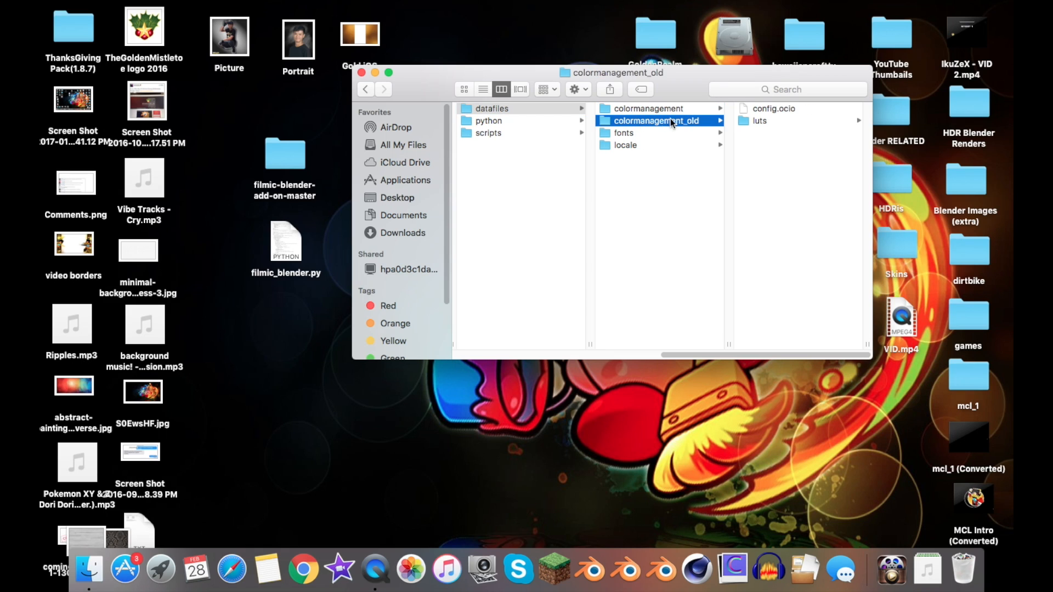
{"action": "mouse_move", "coordinate": [676, 130]}
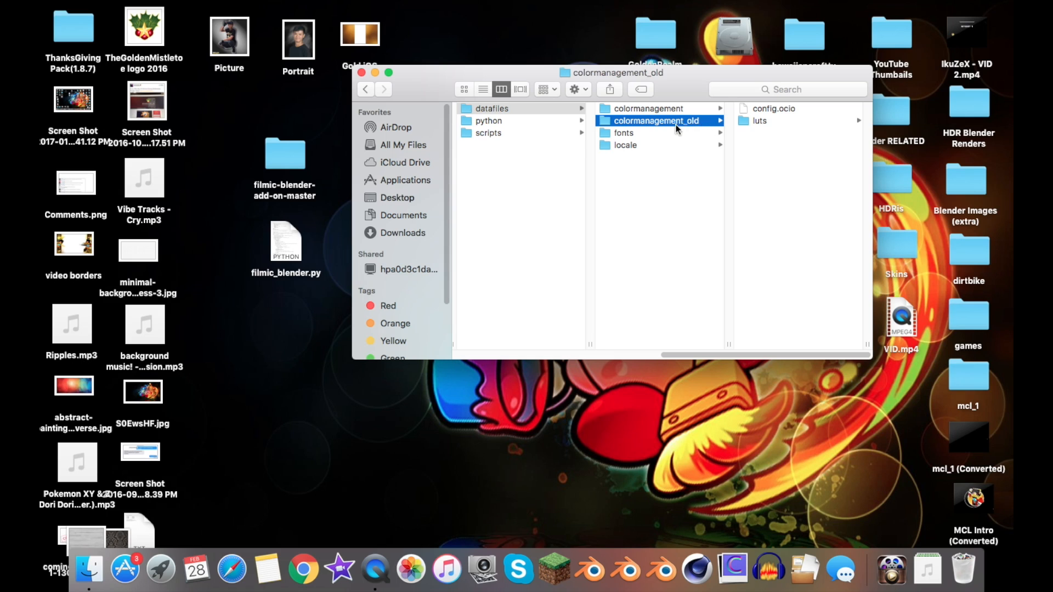
{"action": "left_click", "coordinate": [649, 108]}
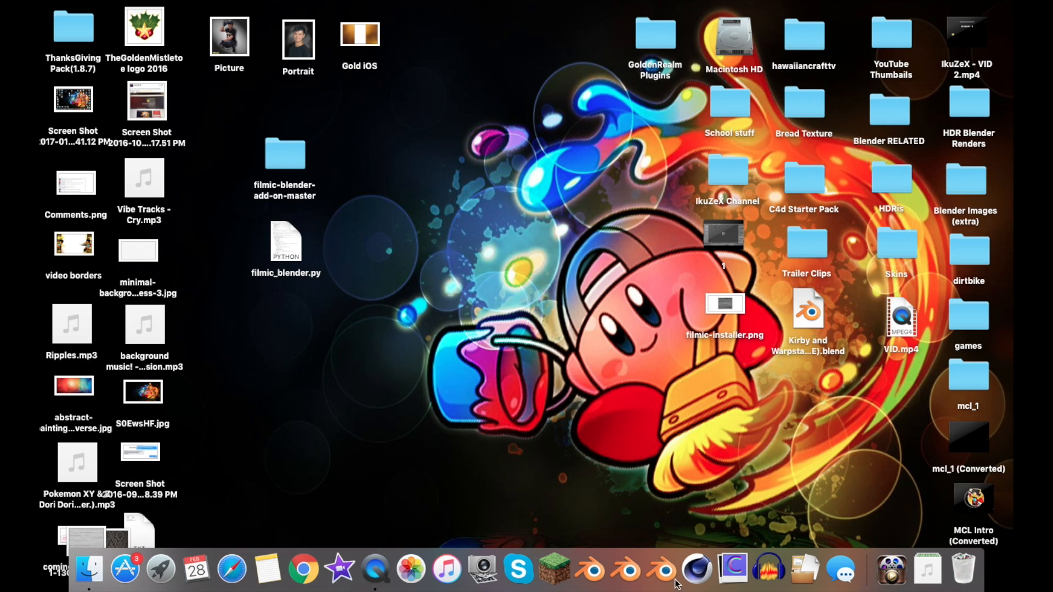
{"action": "mouse_move", "coordinate": [589, 568]}
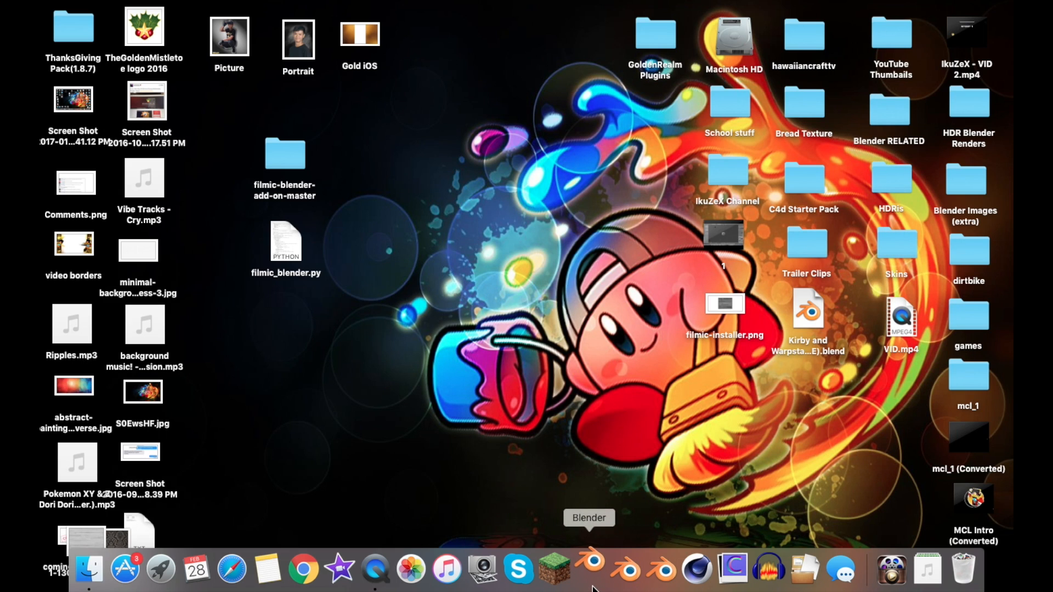
{"action": "mouse_move", "coordinate": [519, 338]}
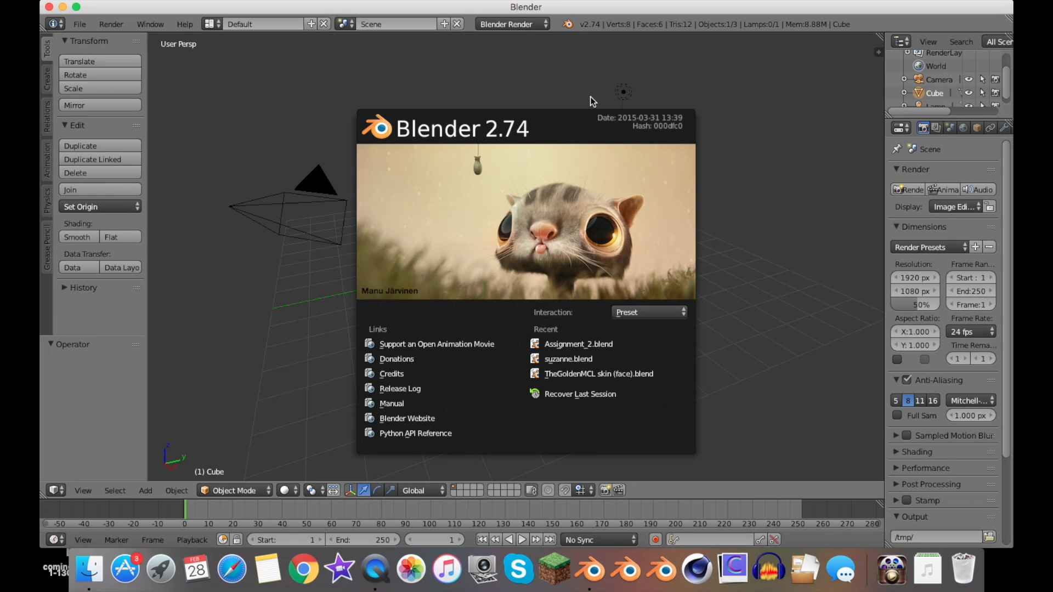
Switch the render engine to Cycles and show the Scene properties.
{"action": "left_click", "coordinate": [508, 24]}
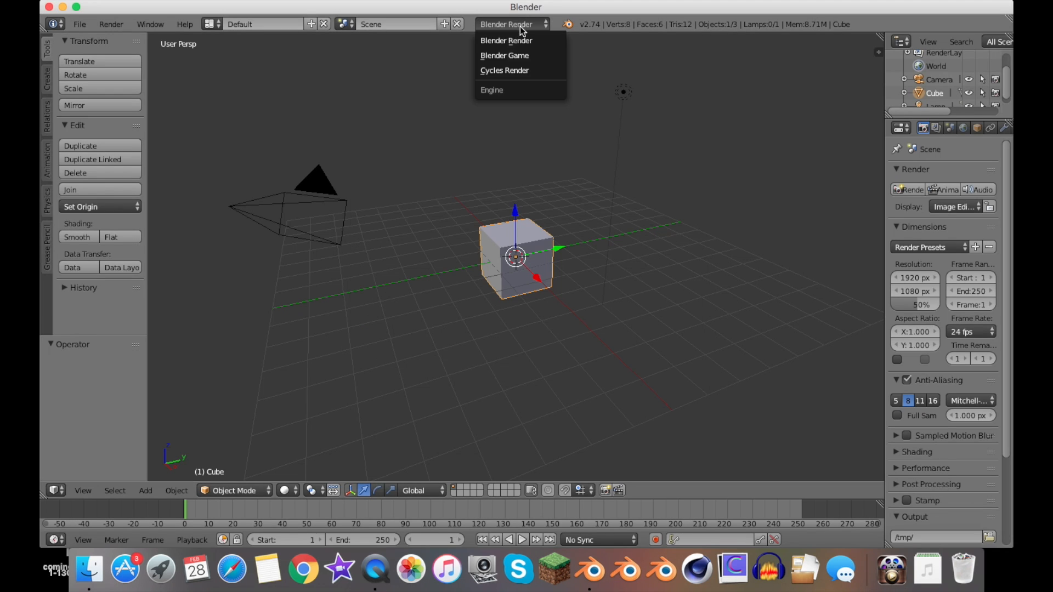
{"action": "left_click", "coordinate": [505, 70]}
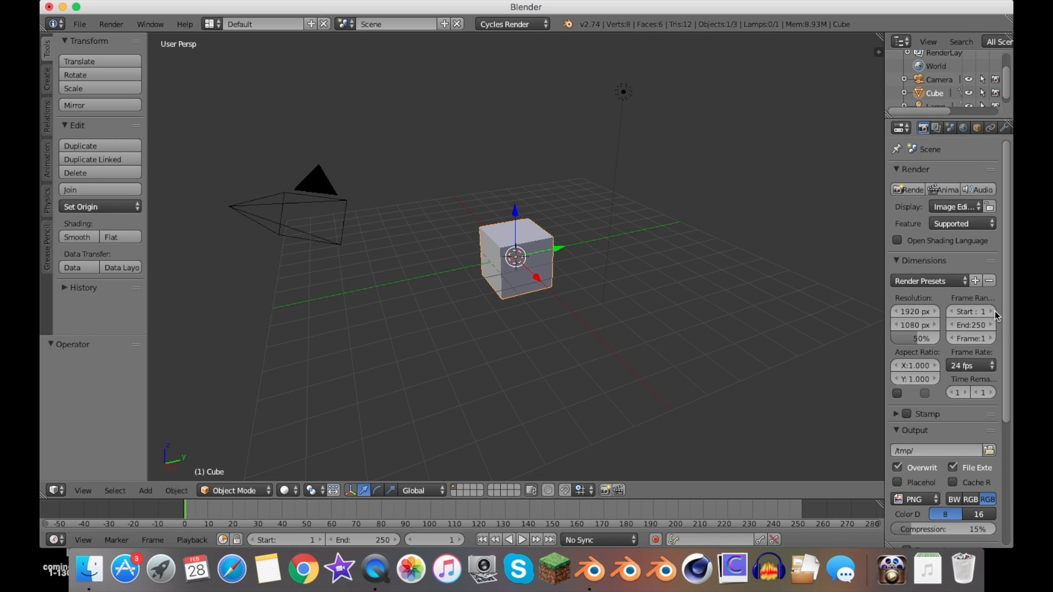
{"action": "left_click", "coordinate": [951, 128]}
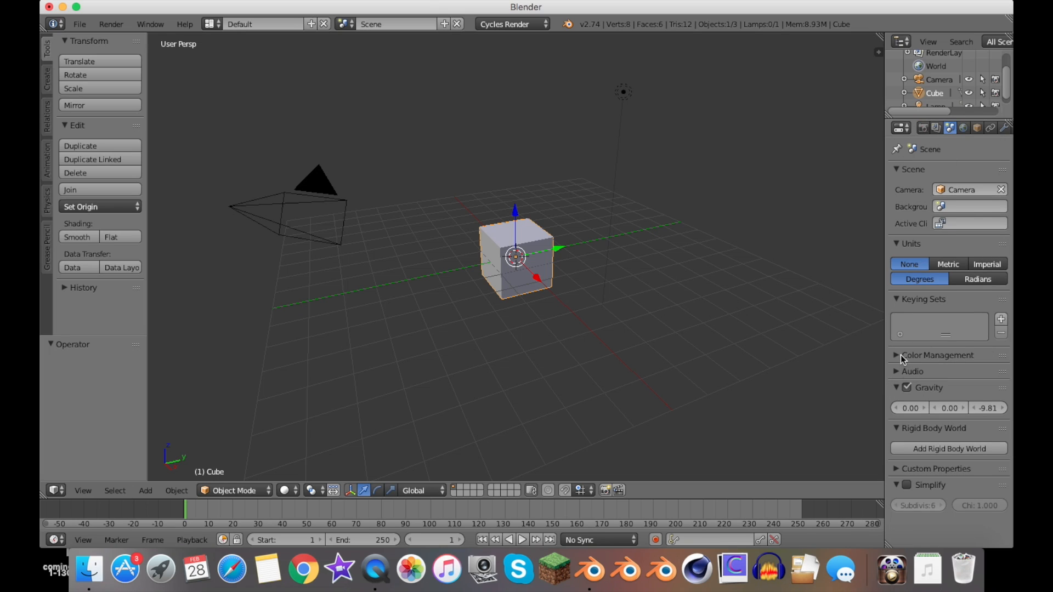
Expand Color Management and confirm the view transform list offers only Default.
{"action": "left_click", "coordinate": [897, 355]}
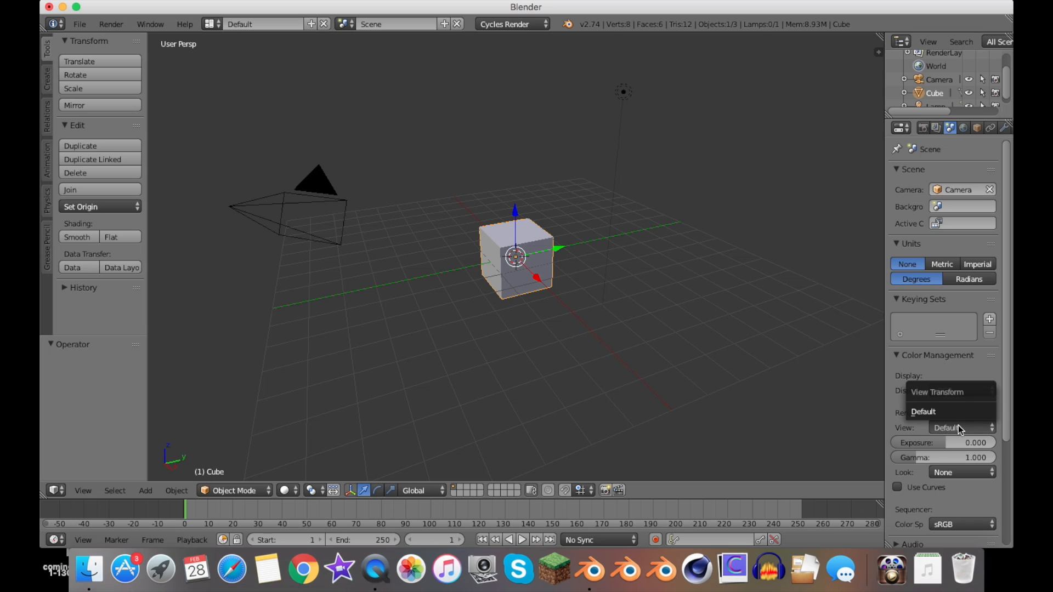
{"action": "left_click", "coordinate": [922, 411]}
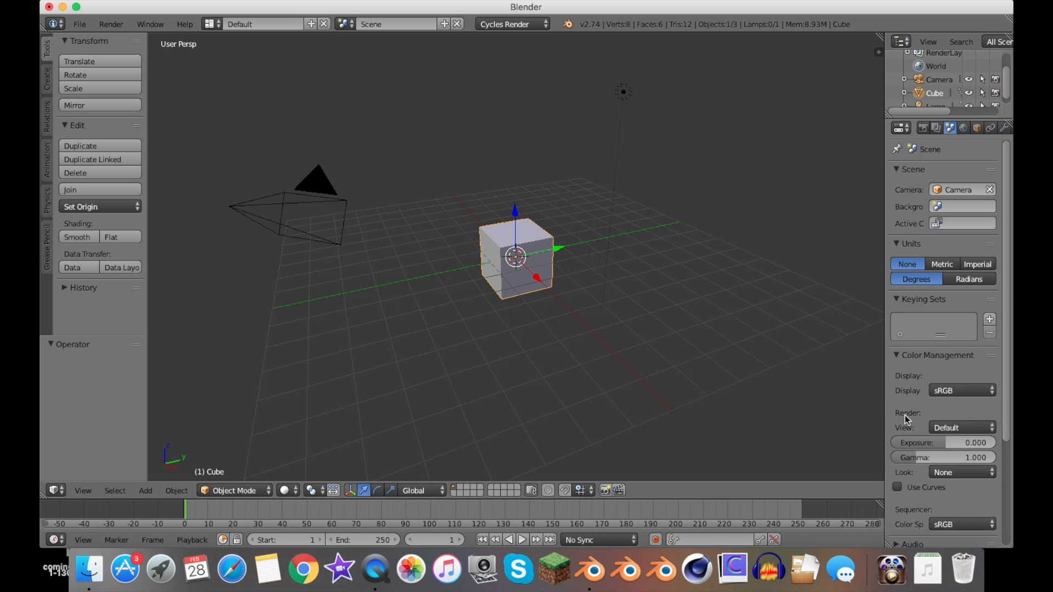
{"action": "left_click", "coordinate": [961, 390]}
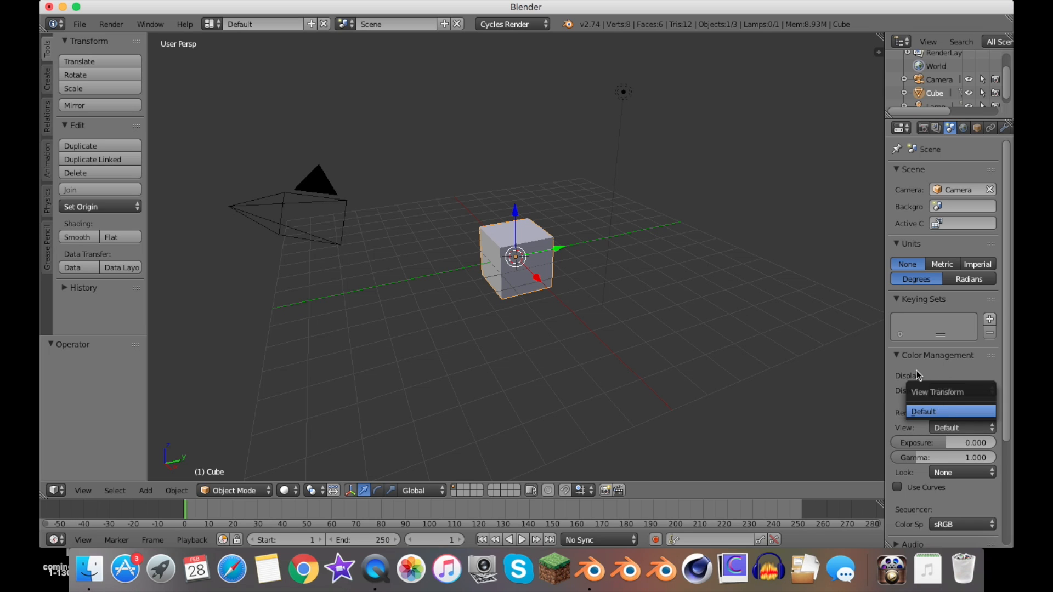
{"action": "left_click", "coordinate": [948, 410]}
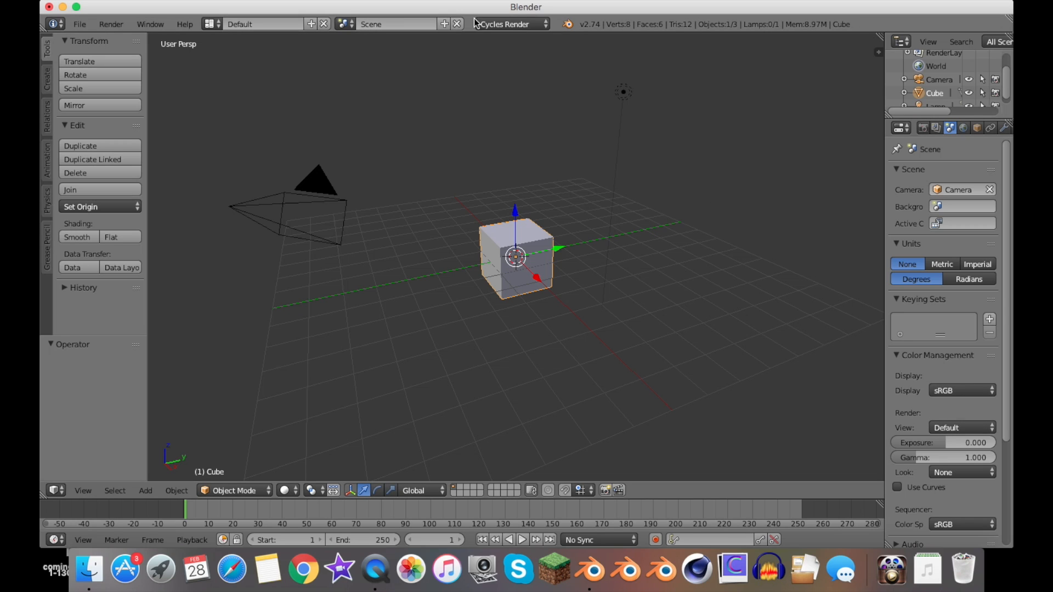
{"action": "mouse_move", "coordinate": [511, 24]}
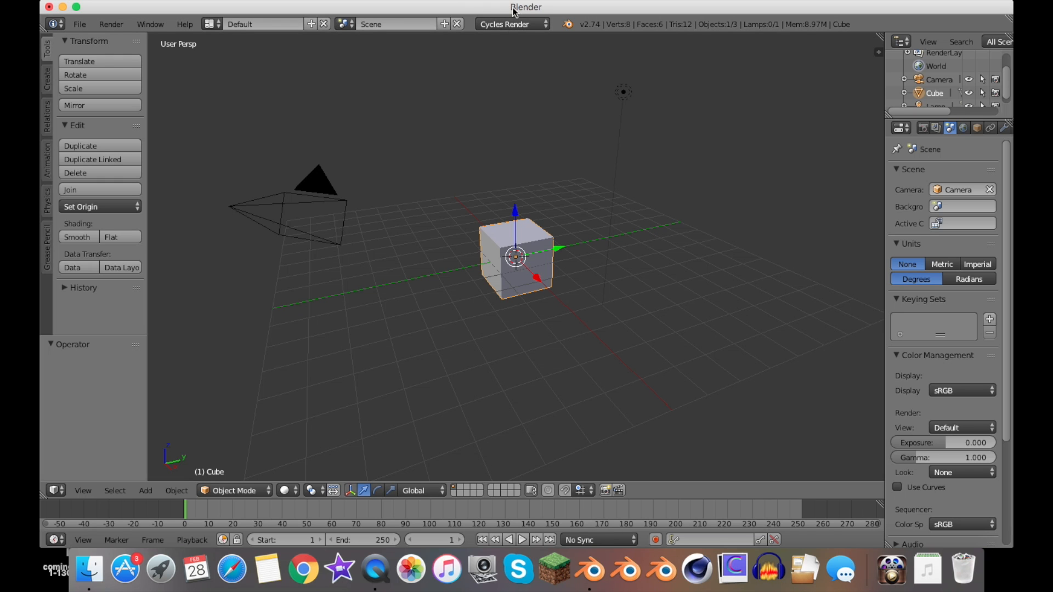
Focus the Blender window and bring up User Preferences from the File menu.
{"action": "left_click_drag", "start_coordinate": [526, 7], "coordinate": [855, 7]}
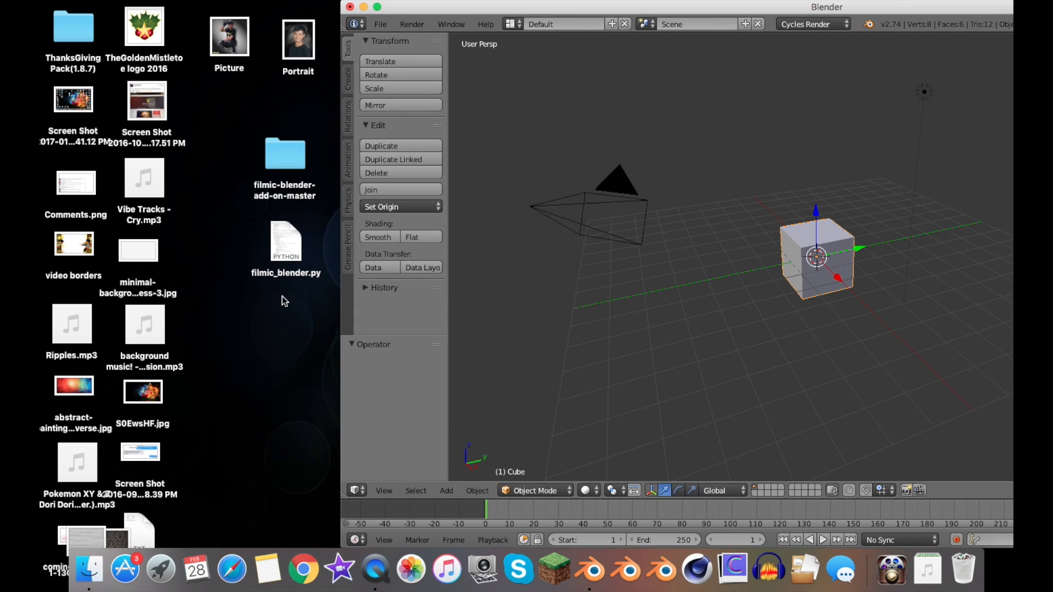
{"action": "left_click", "coordinate": [285, 242]}
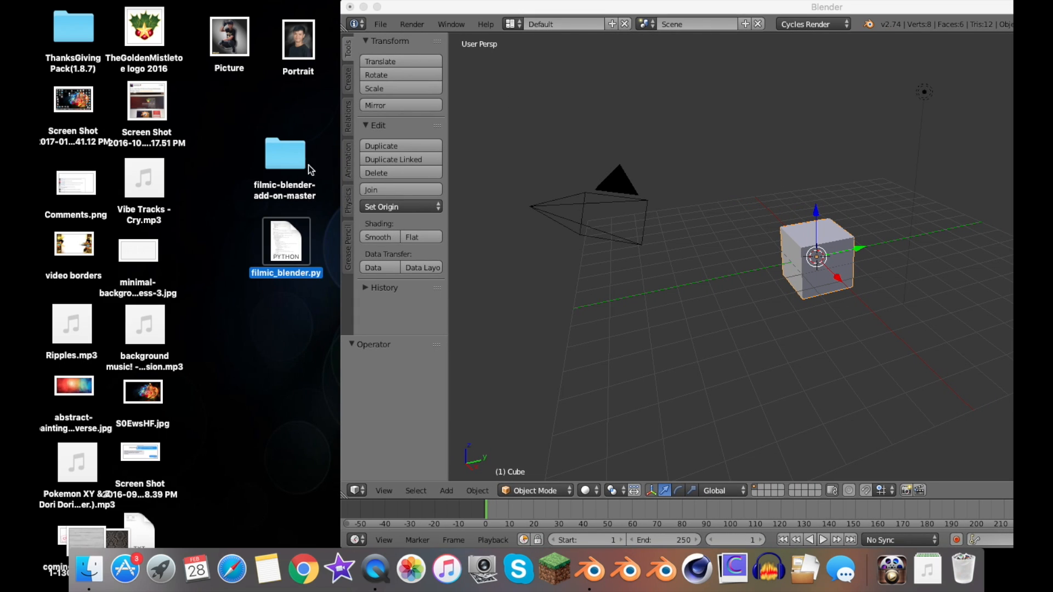
{"action": "left_click", "coordinate": [293, 300]}
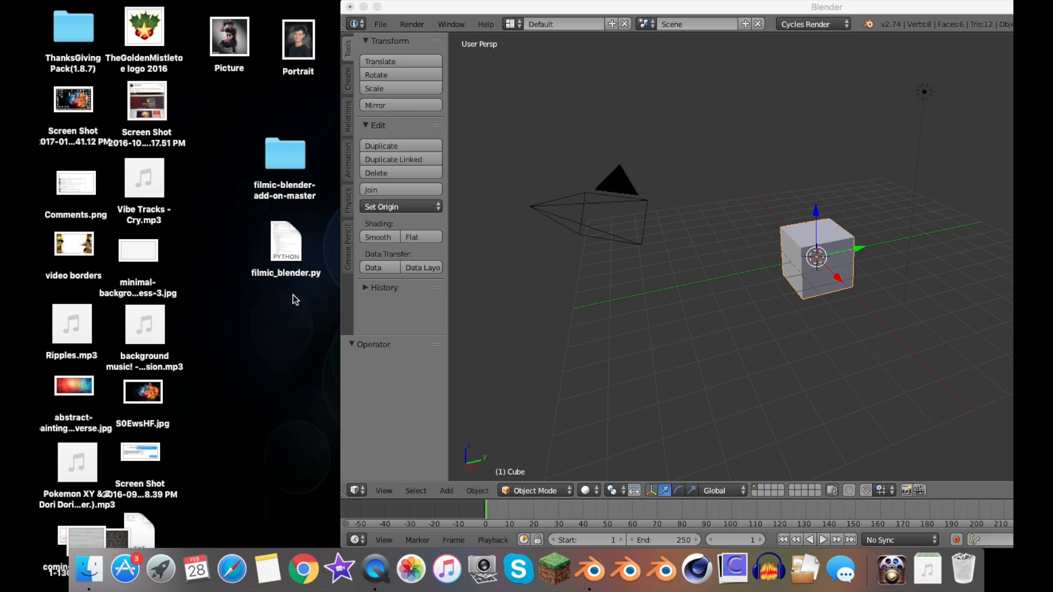
{"action": "left_click", "coordinate": [286, 240]}
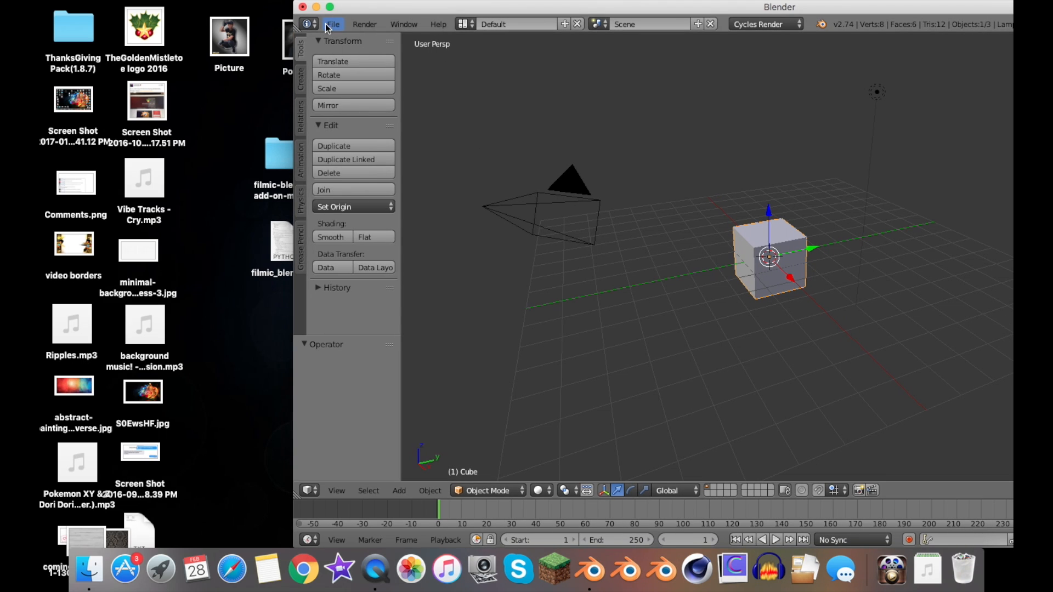
{"action": "left_click", "coordinate": [332, 24]}
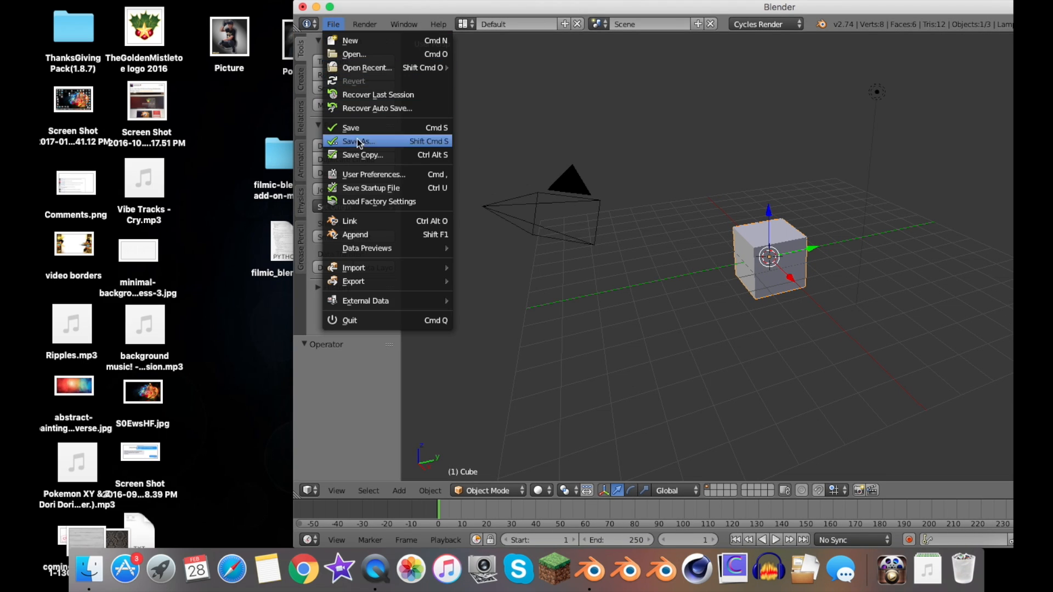
{"action": "left_click", "coordinate": [372, 174]}
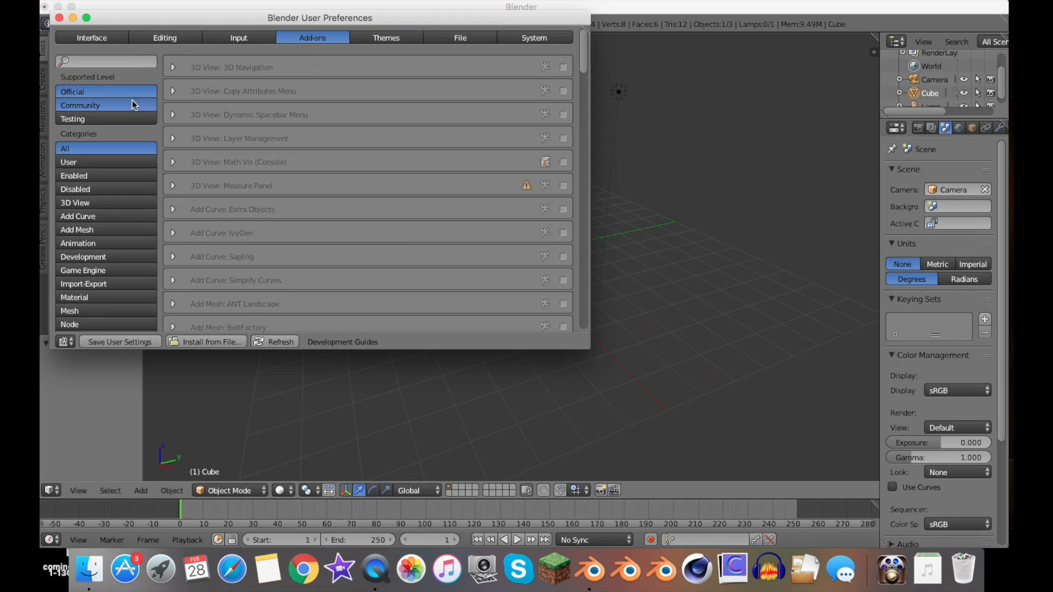
Filter to User add-ons, disable Render: Install Filmic Blender and review its details.
{"action": "left_click", "coordinate": [69, 161]}
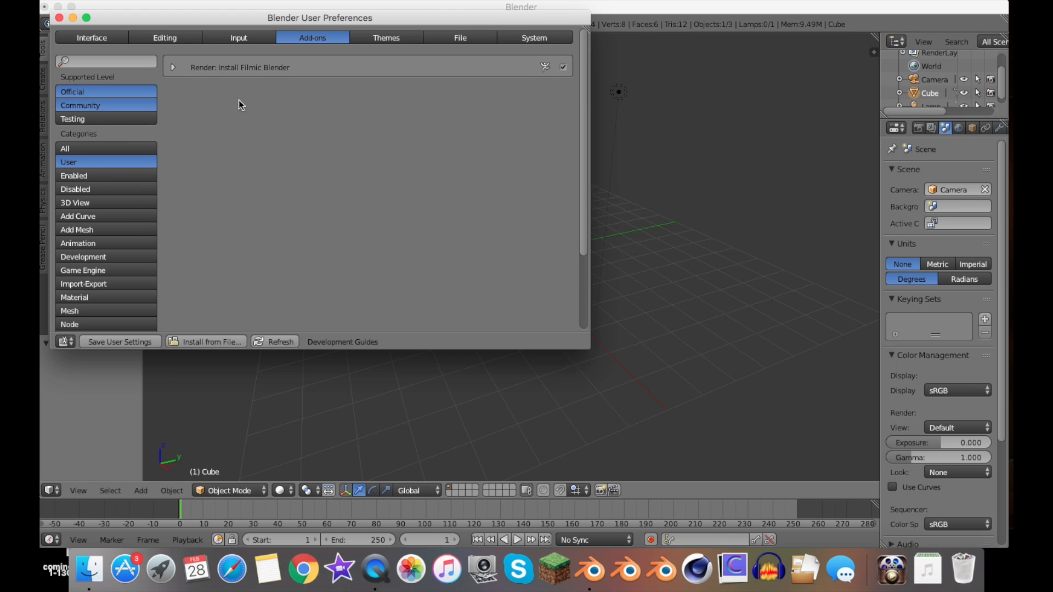
{"action": "left_click", "coordinate": [563, 67]}
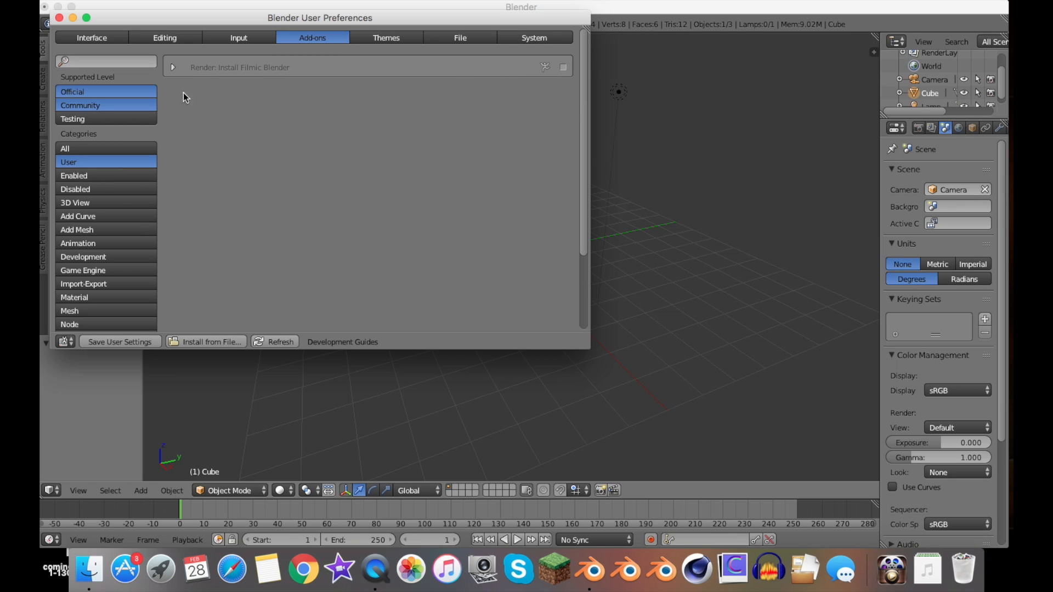
{"action": "left_click", "coordinate": [173, 67]}
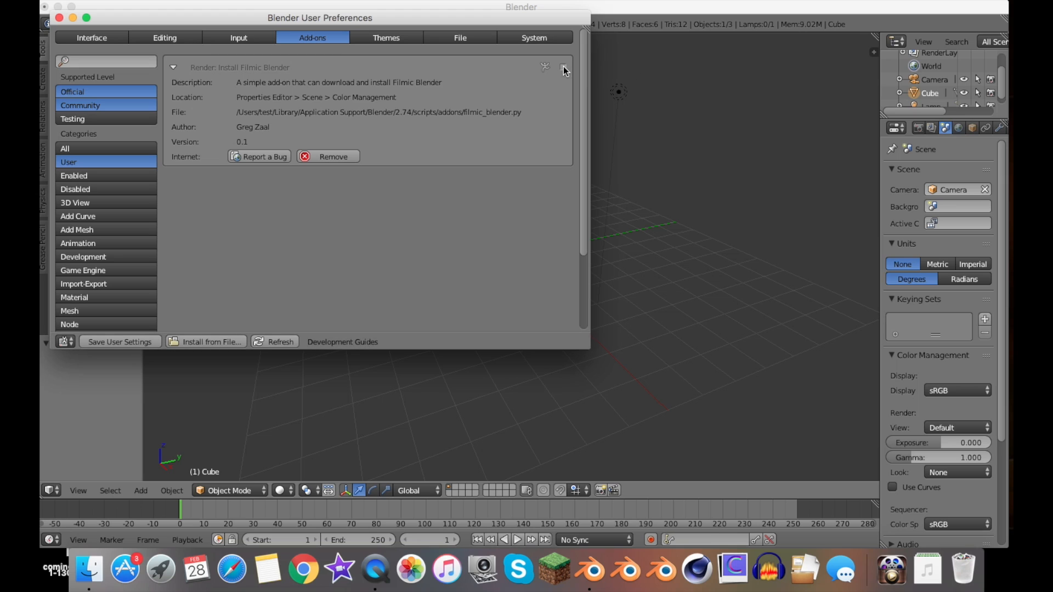
{"action": "mouse_move", "coordinate": [565, 69]}
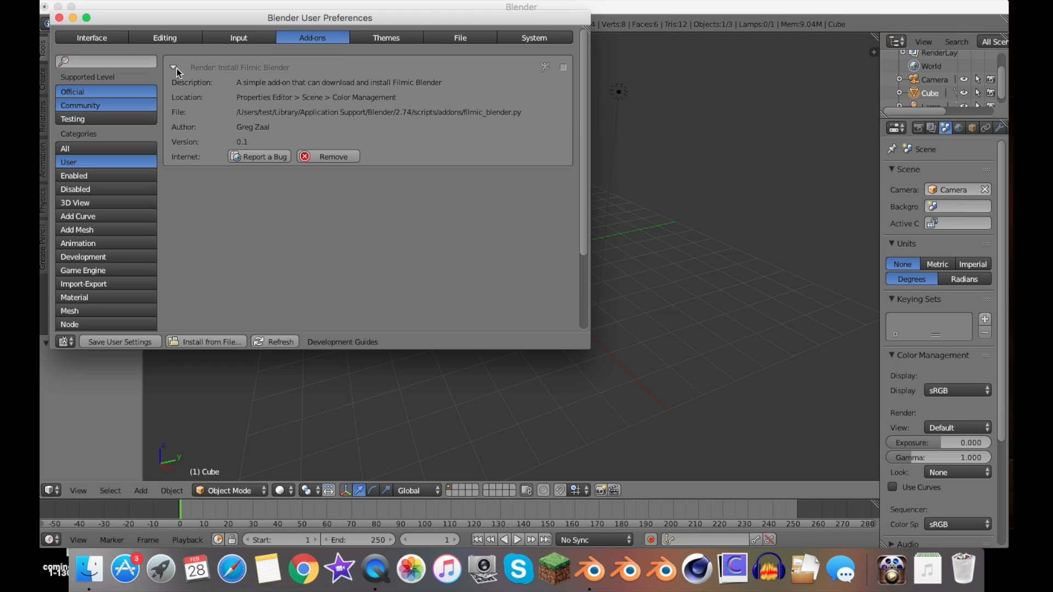
{"action": "left_click", "coordinate": [173, 67]}
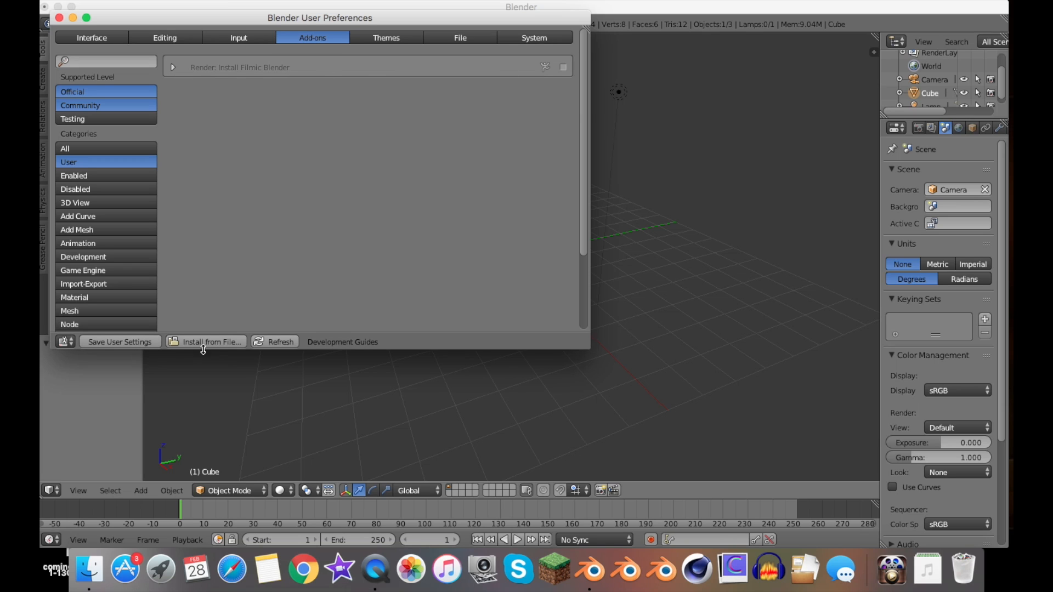
Install filmic_blender.py from the Desktop via Install from File and return to User add-ons.
{"action": "left_click", "coordinate": [65, 148]}
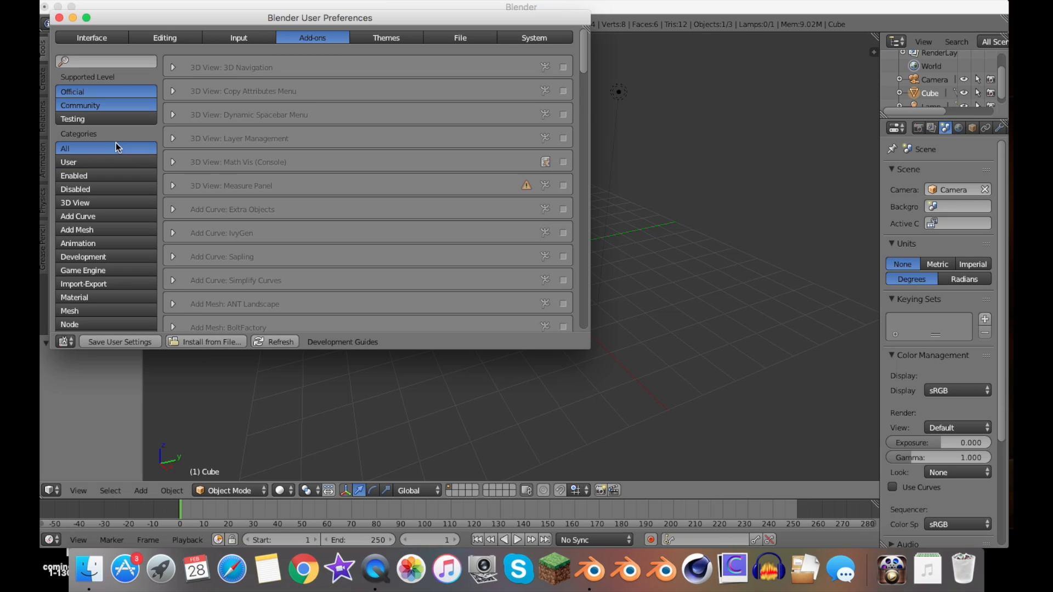
{"action": "left_click", "coordinate": [206, 342]}
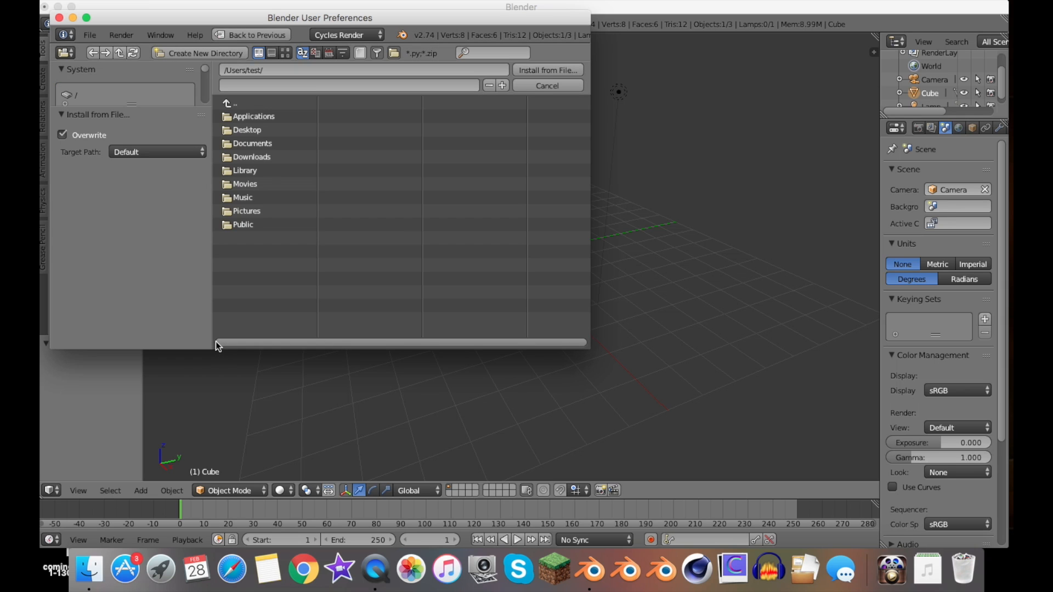
{"action": "double_click", "coordinate": [246, 129]}
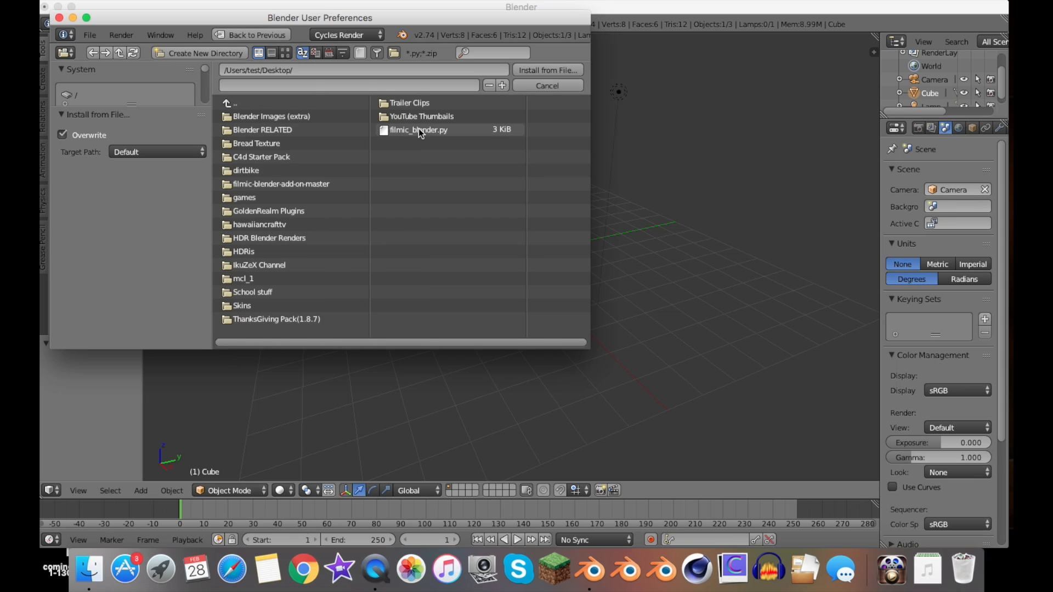
{"action": "left_click", "coordinate": [546, 86]}
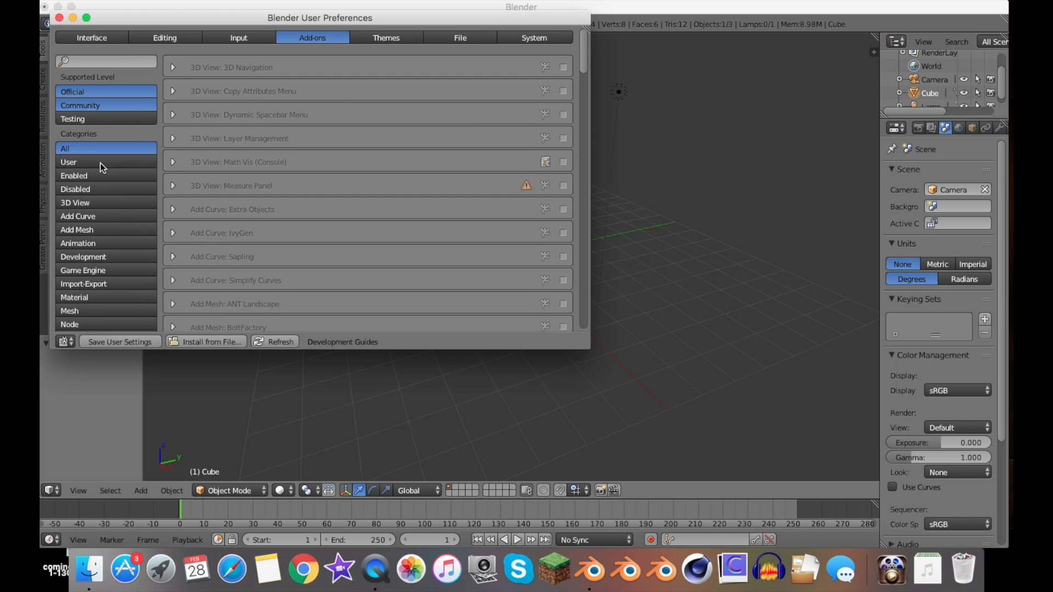
{"action": "scroll", "scroll_direction": "down", "scroll_amount": 3}
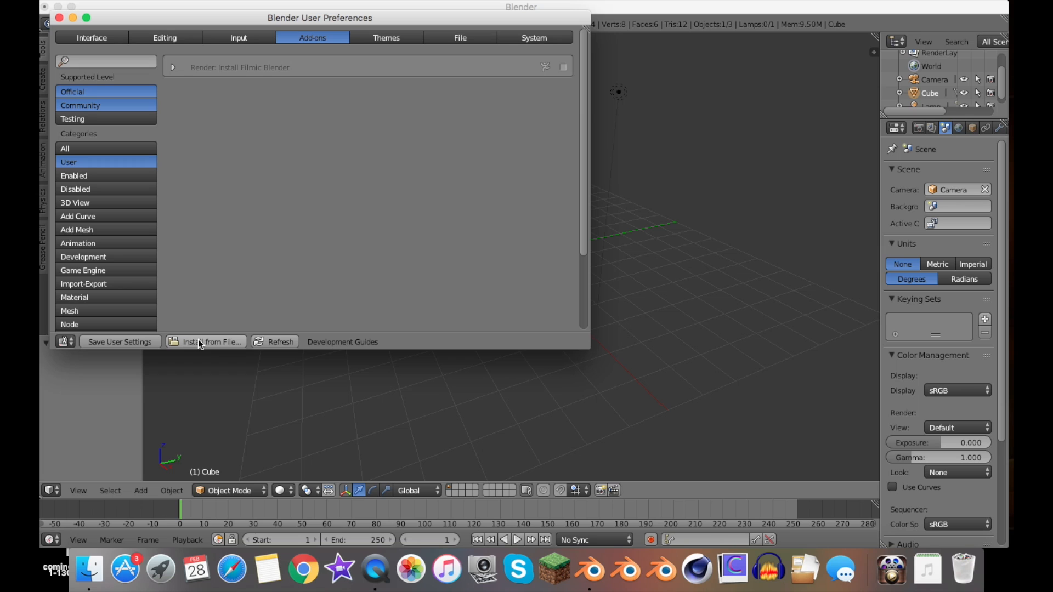
Enable the Install Filmic Blender add-on and close the User Preferences window.
{"action": "left_click", "coordinate": [174, 67]}
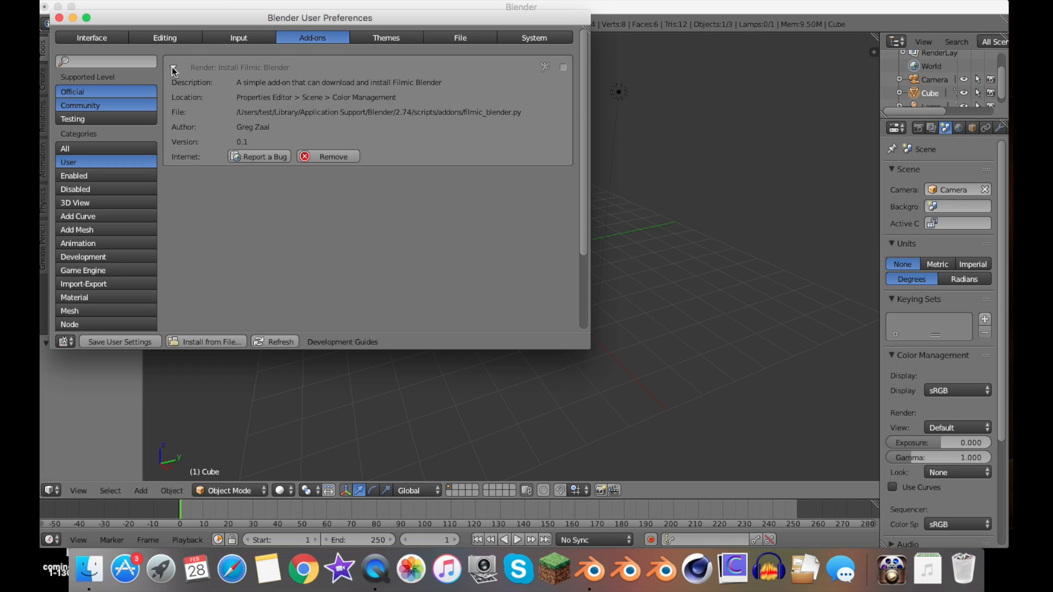
{"action": "left_click", "coordinate": [562, 67]}
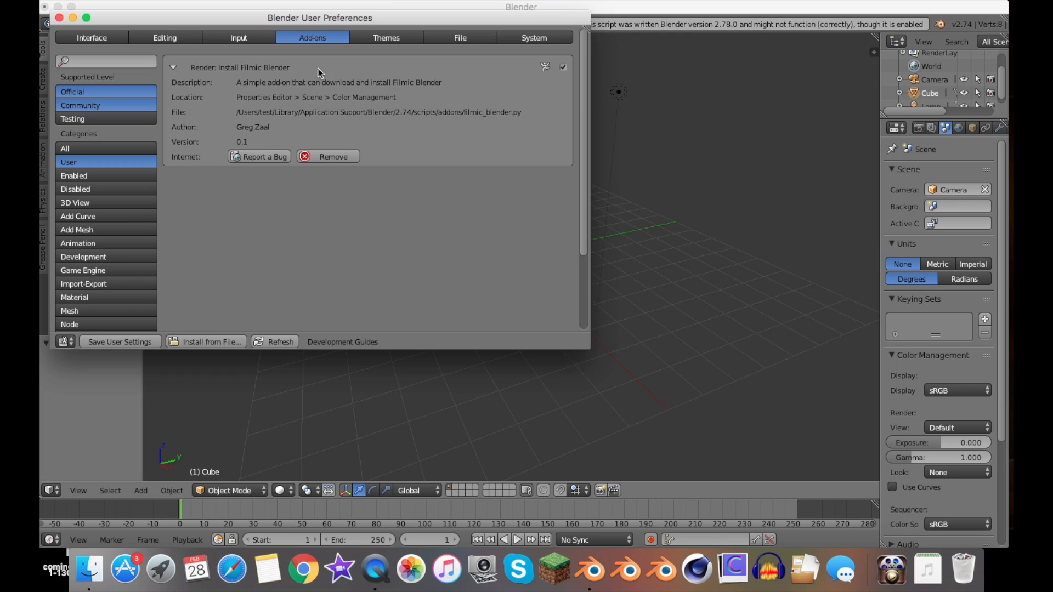
{"action": "left_click", "coordinate": [173, 67]}
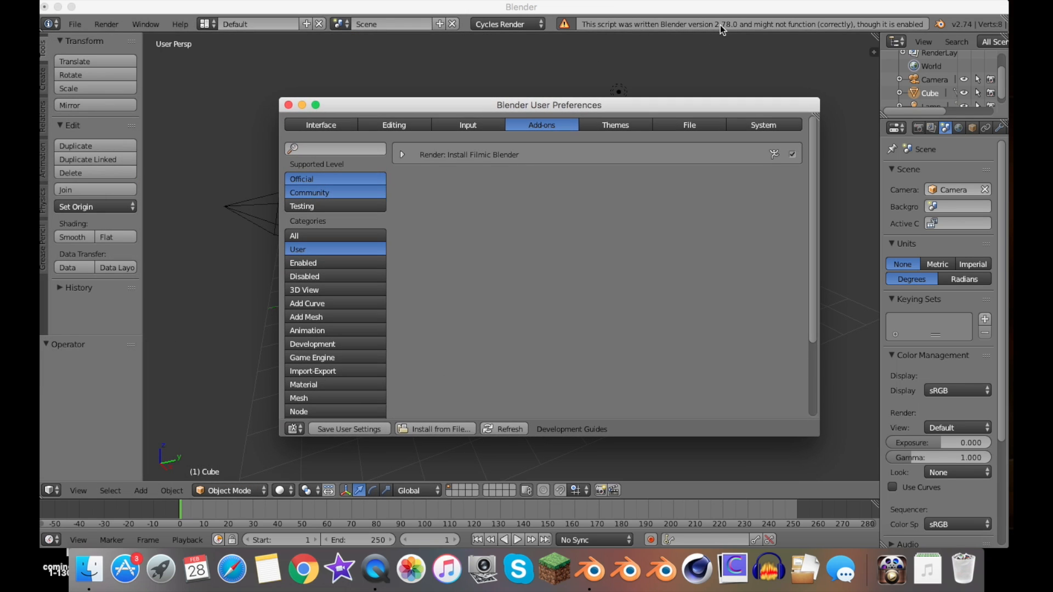
{"action": "left_click_drag", "start_coordinate": [548, 104], "coordinate": [482, 68]}
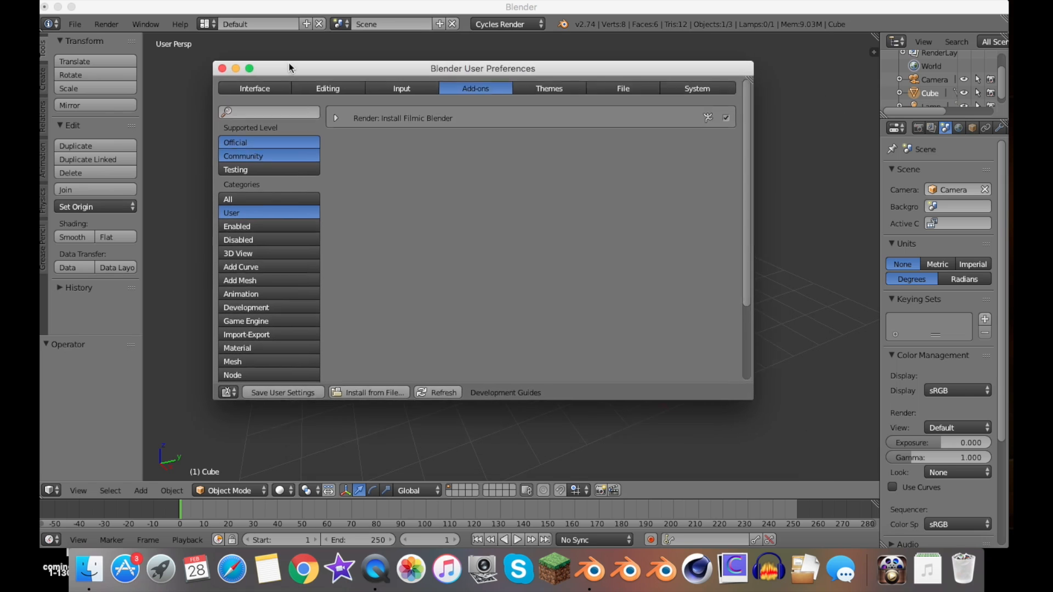
{"action": "left_click", "coordinate": [222, 68]}
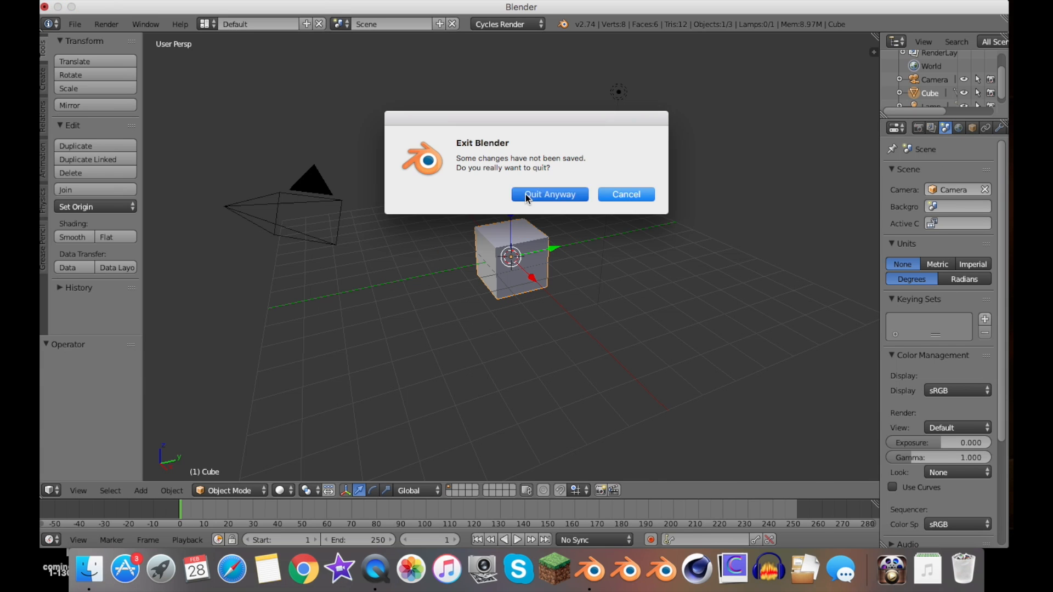
Quit Blender without saving and view filmic-installer.png in Preview.
{"action": "left_click", "coordinate": [548, 194]}
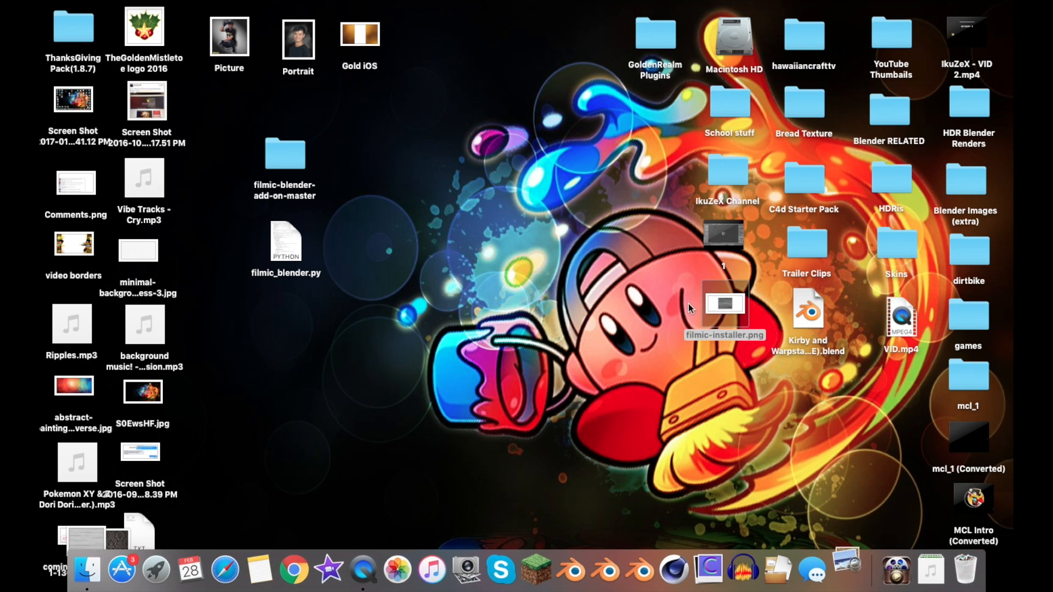
{"action": "double_click", "coordinate": [724, 304]}
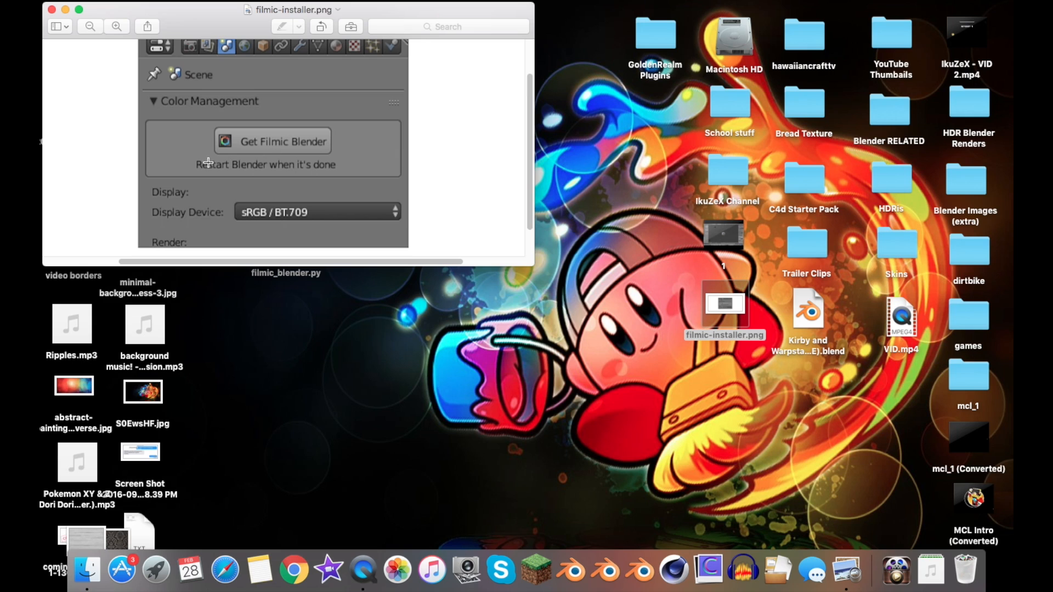
{"action": "mouse_move", "coordinate": [536, 570]}
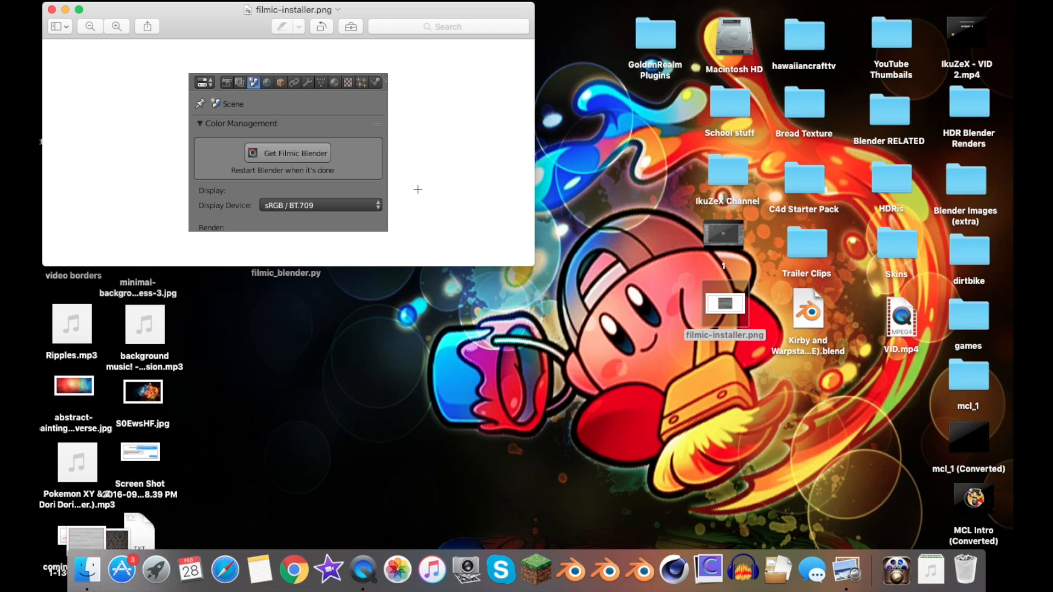
{"action": "mouse_move", "coordinate": [411, 177]}
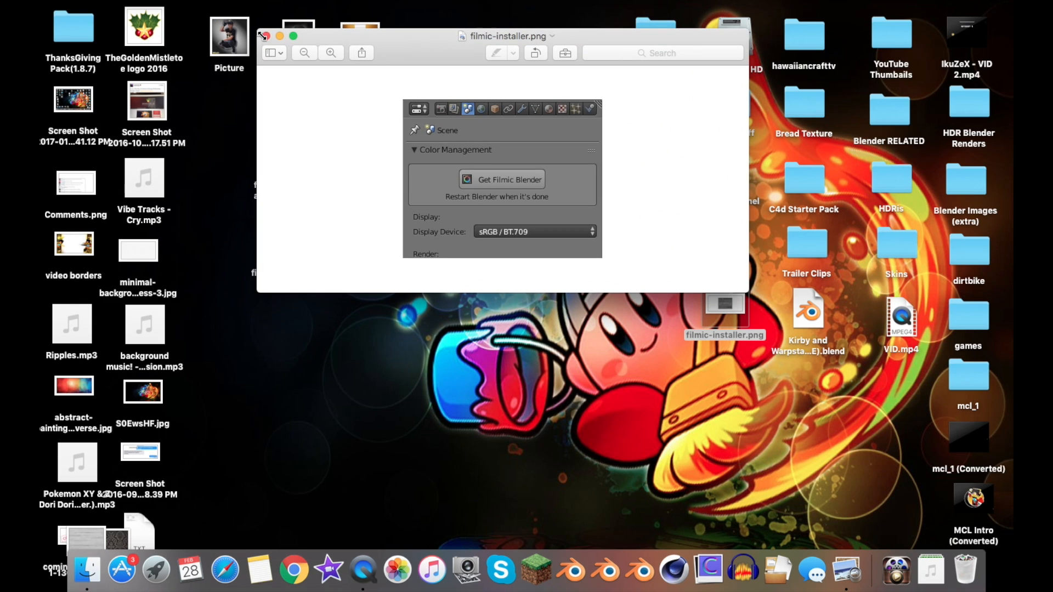
Close the Preview window, returning to the Finder desktop.
{"action": "left_click", "coordinate": [265, 36]}
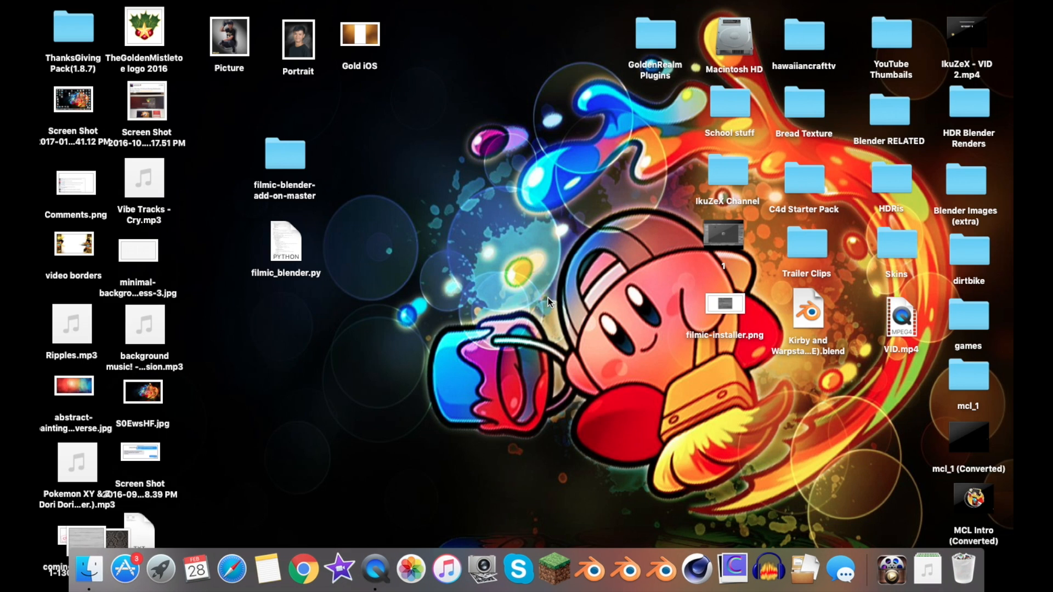
{"action": "mouse_move", "coordinate": [799, 113]}
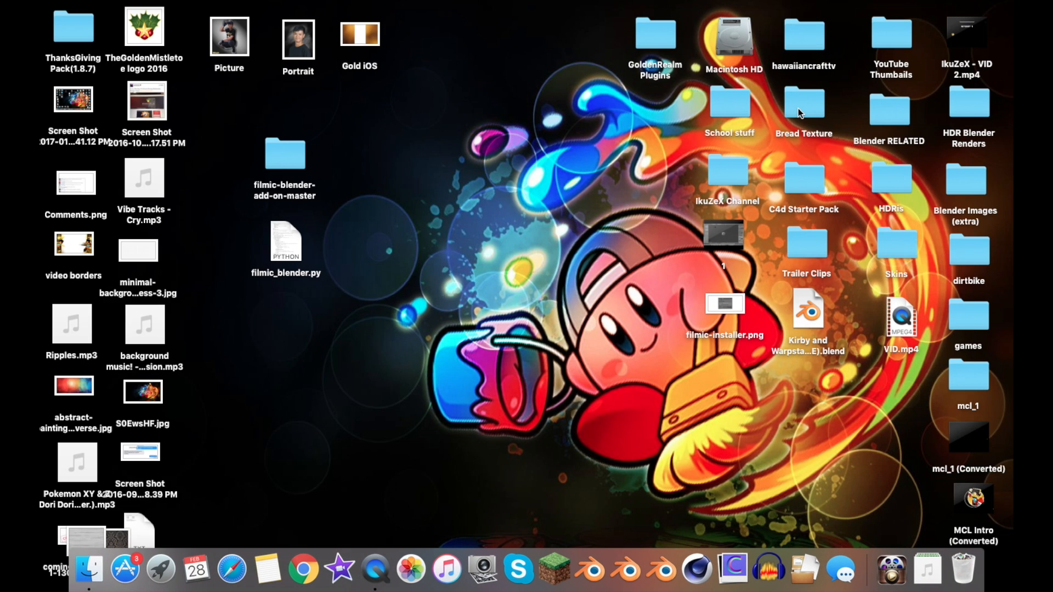